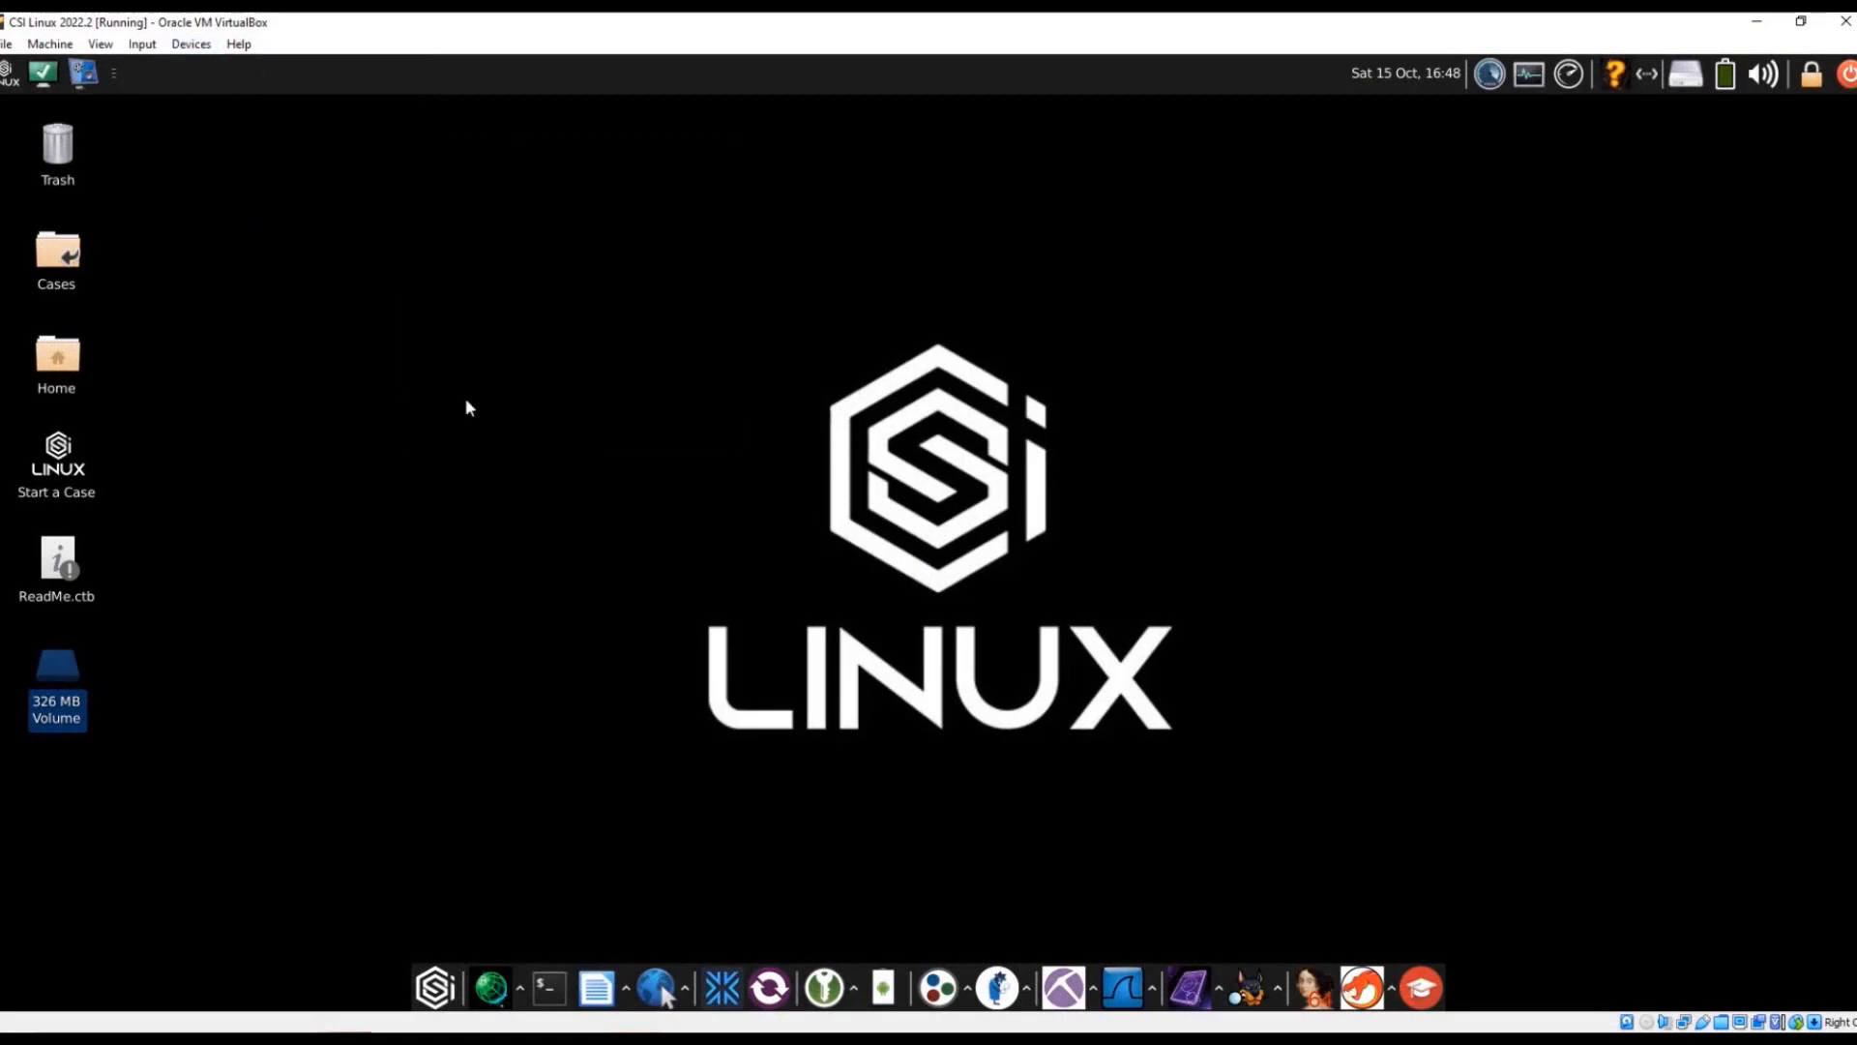
pyautogui.moveTo(447, 385)
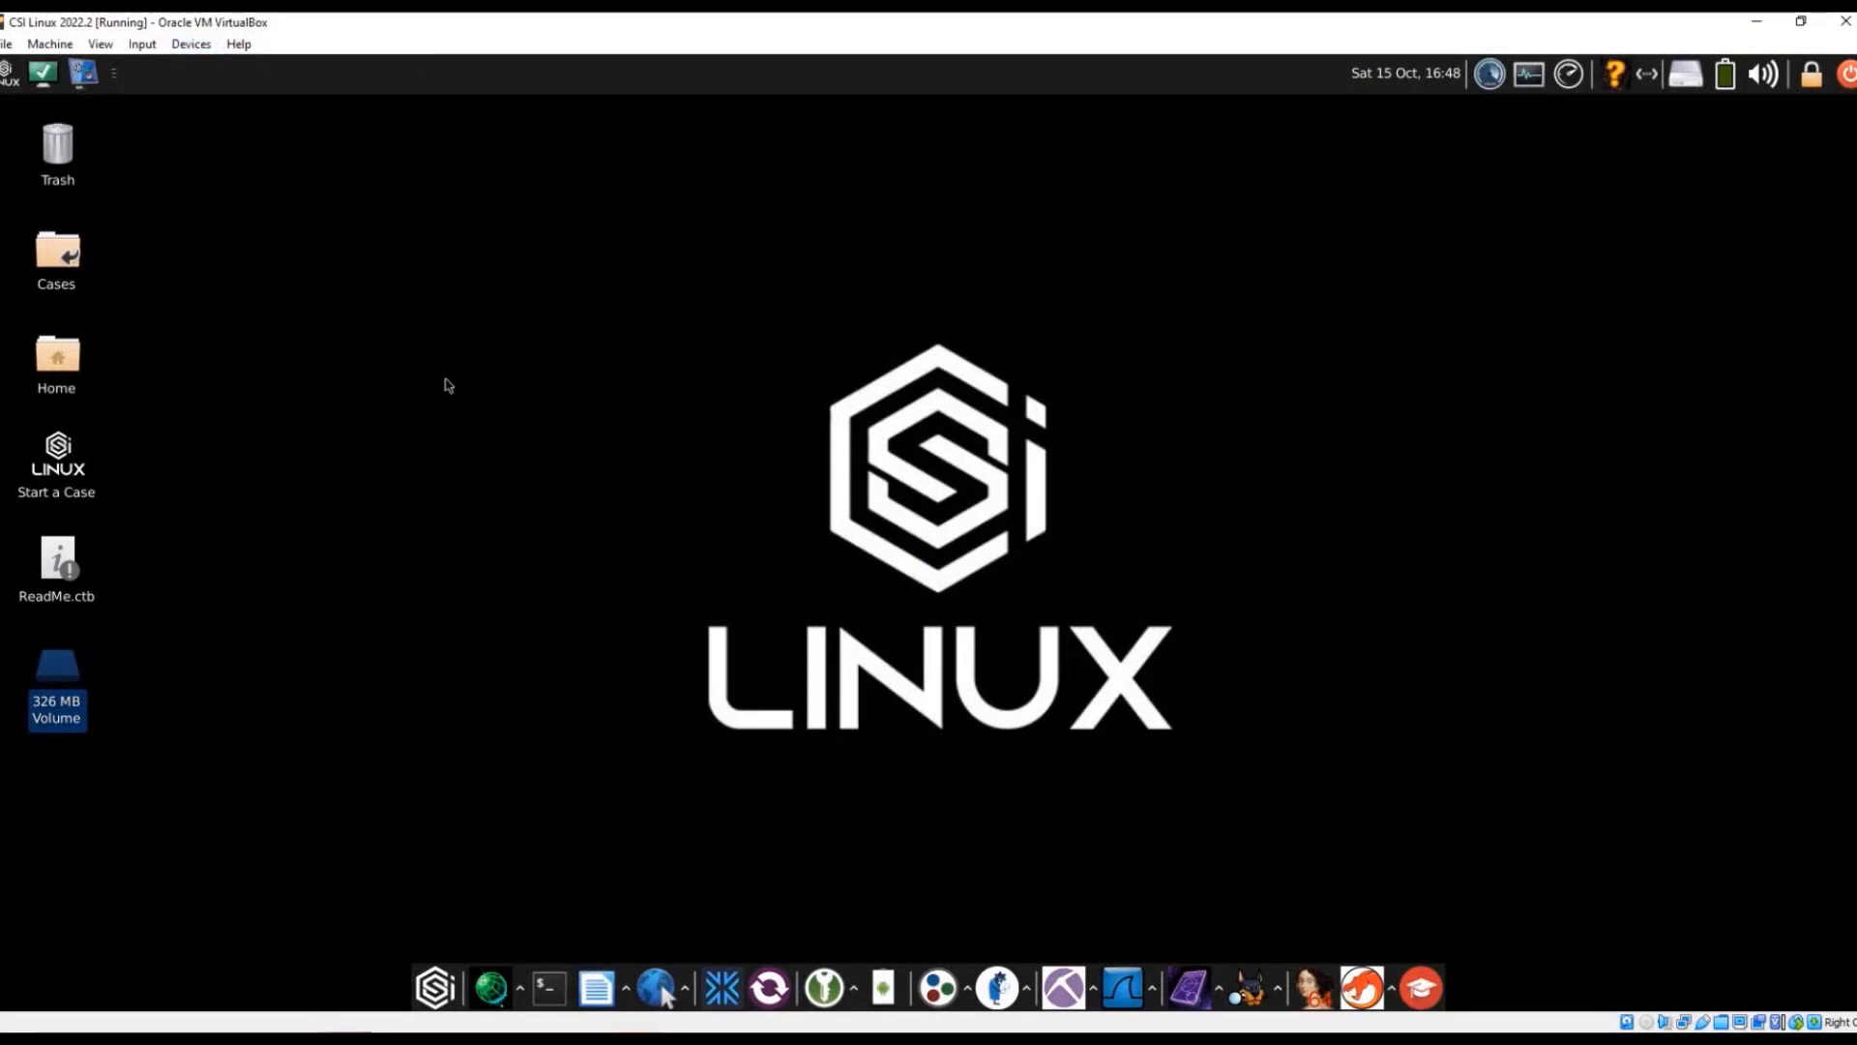
pyautogui.moveTo(392, 369)
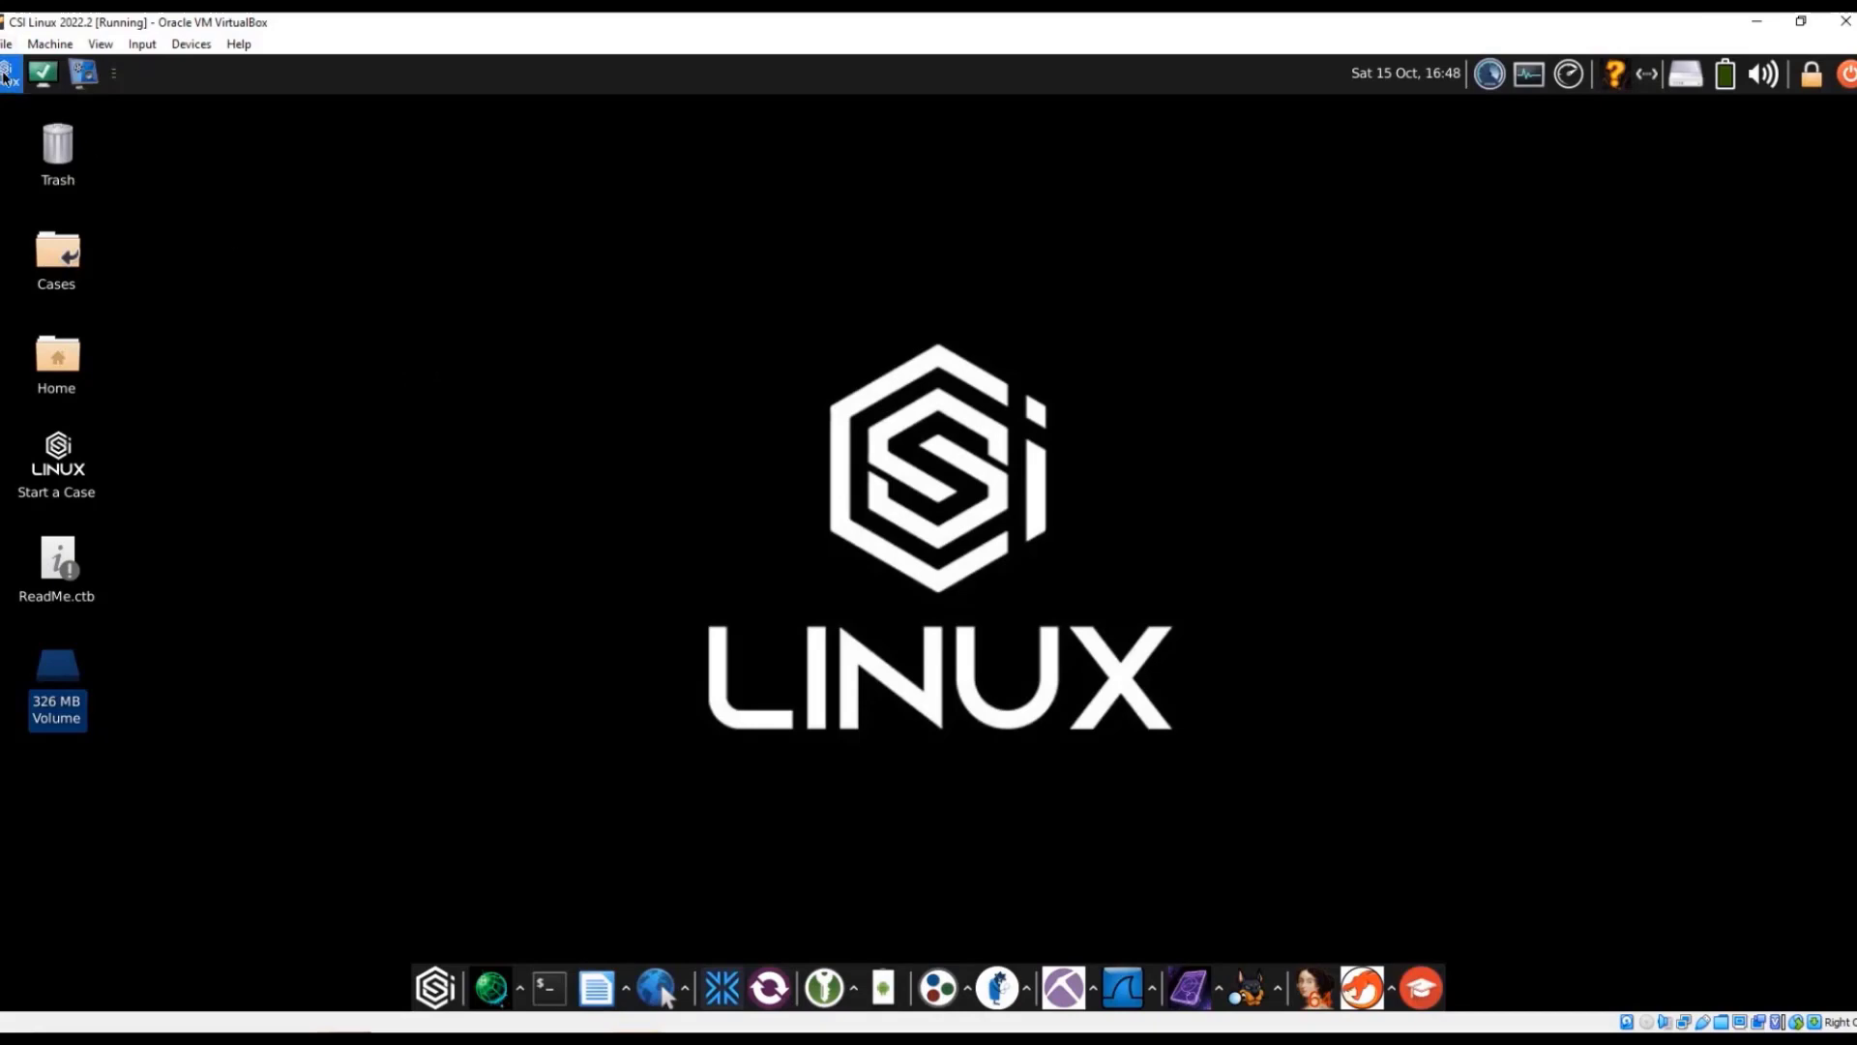
# Launch qFlipper from the CSI Linux SIGINT > Hardware Programming menu
pyautogui.click(8, 73)
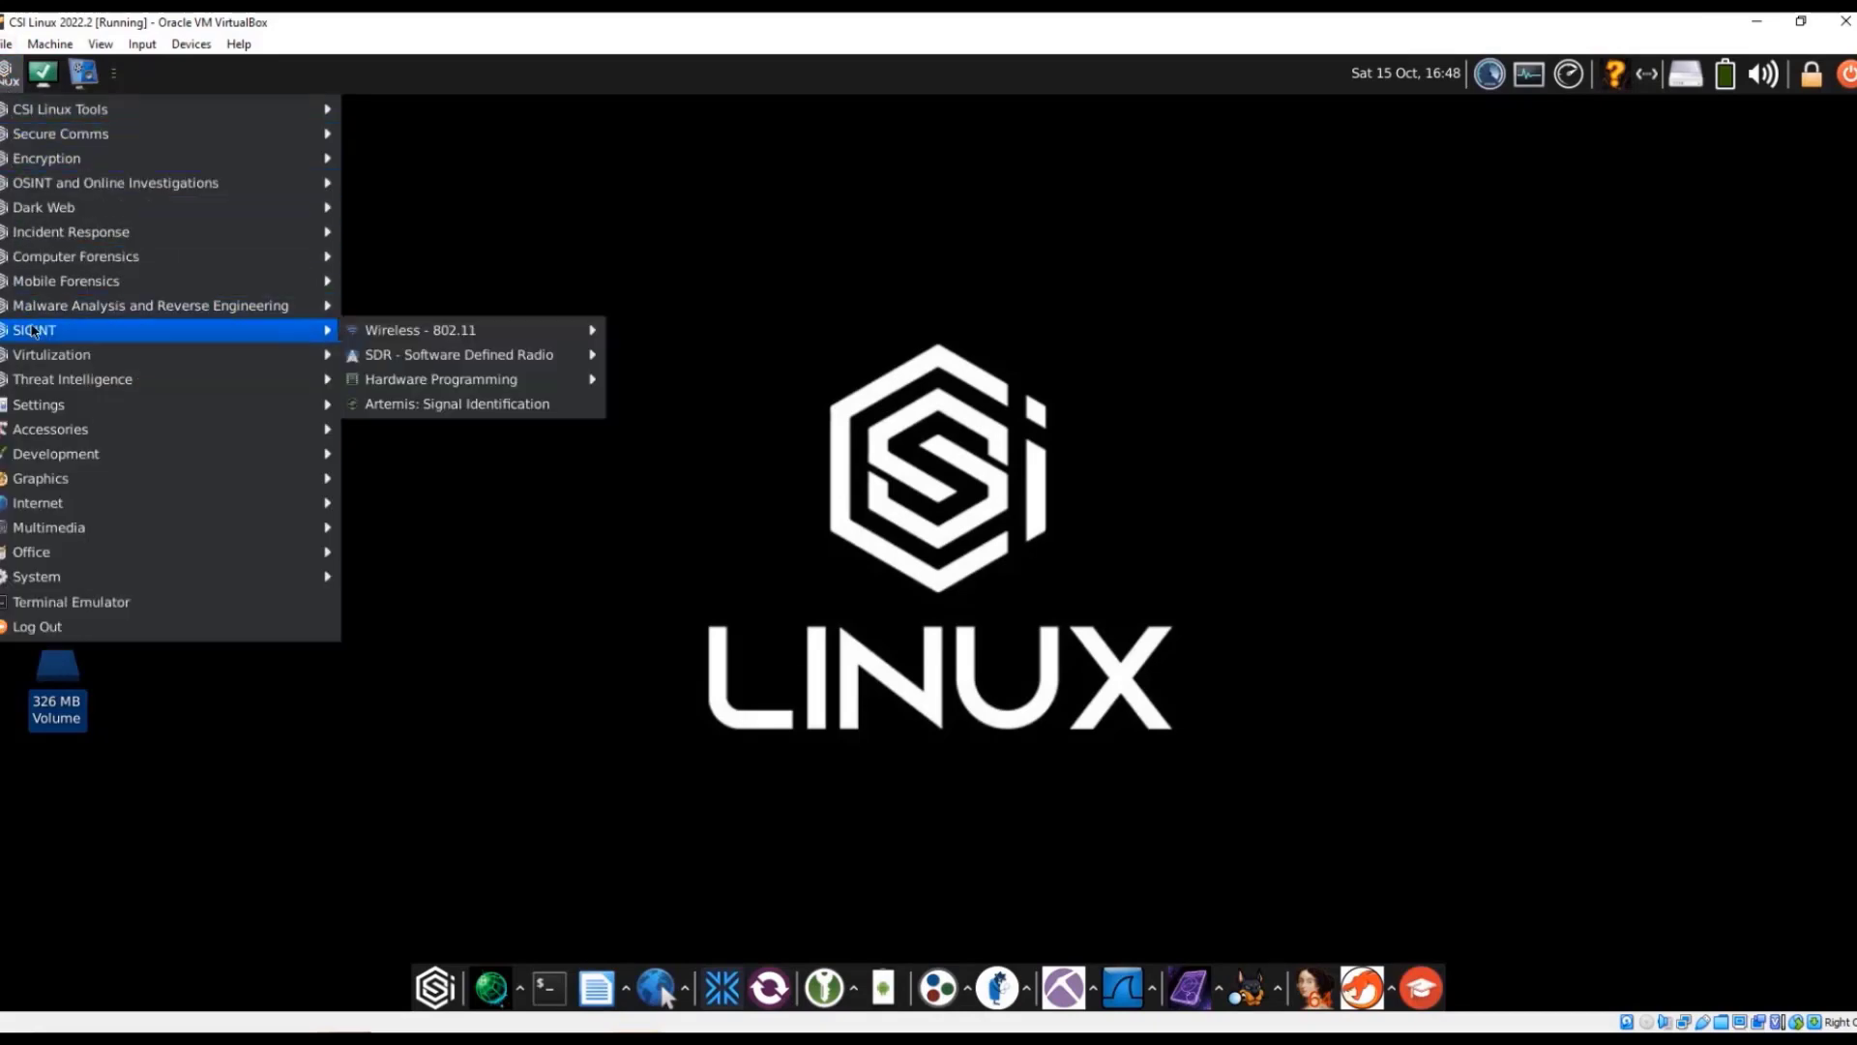
pyautogui.moveTo(441, 377)
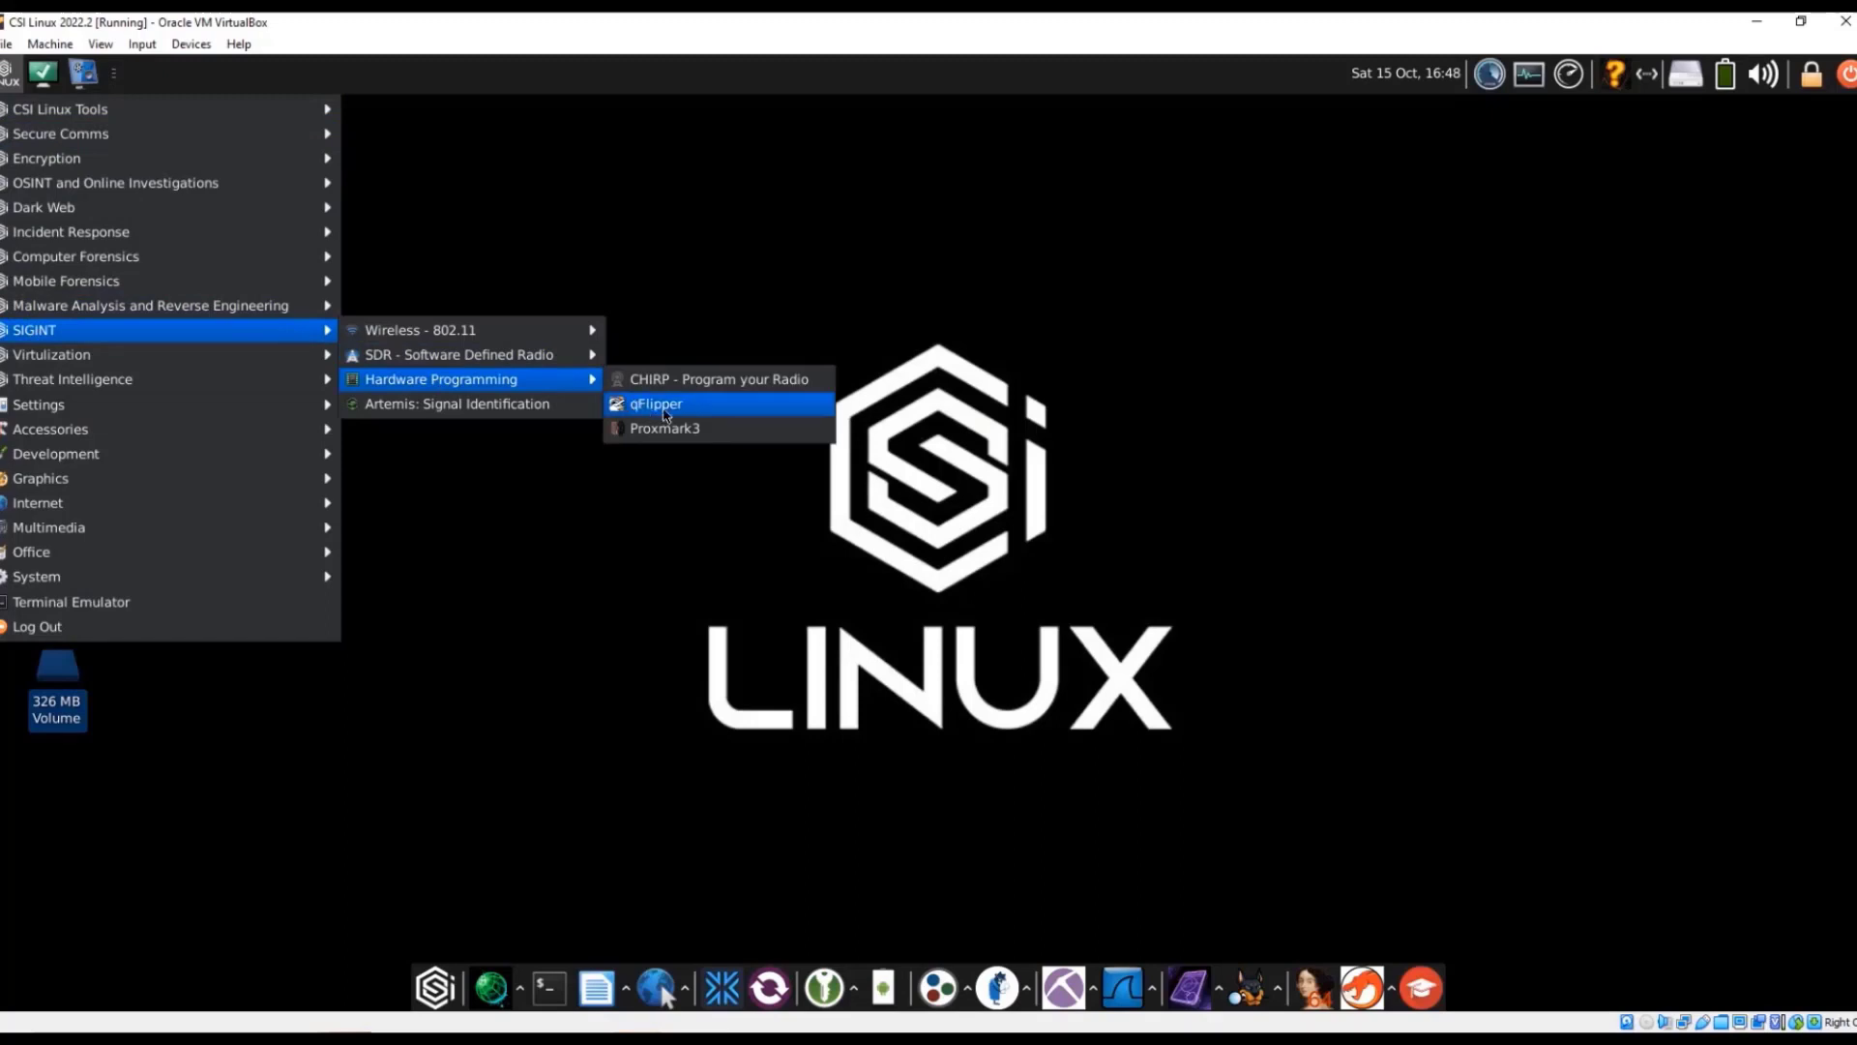
pyautogui.moveTo(656, 402)
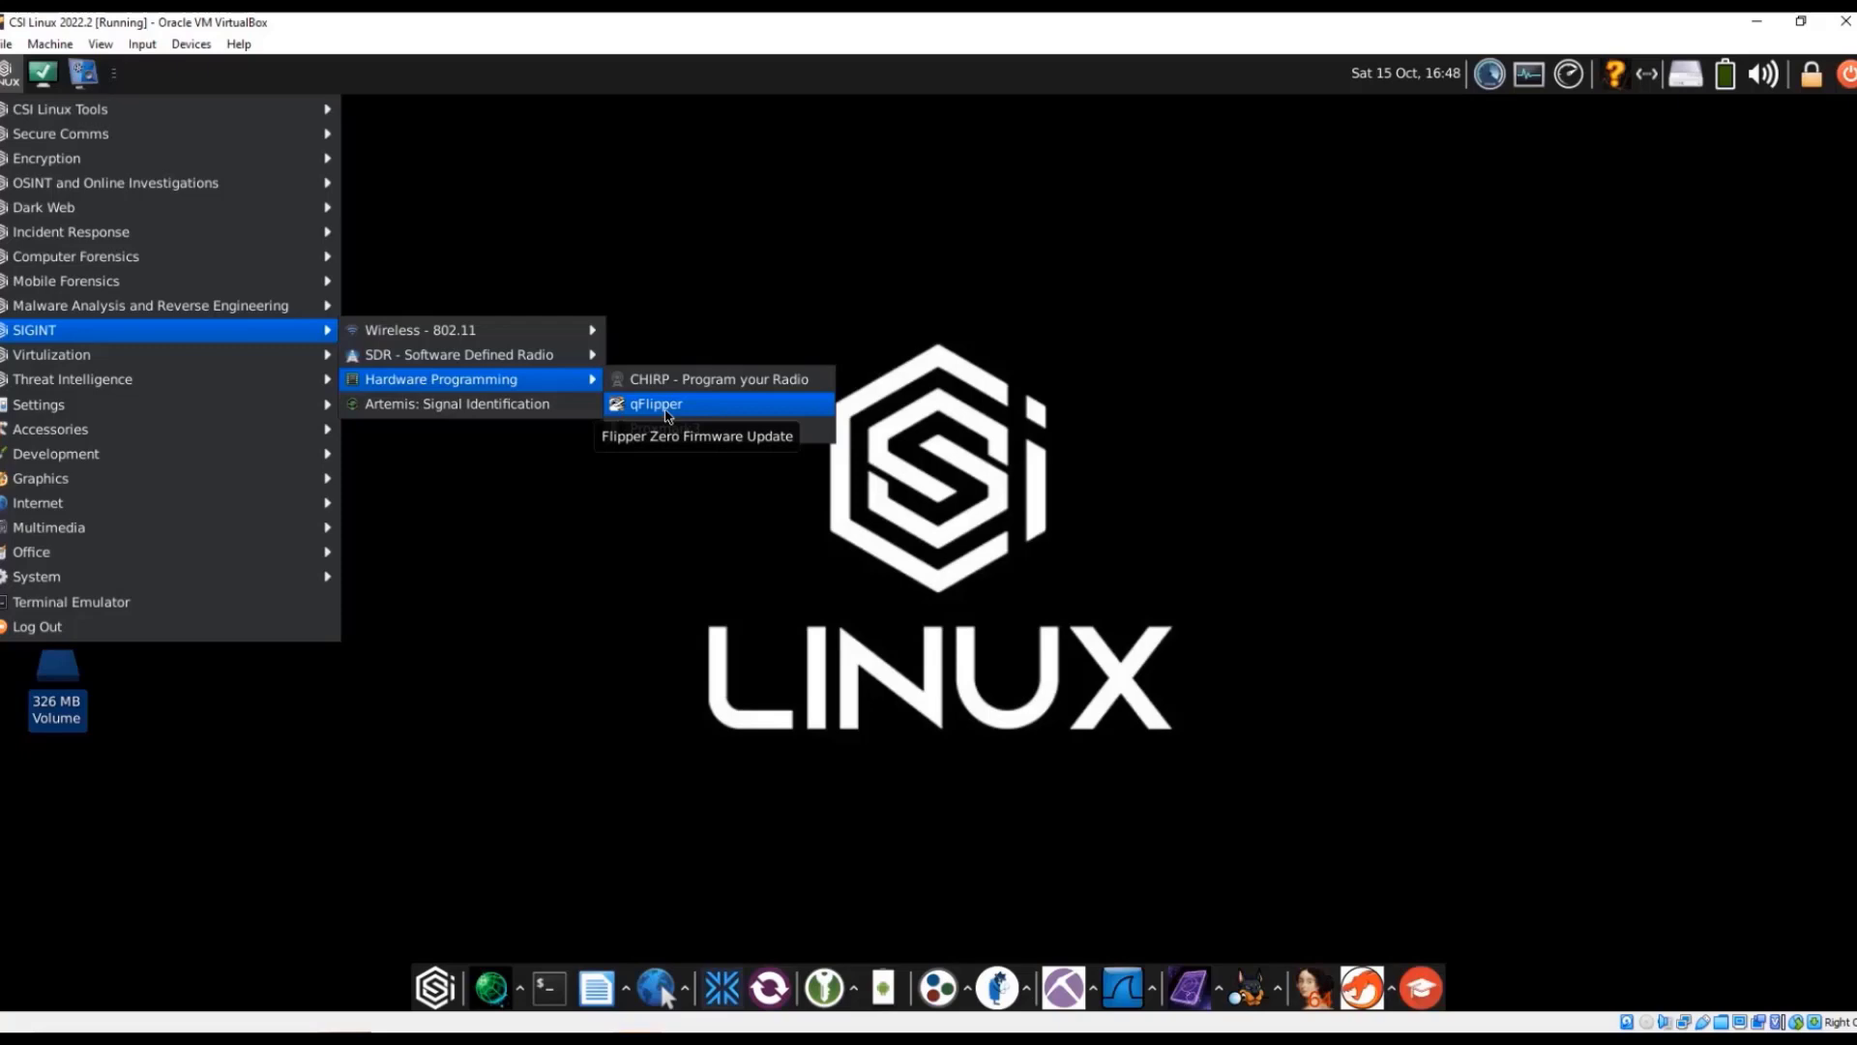
pyautogui.click(656, 402)
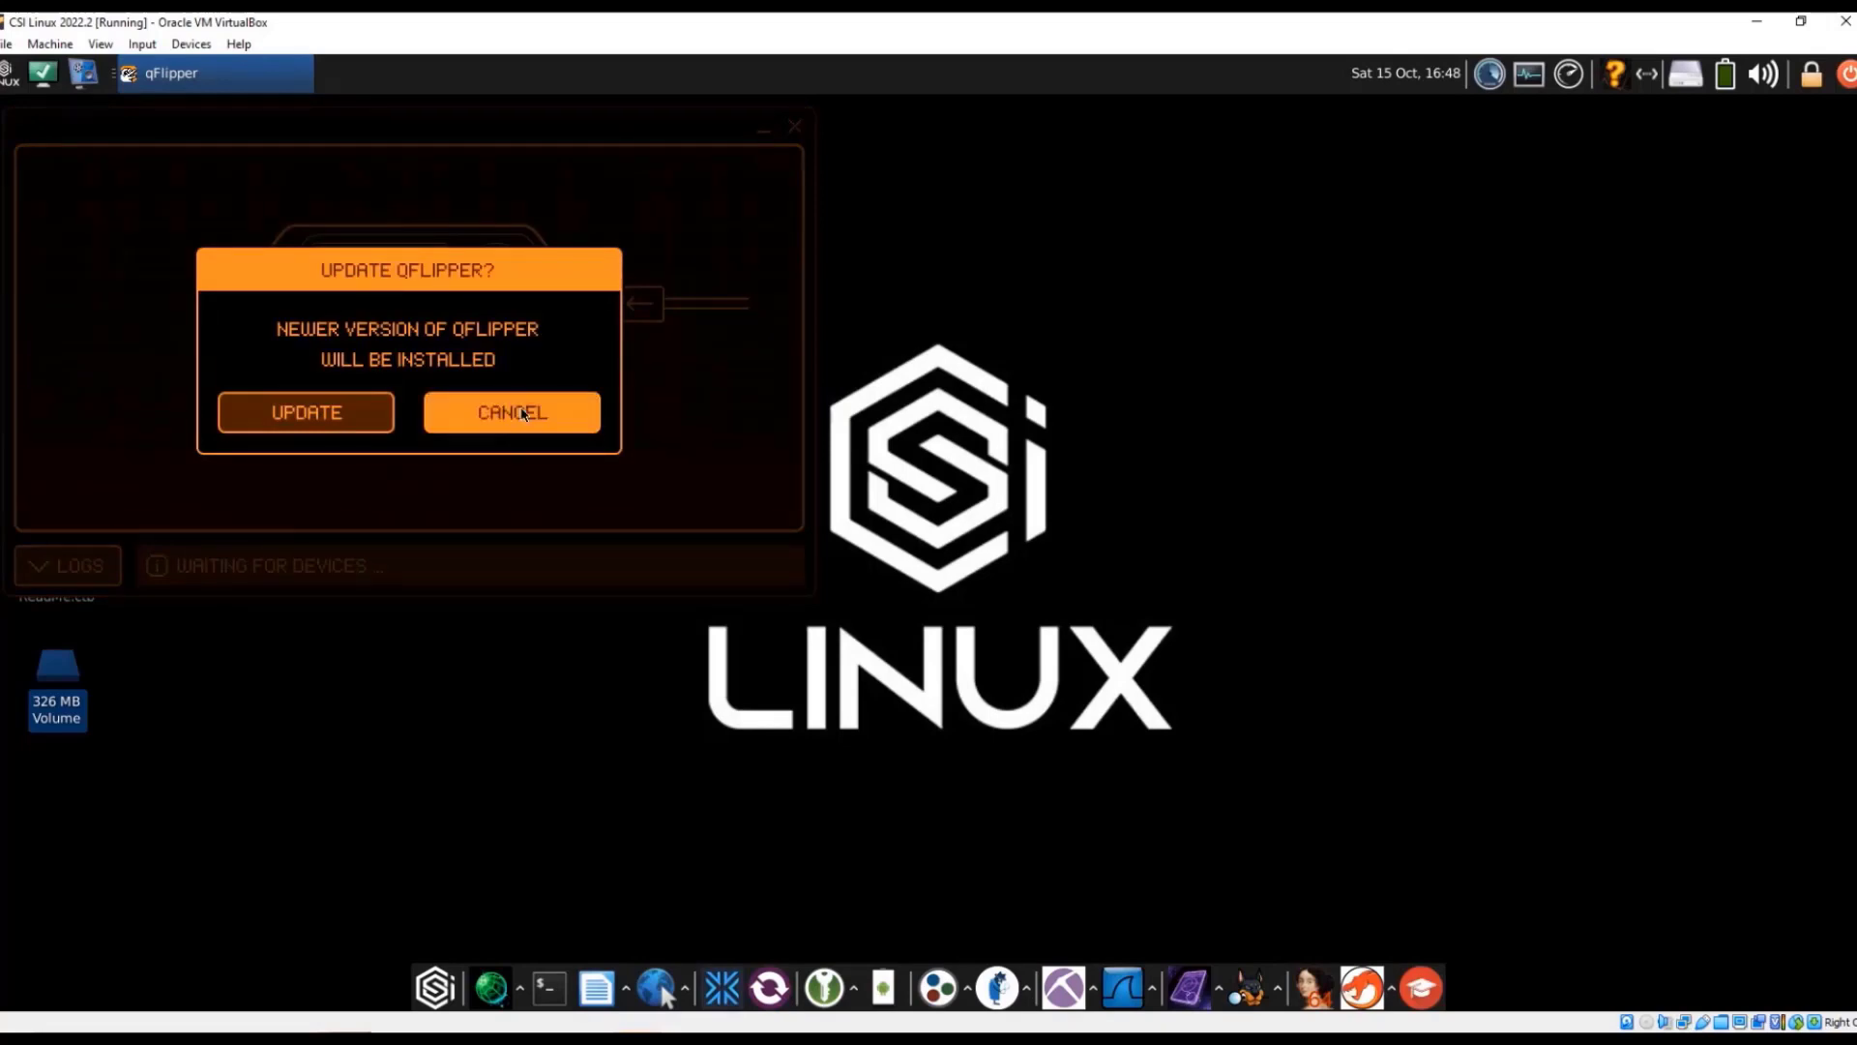
# Decline the qFlipper update and attach the Flipper Alchiy USB device to the VM
pyautogui.click(511, 411)
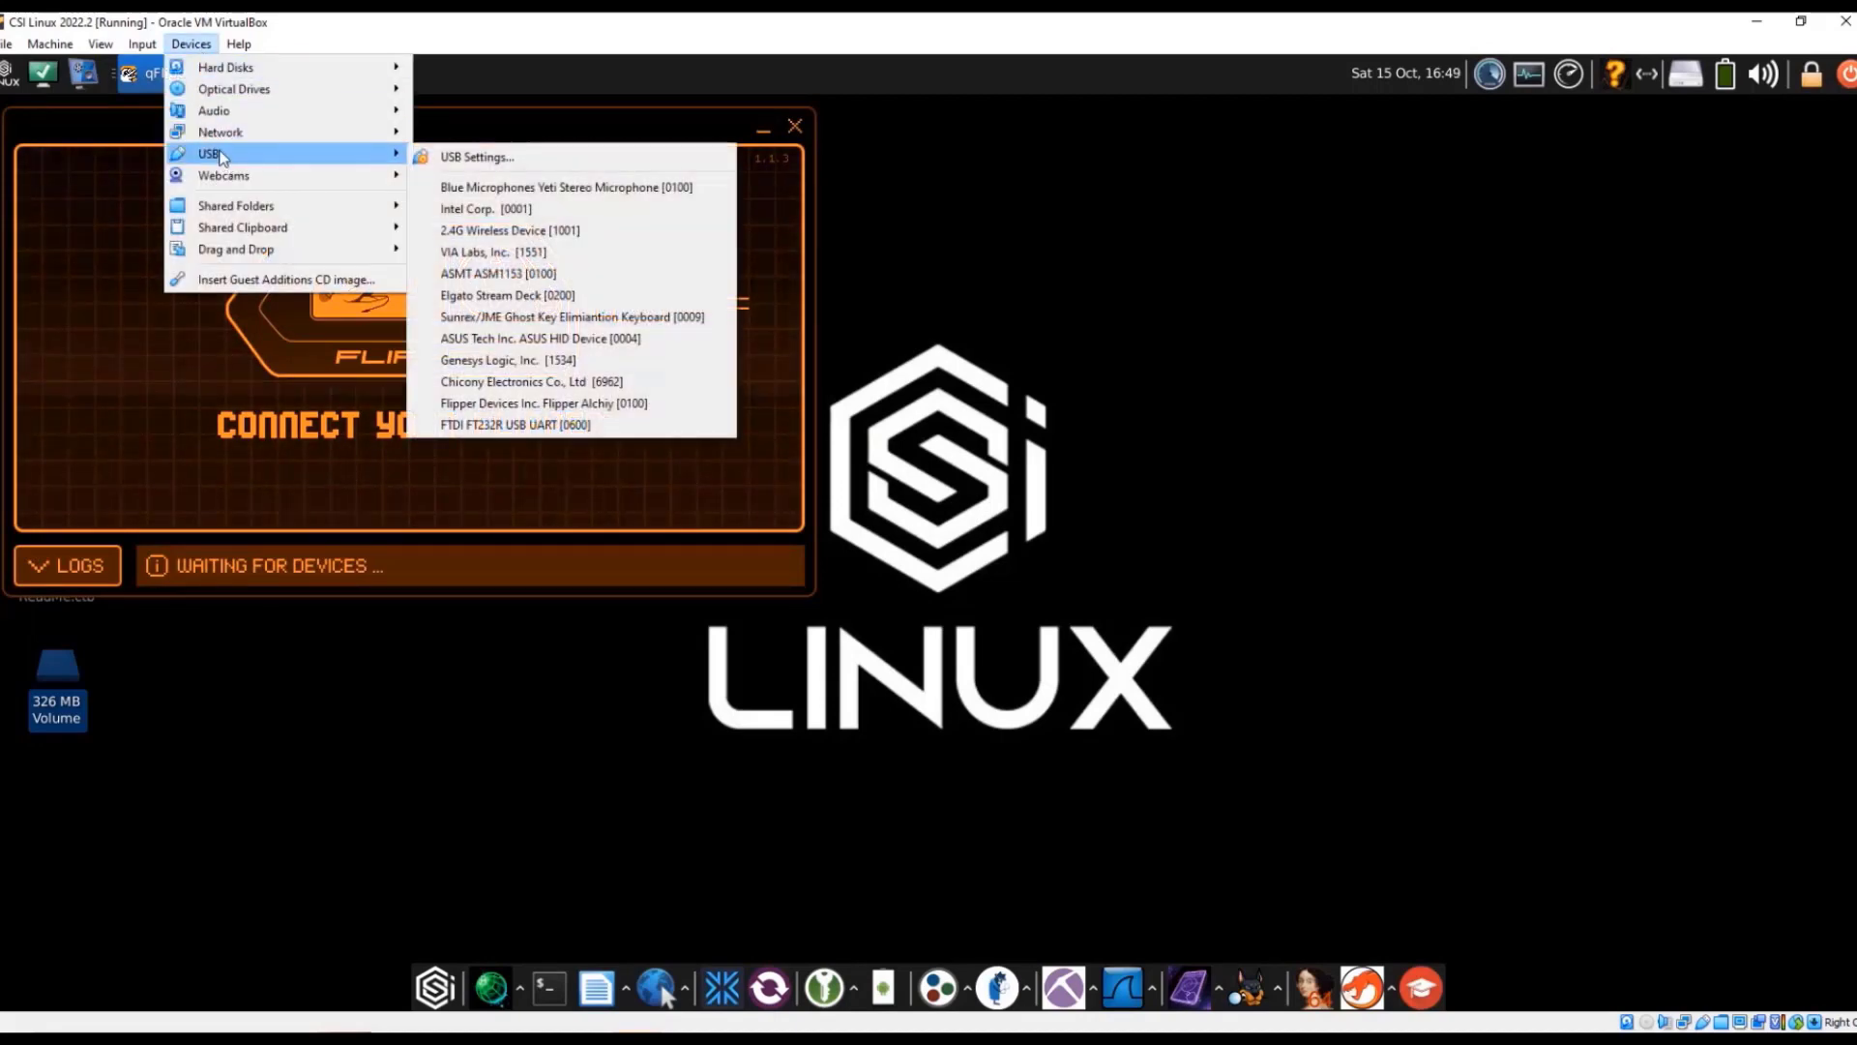
pyautogui.moveTo(542, 402)
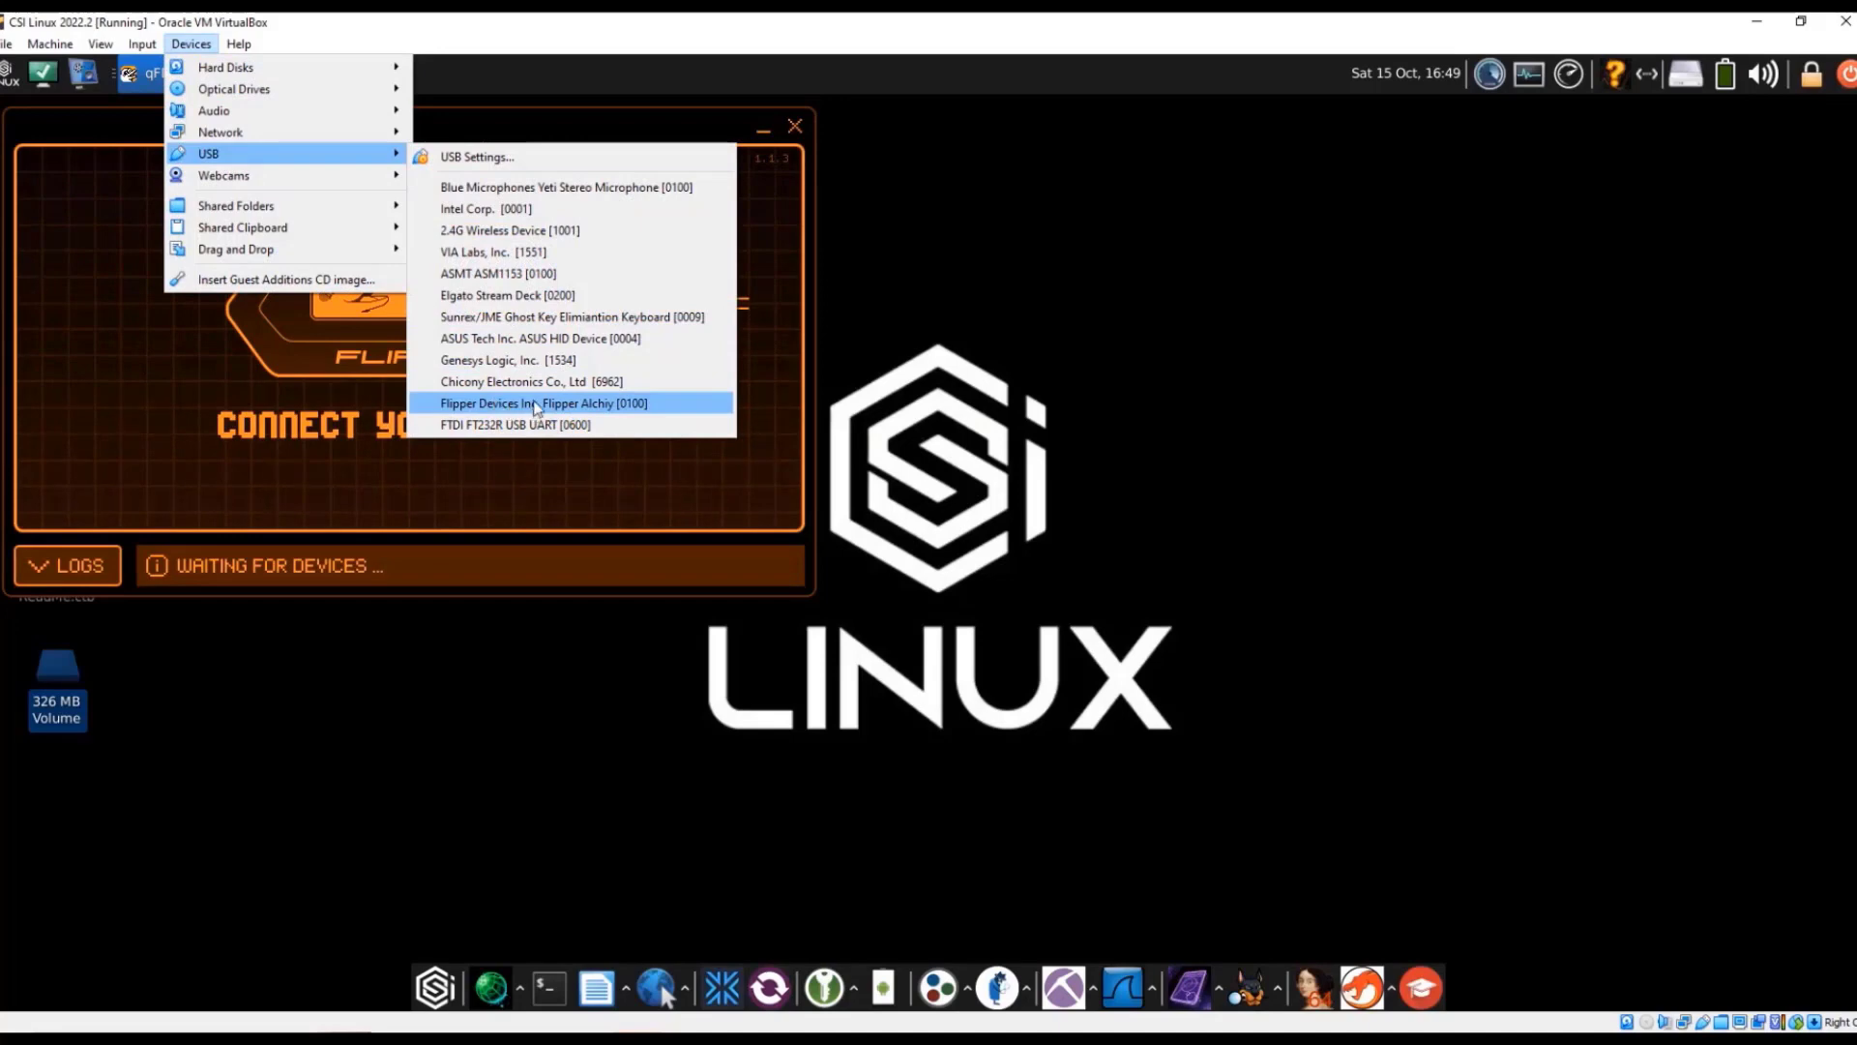
pyautogui.click(544, 402)
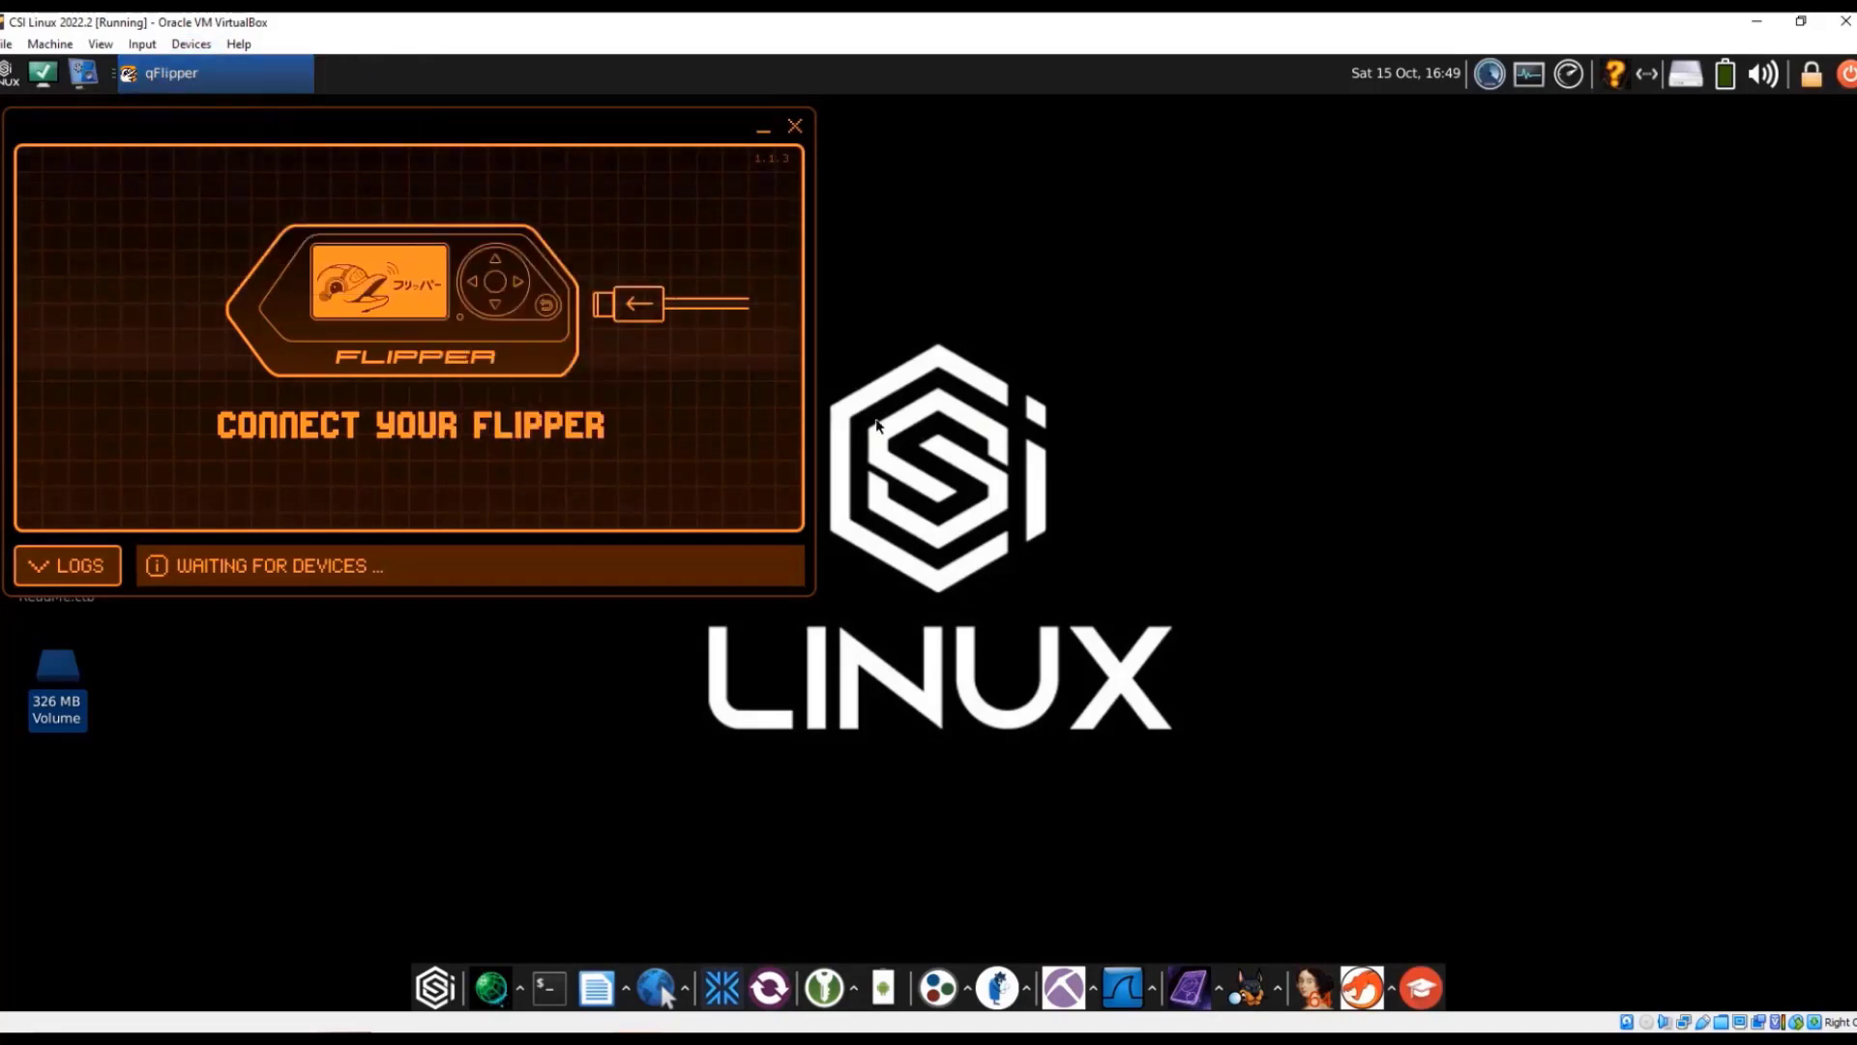
pyautogui.moveTo(1468, 830)
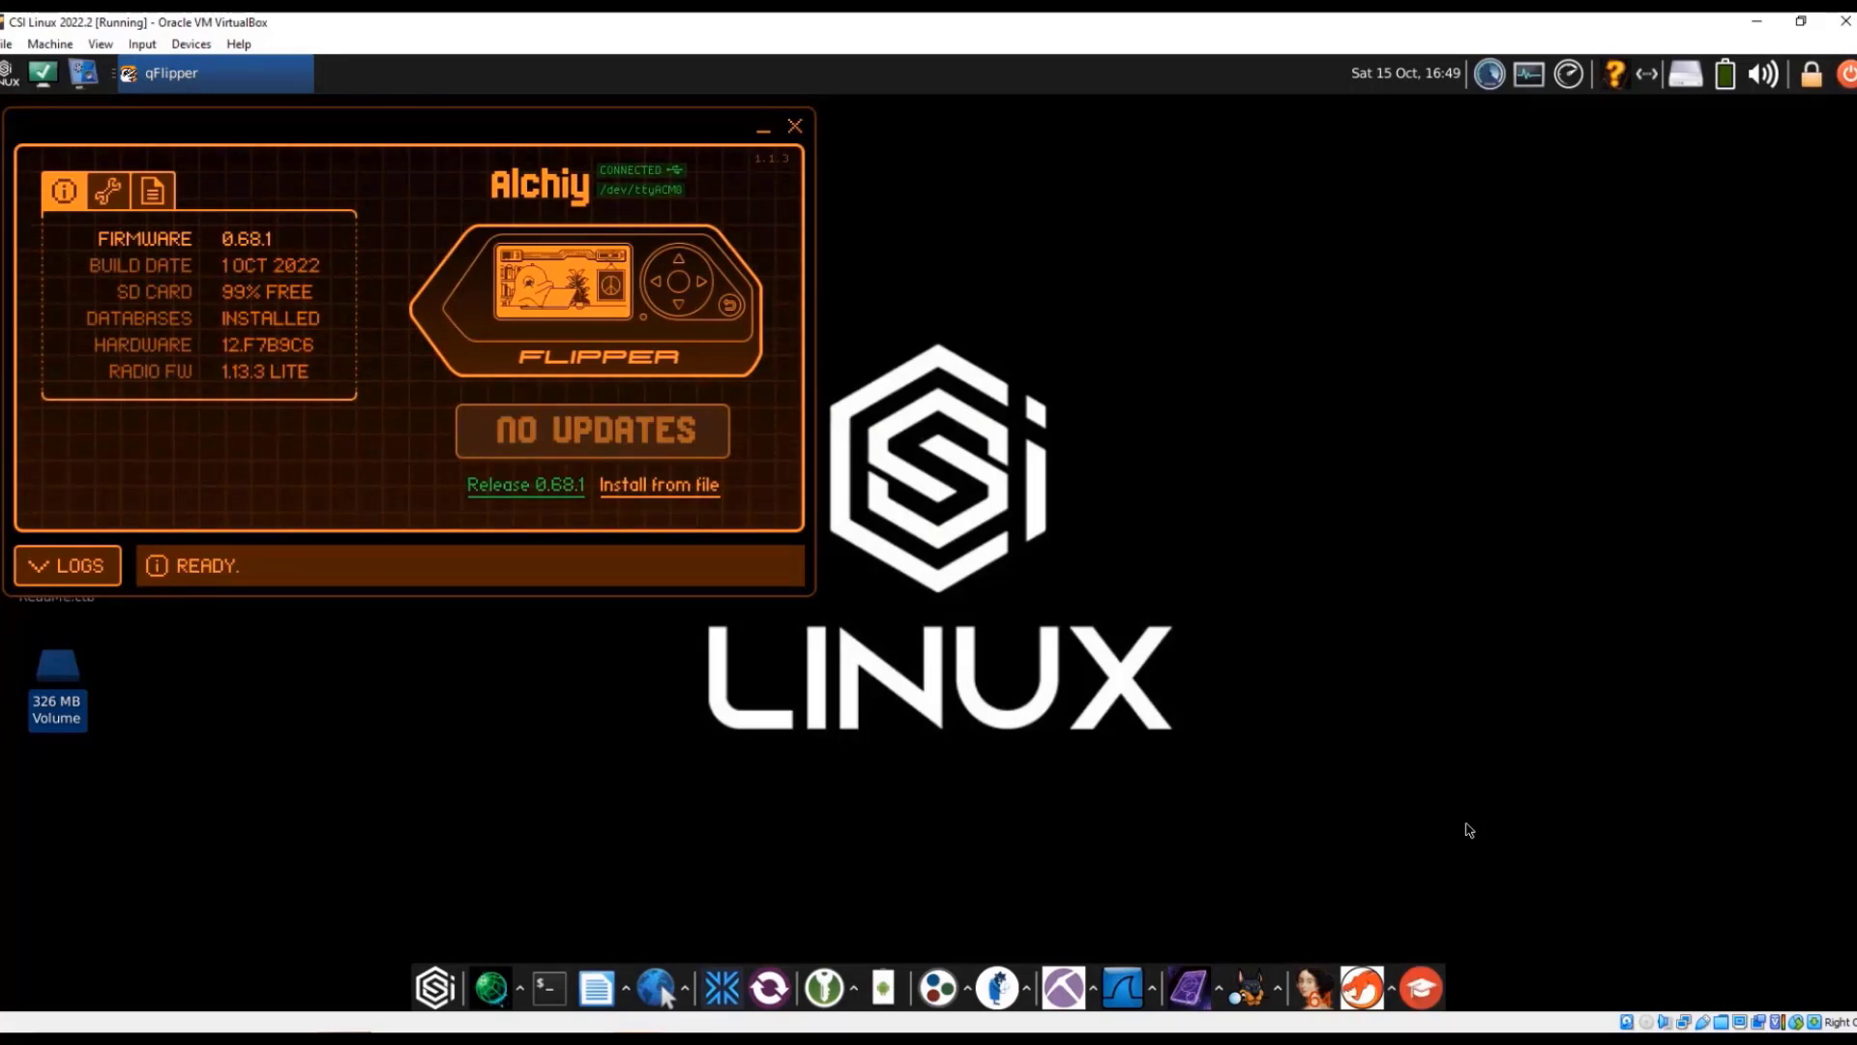
pyautogui.moveTo(785, 420)
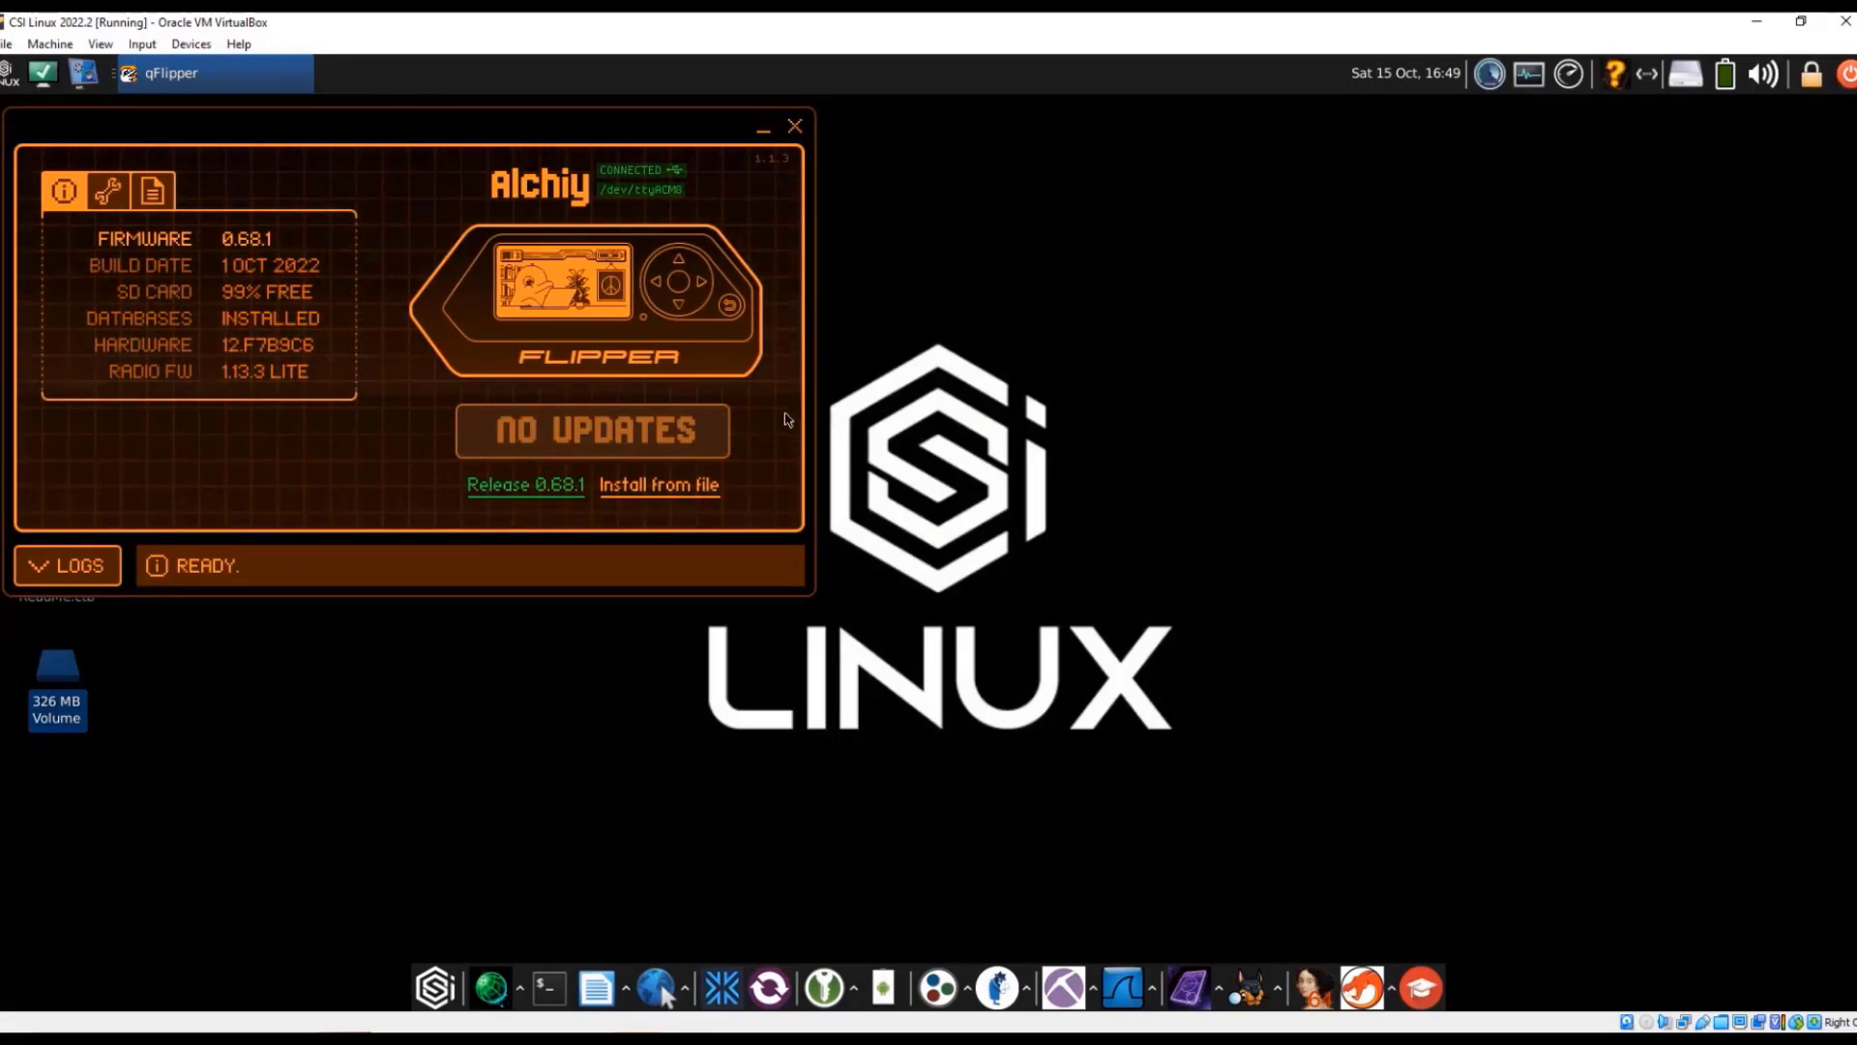
pyautogui.moveTo(635, 447)
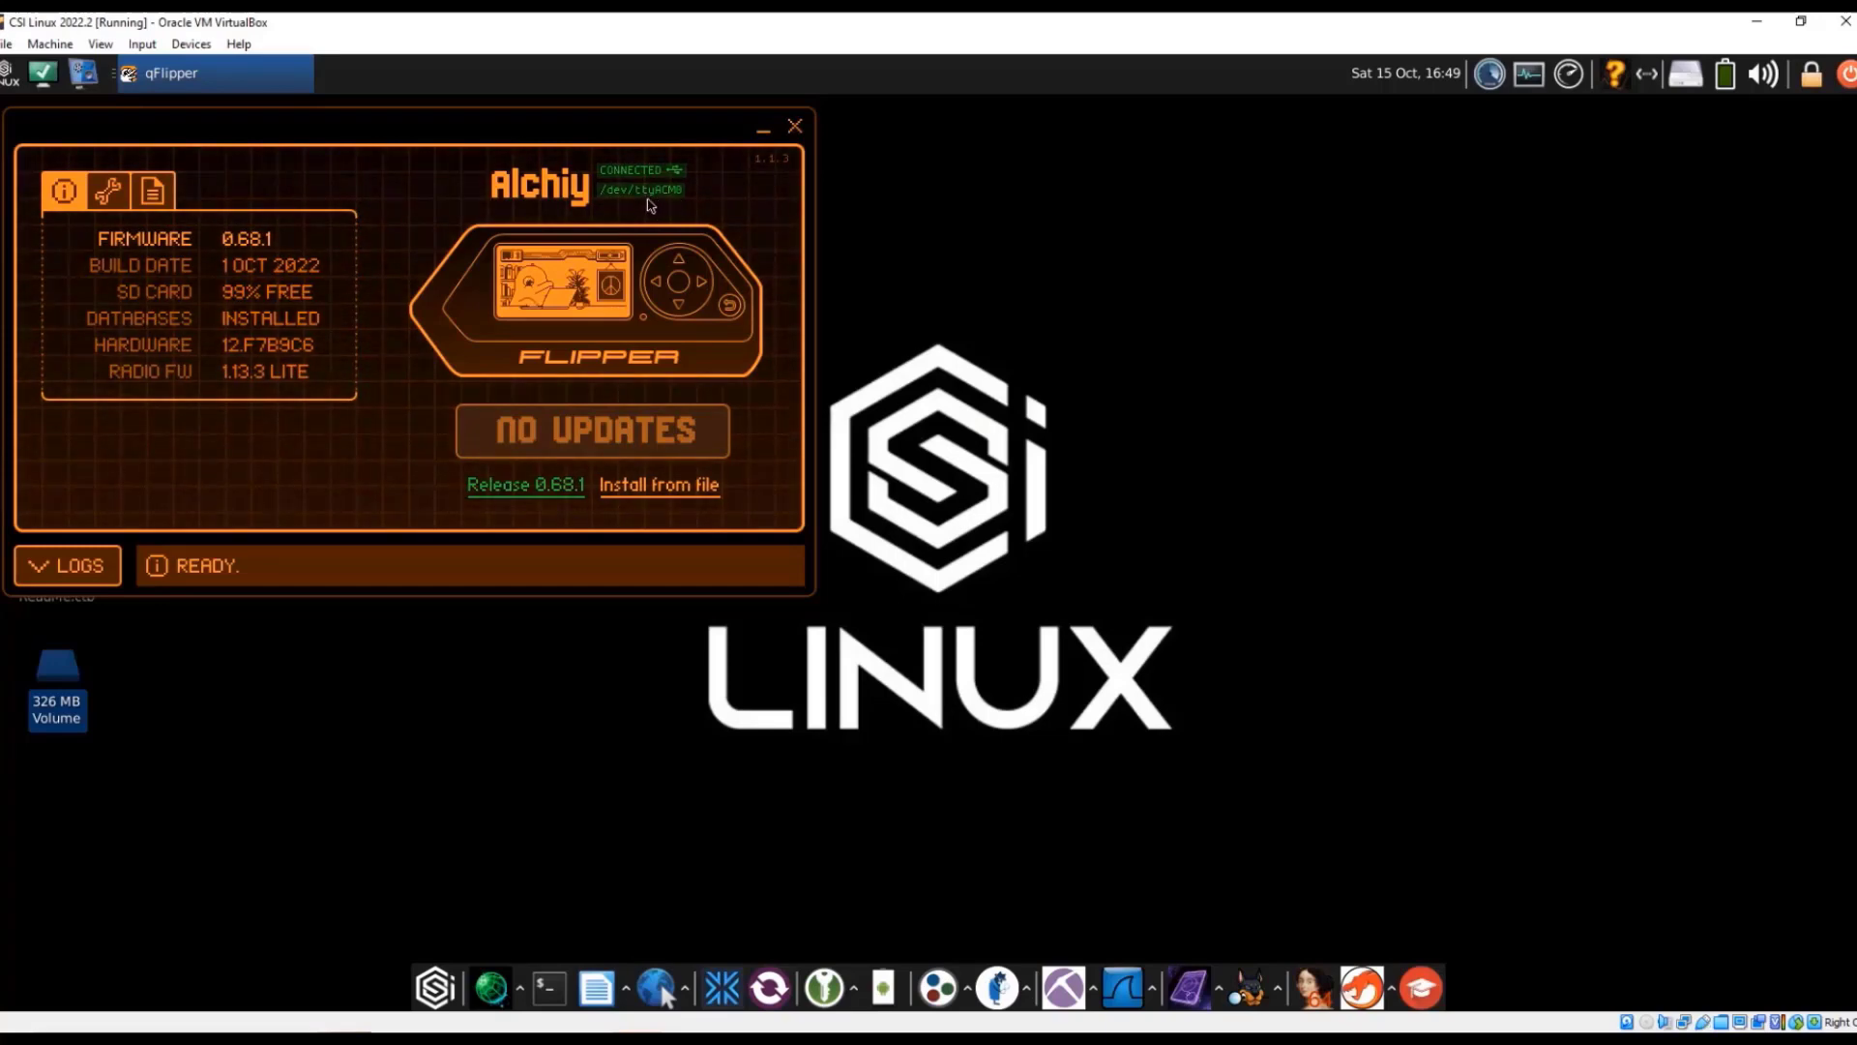
pyautogui.moveTo(294, 226)
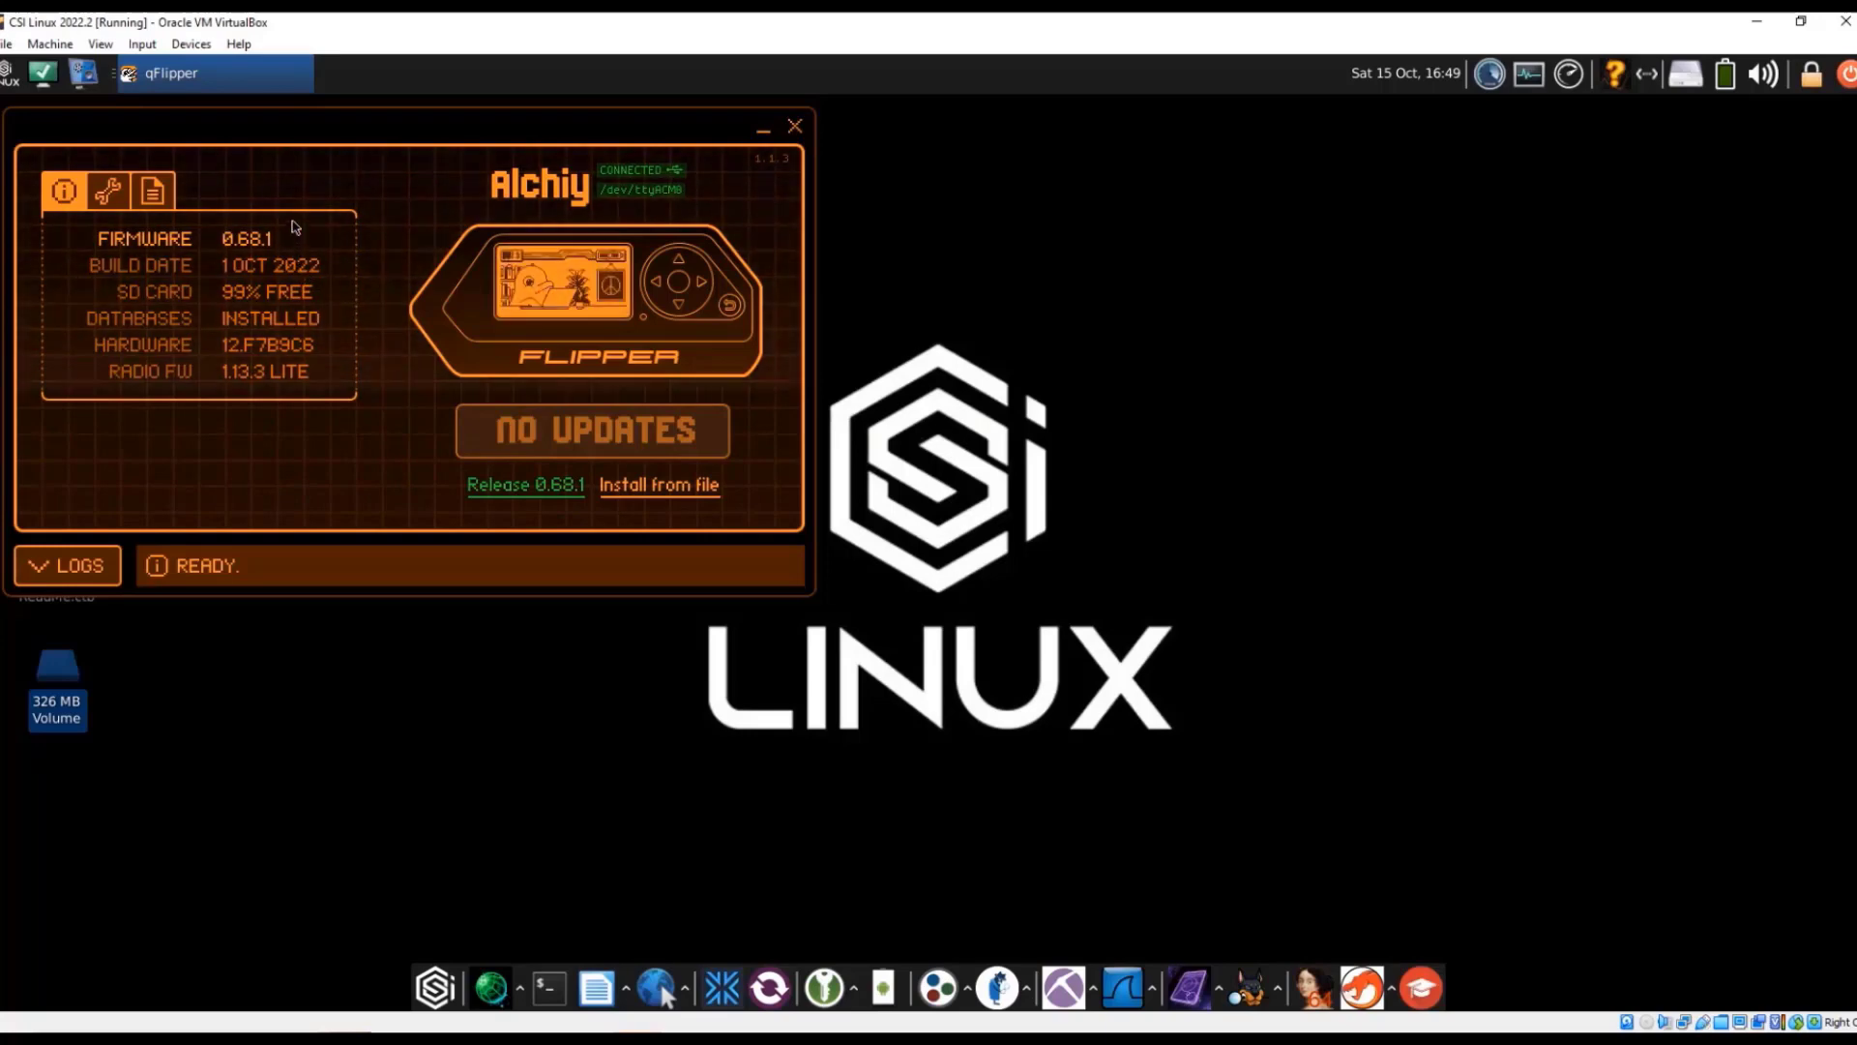
pyautogui.moveTo(124, 199)
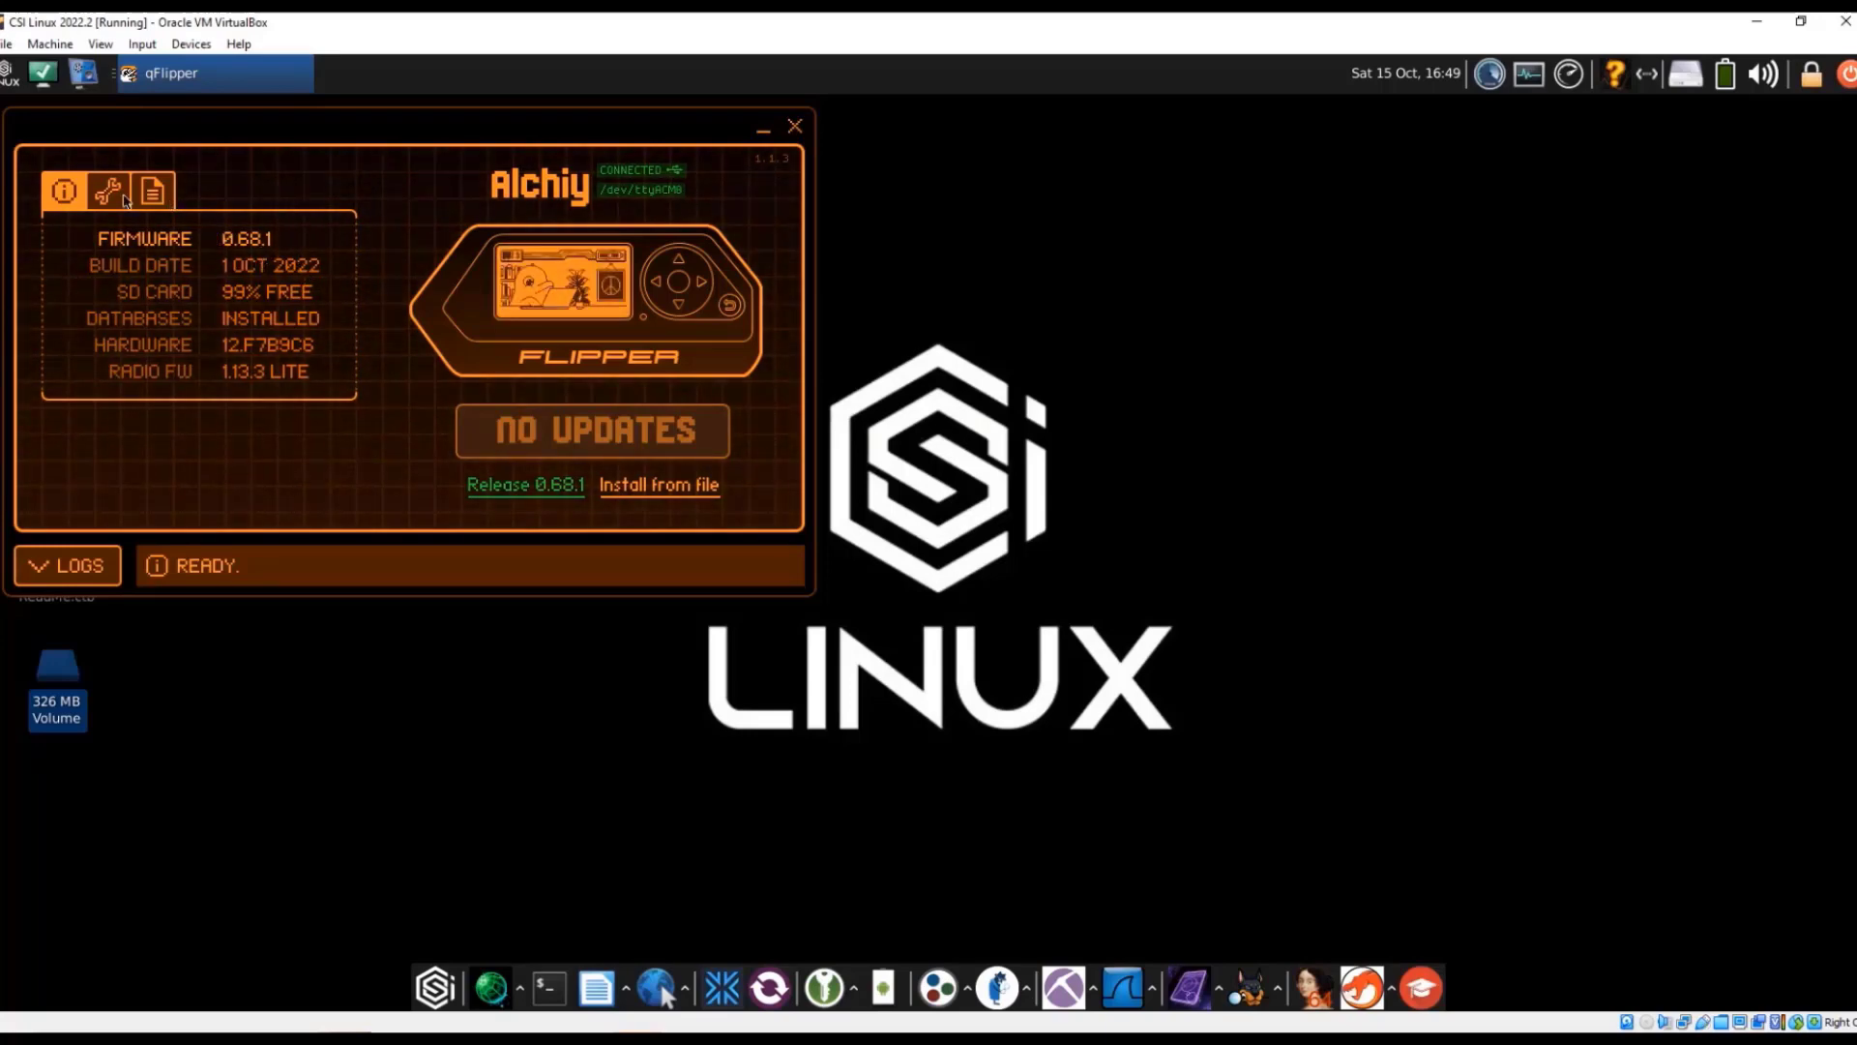
# Show the device tools and list the firmware update channels, keeping Release
pyautogui.click(106, 191)
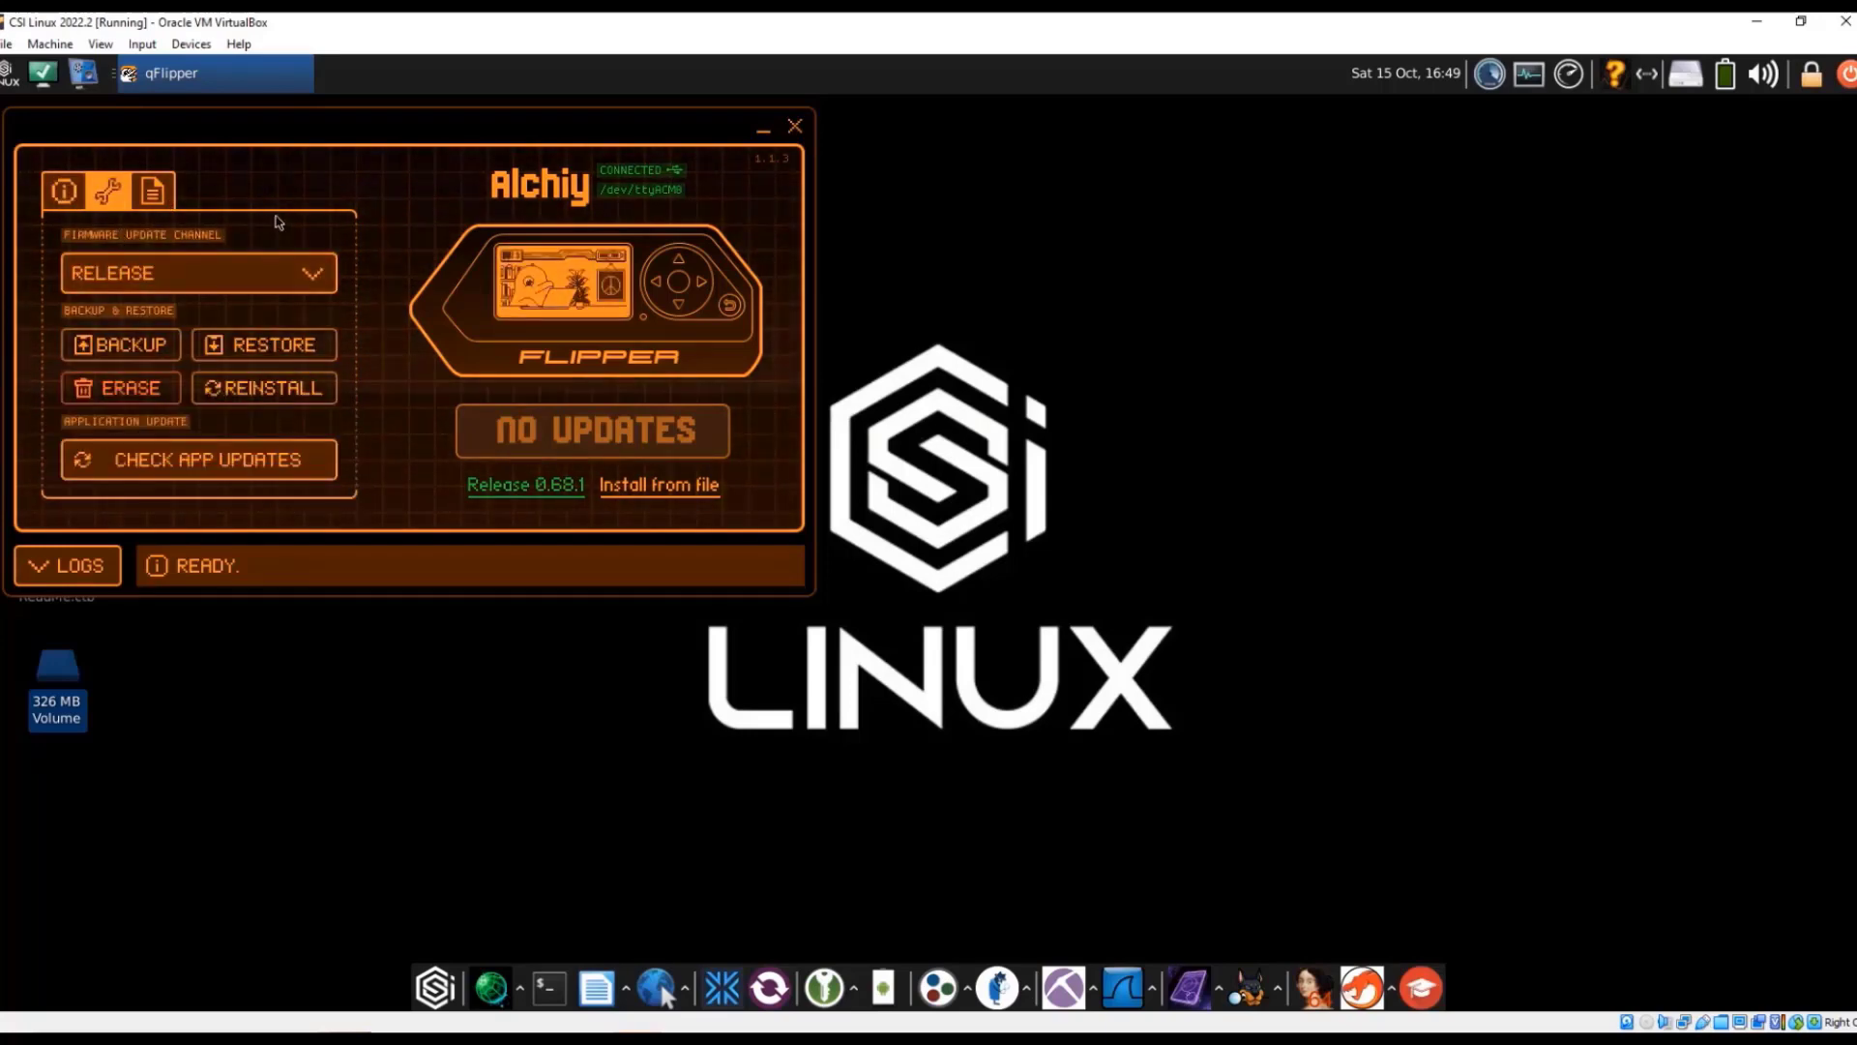
pyautogui.click(199, 272)
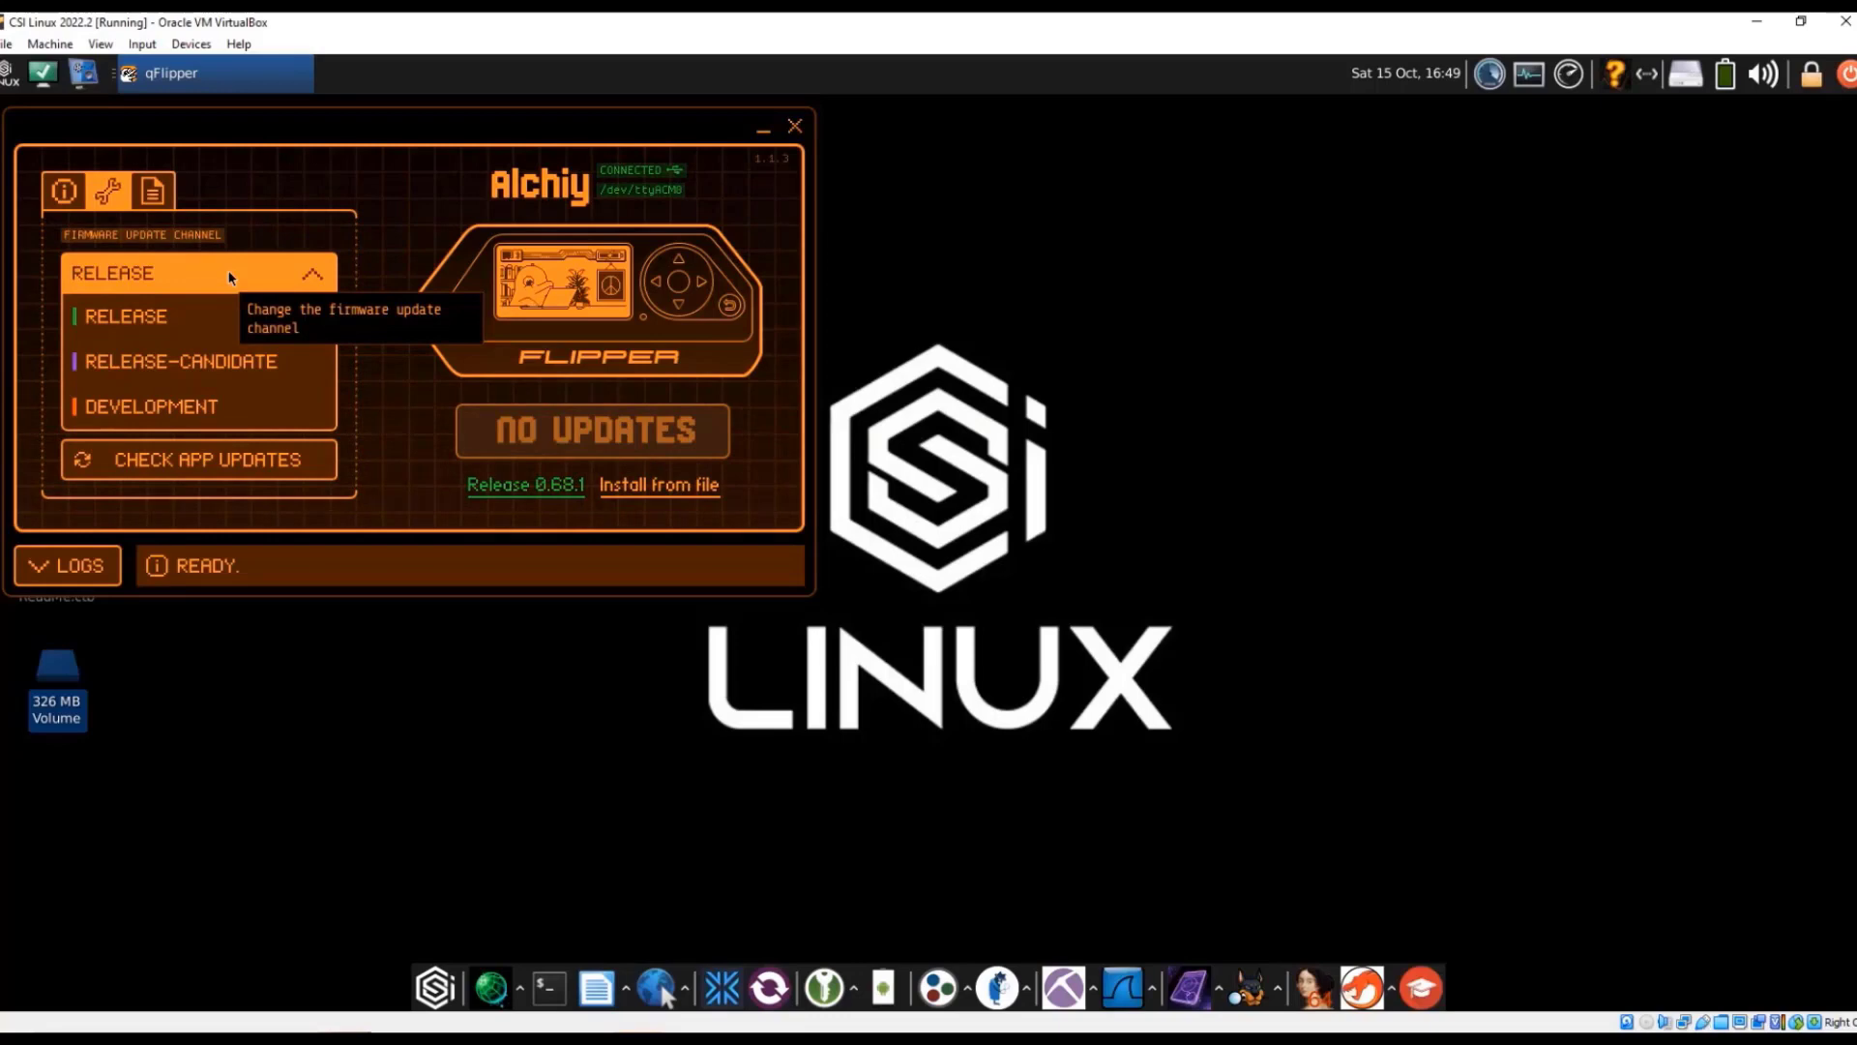
pyautogui.moveTo(180, 362)
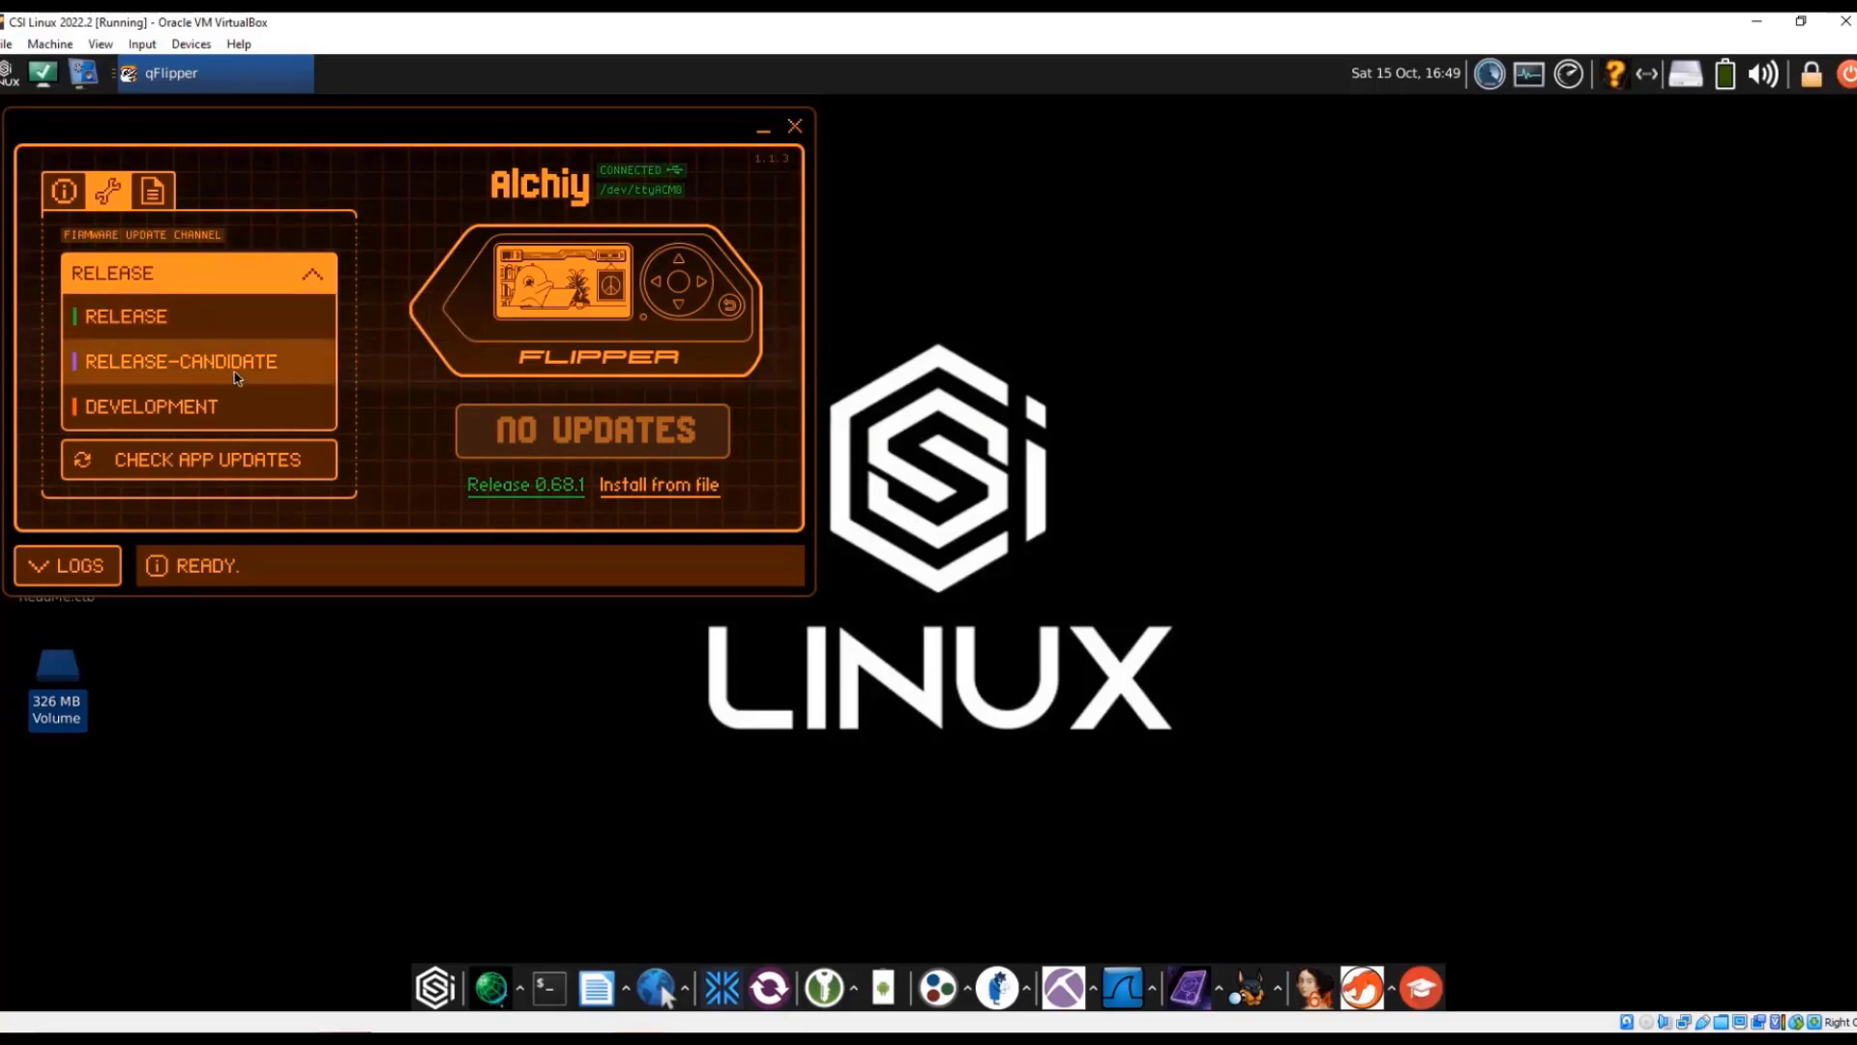
pyautogui.moveTo(234, 377)
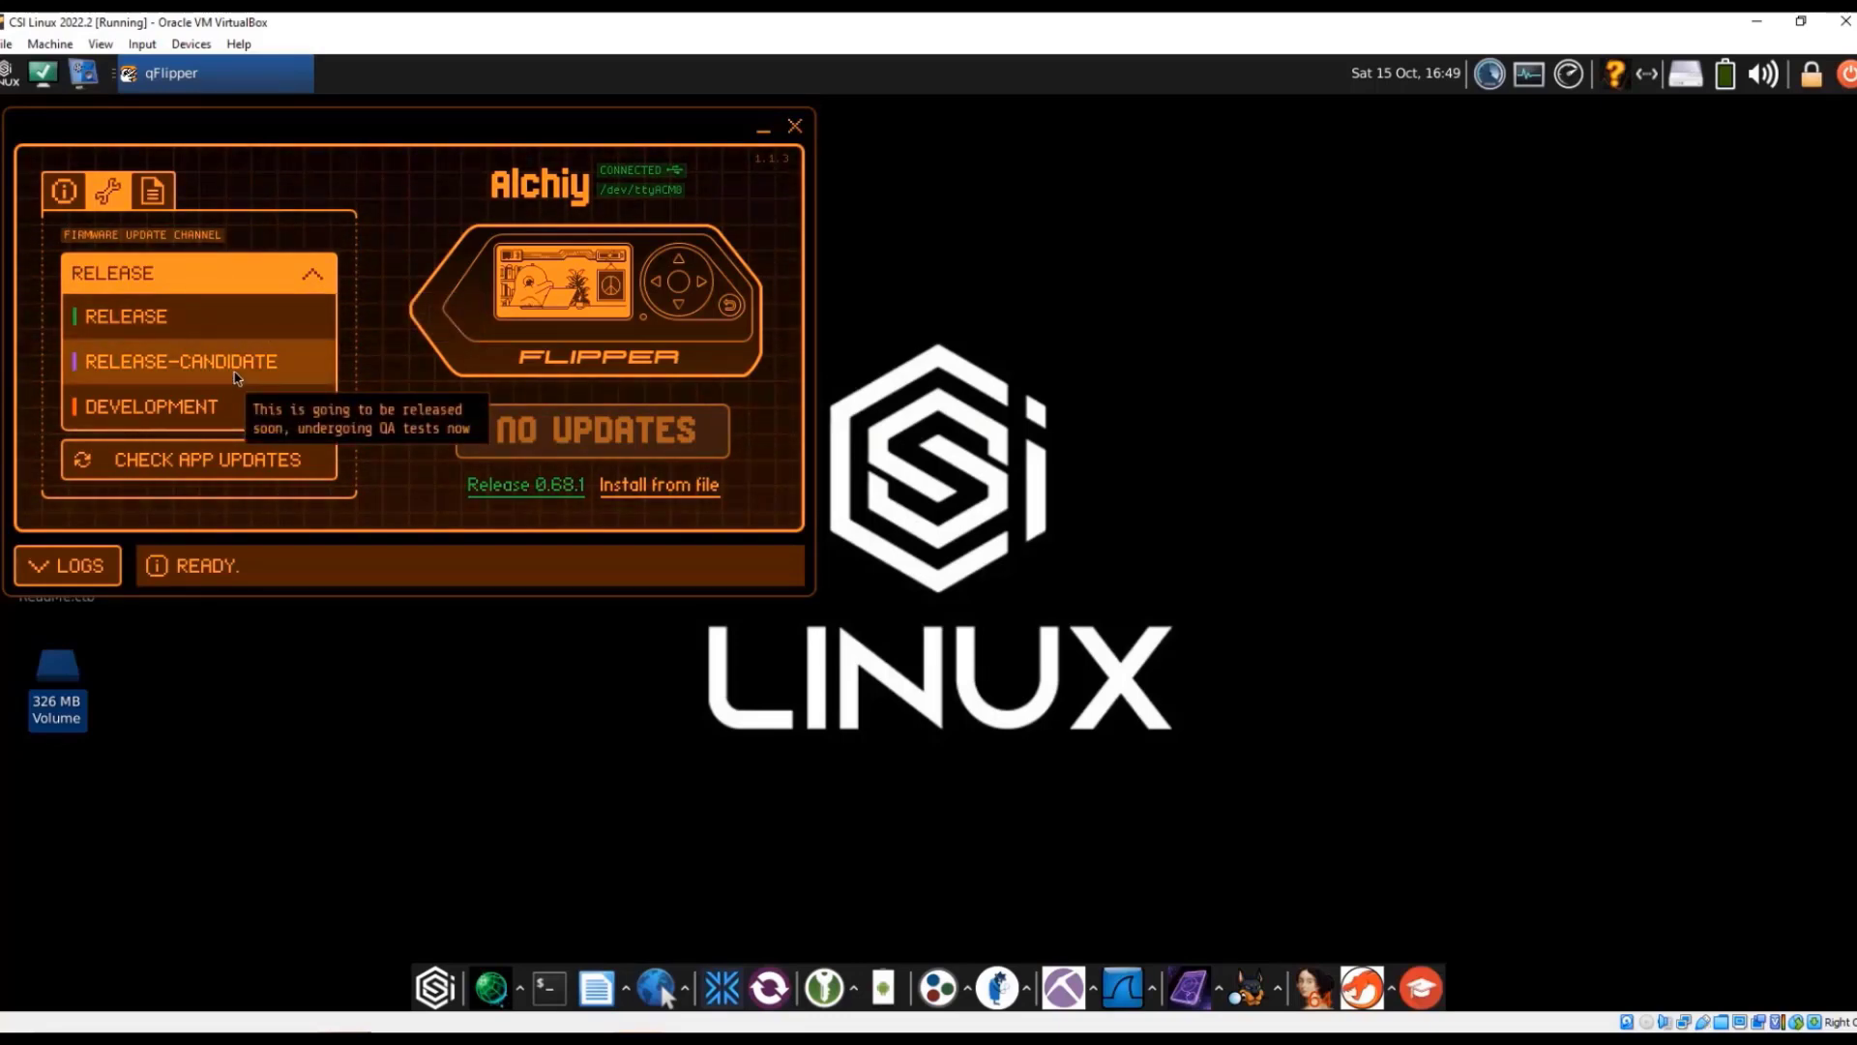
pyautogui.moveTo(219, 406)
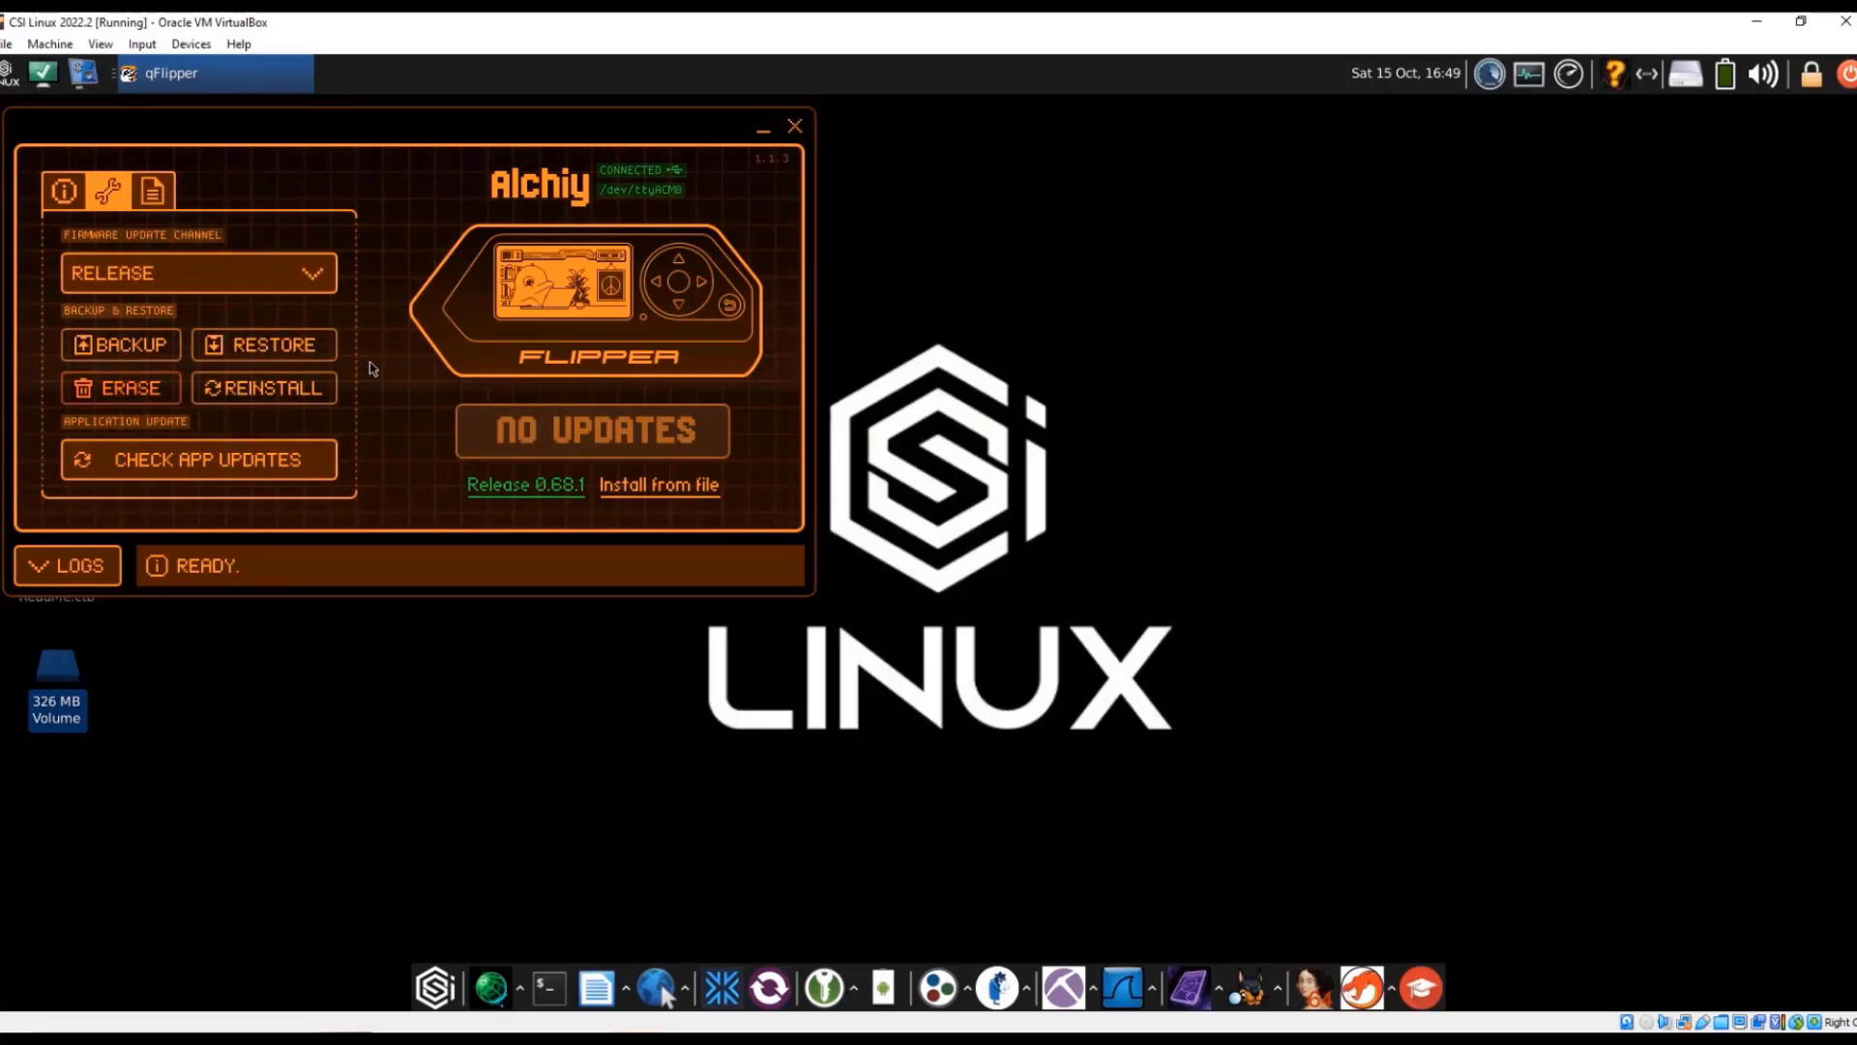
# Start a backup and create folder 'flipperzero-1' in home as its destination
pyautogui.click(120, 345)
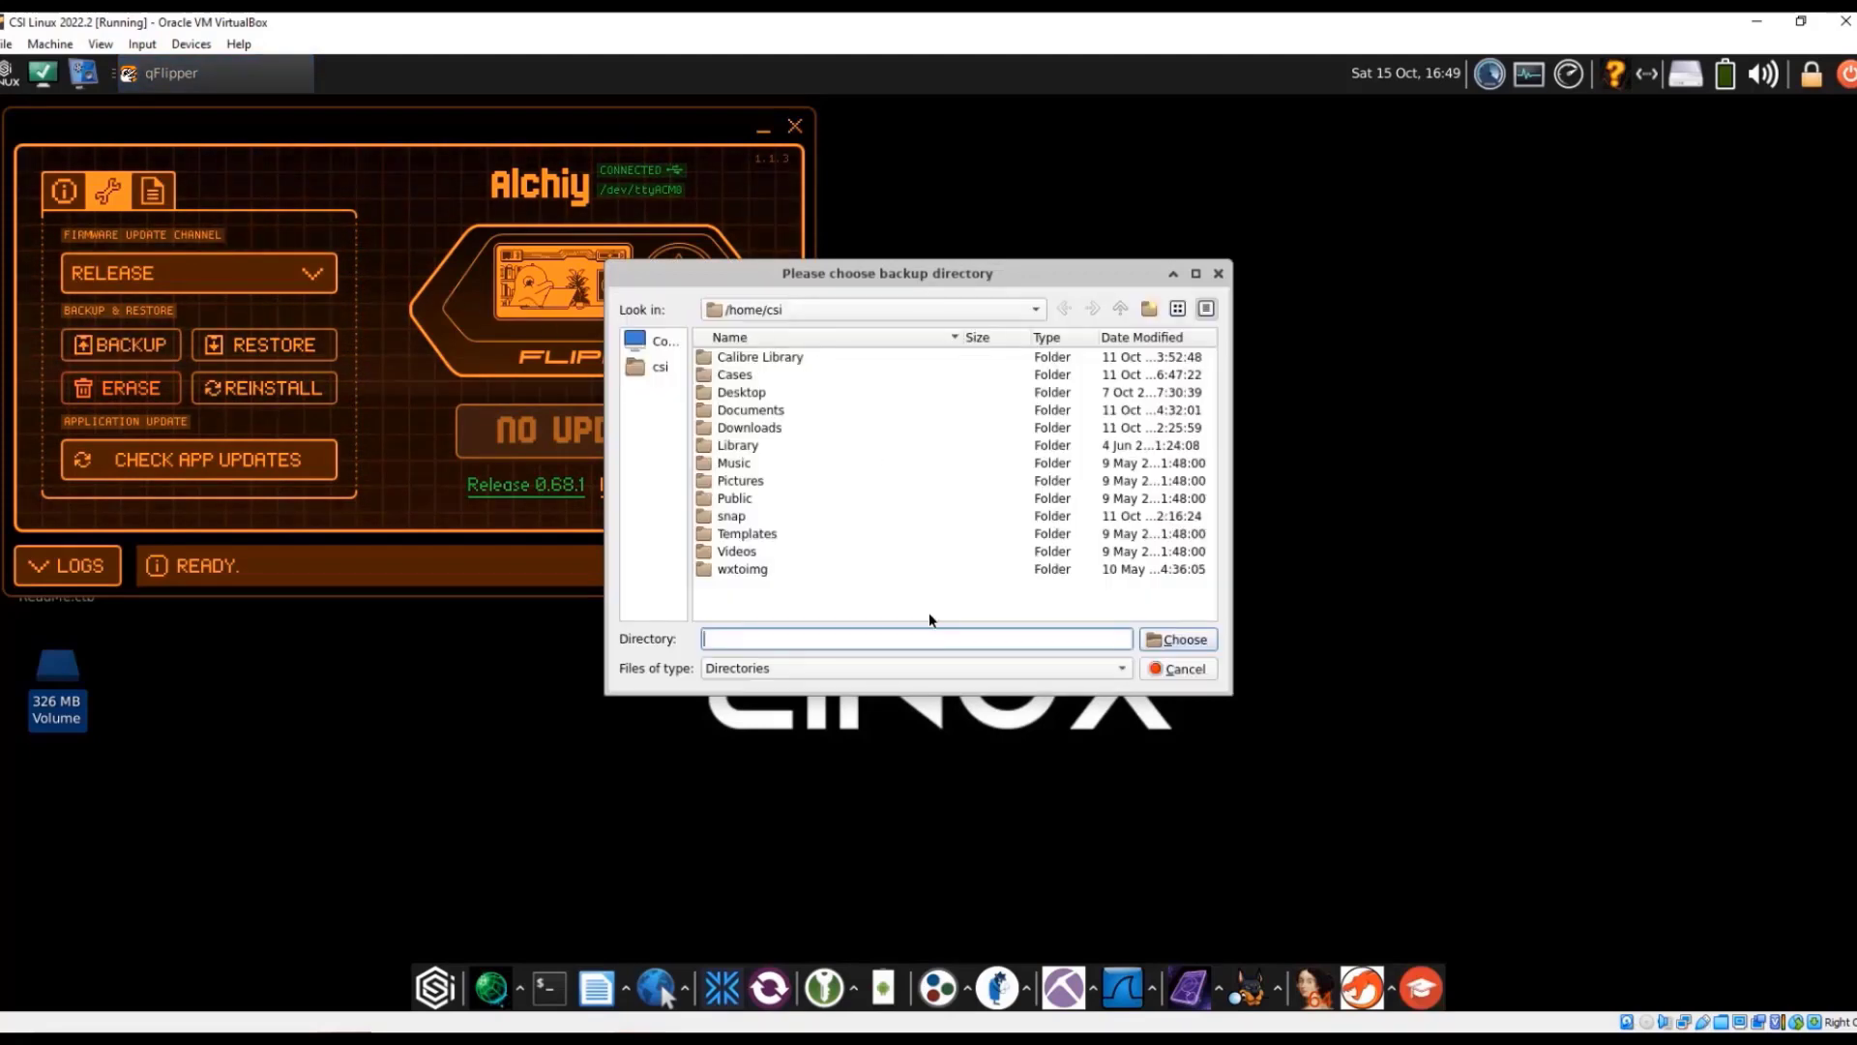
pyautogui.write('flipperzero-1')
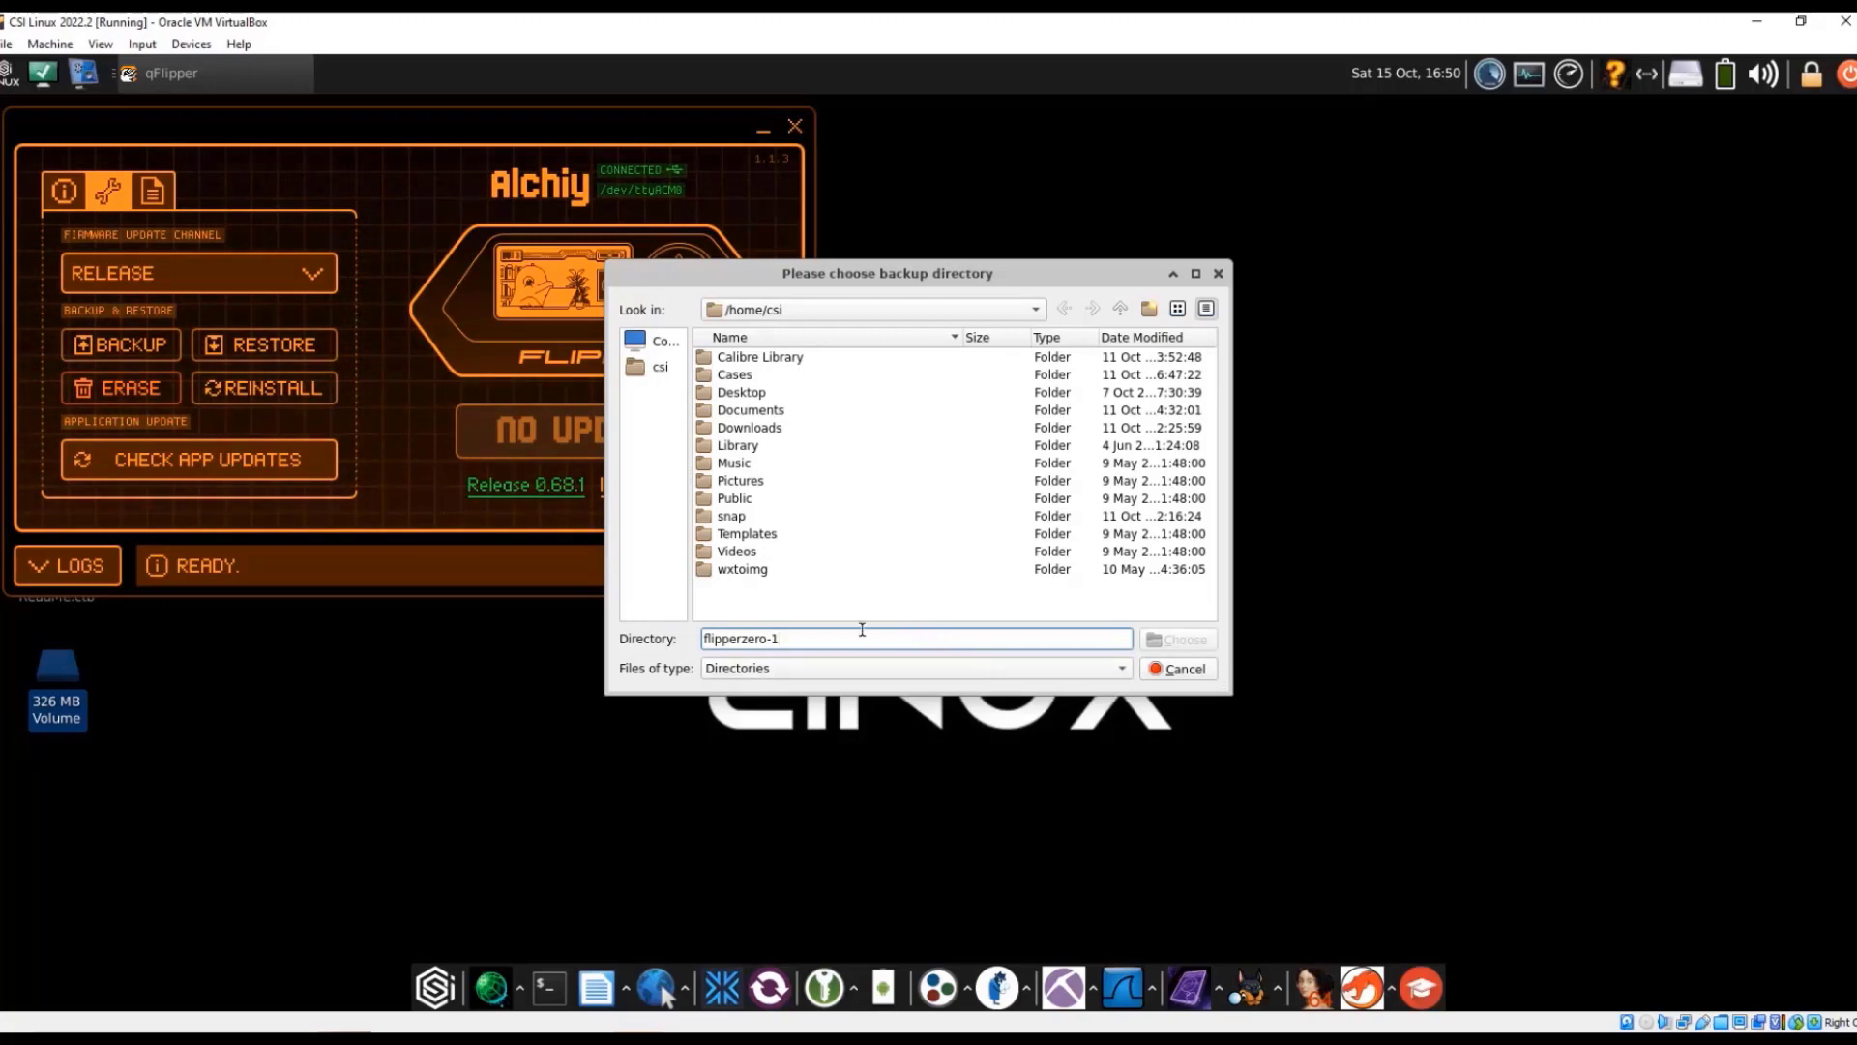
pyautogui.moveTo(1115, 658)
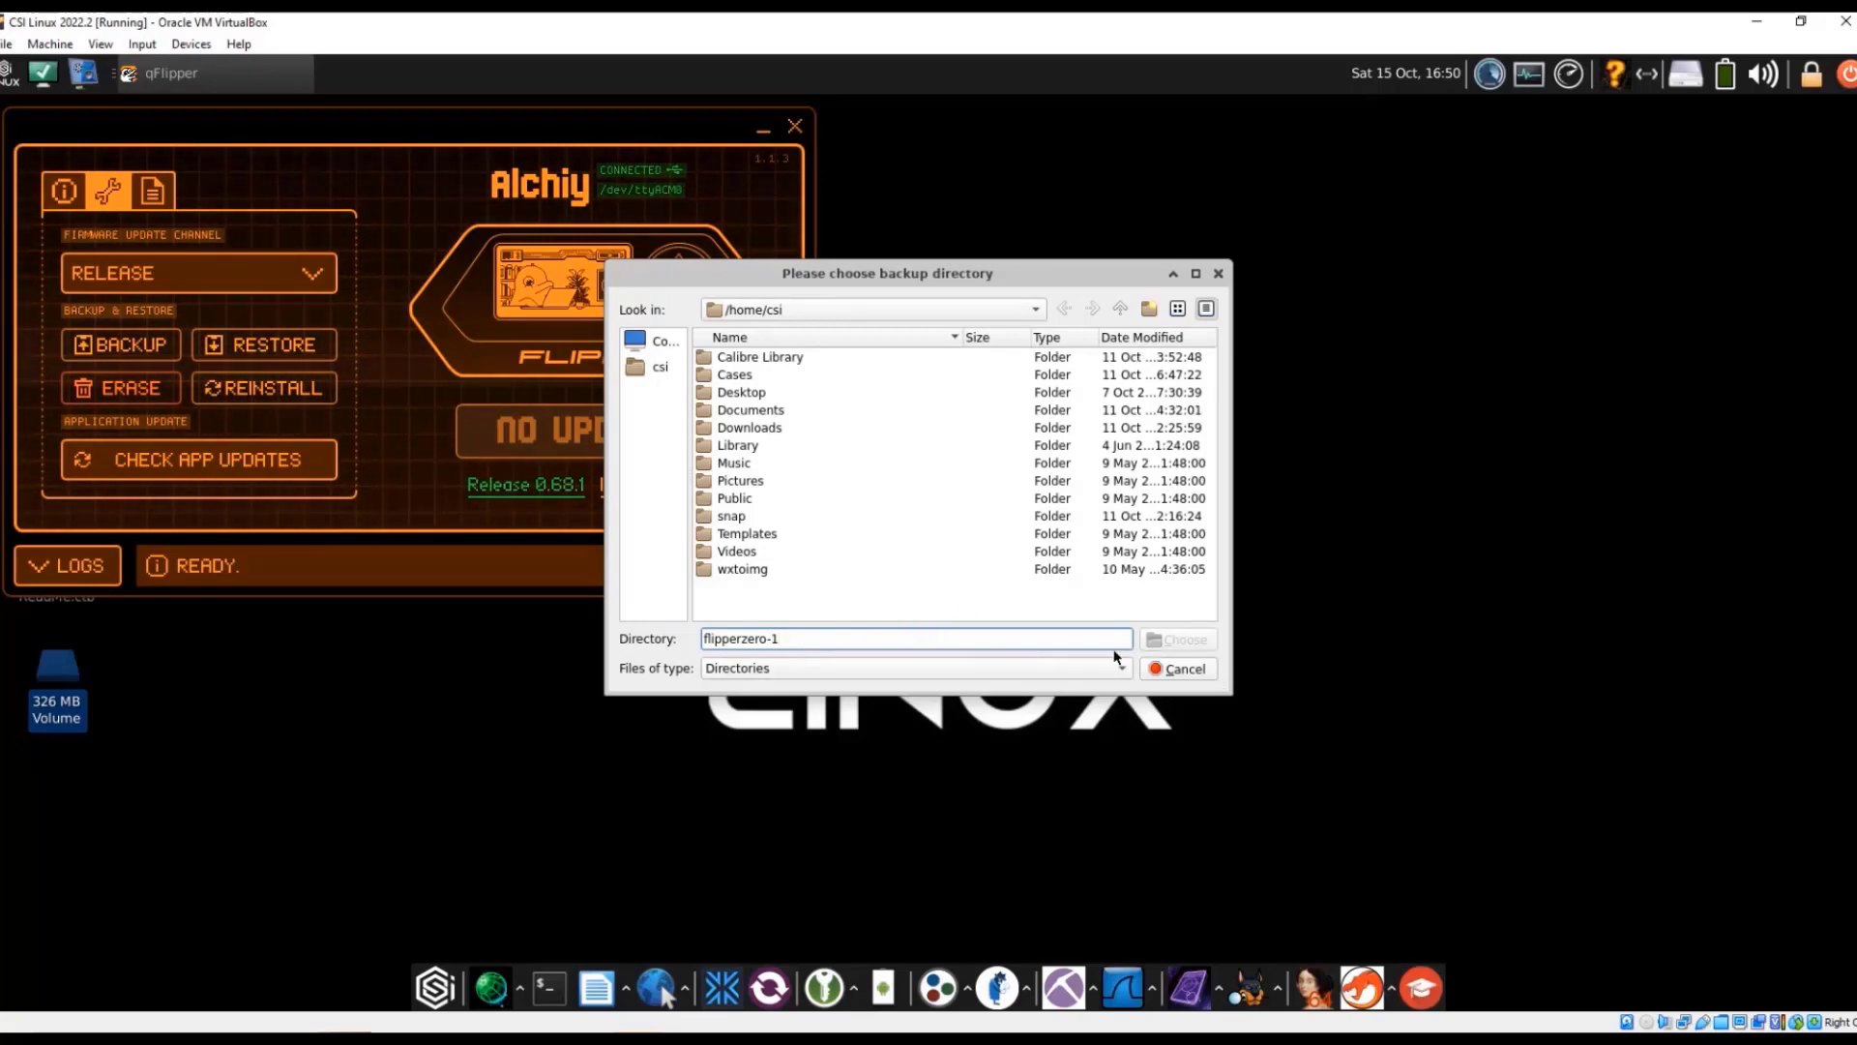
pyautogui.moveTo(826, 629)
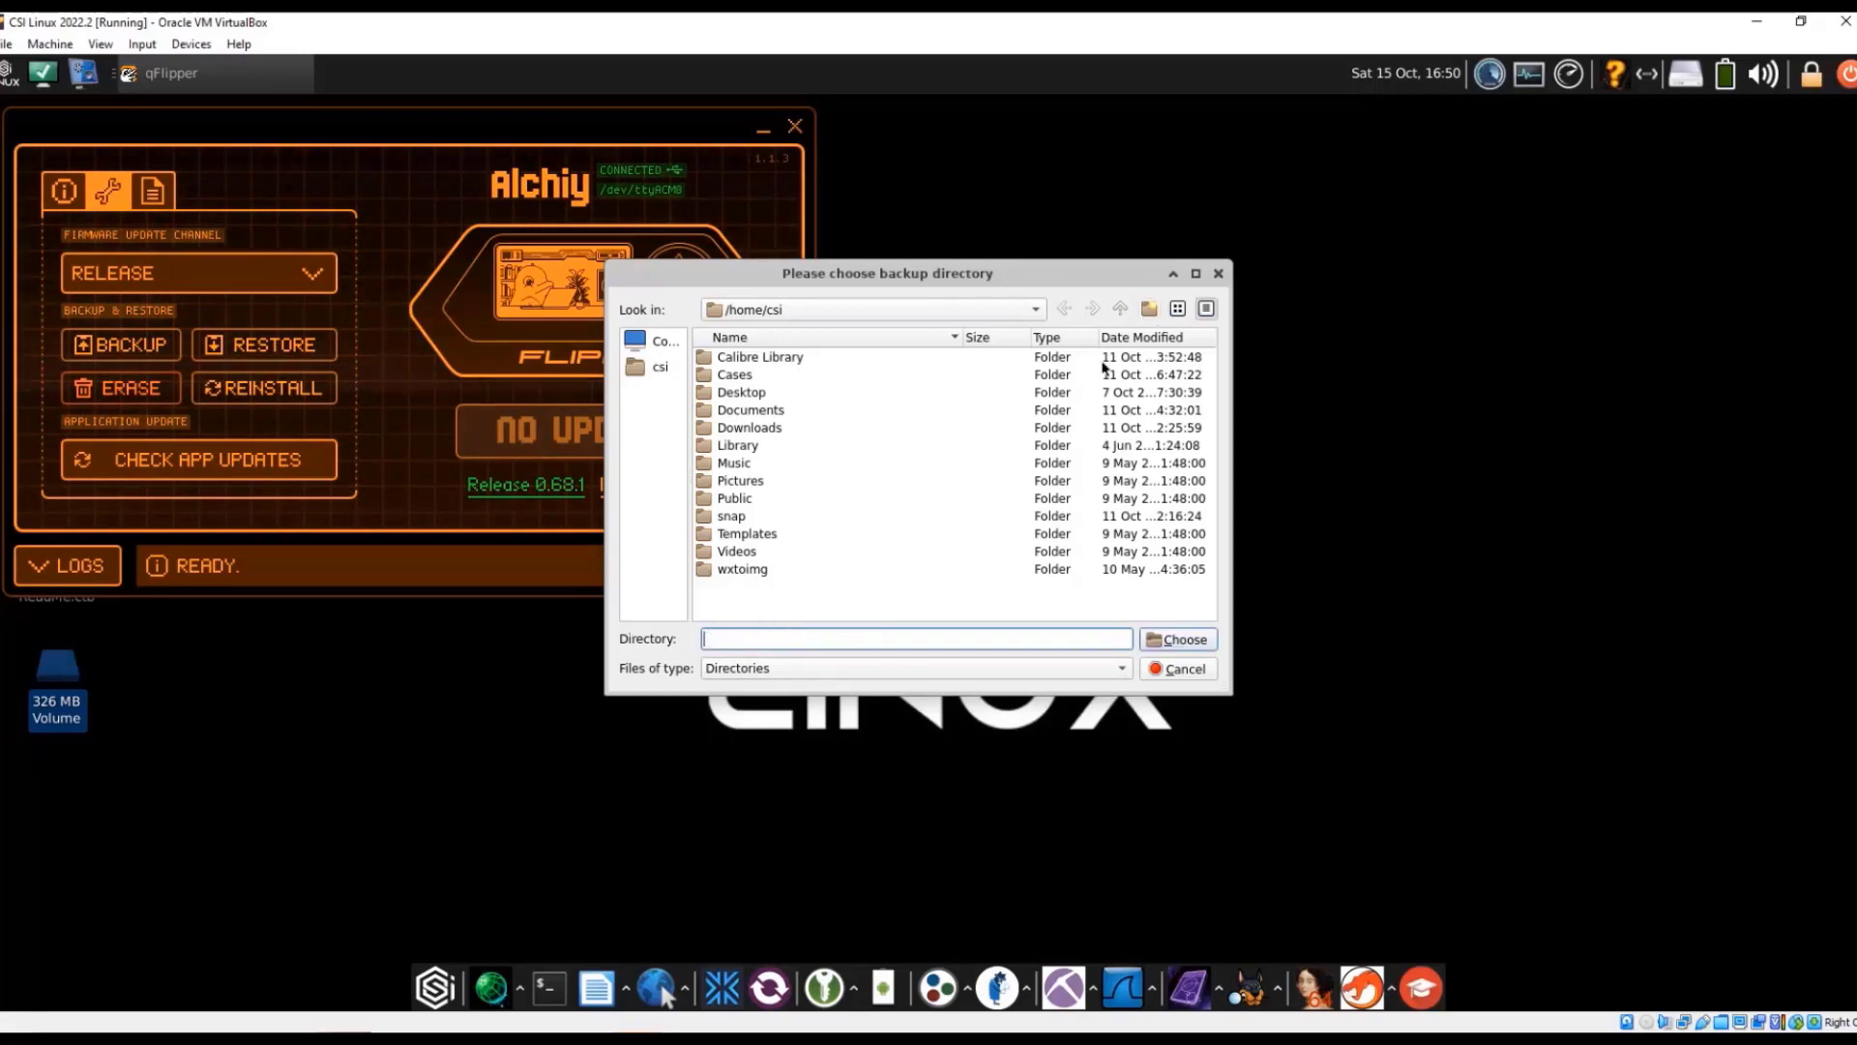
pyautogui.click(1148, 309)
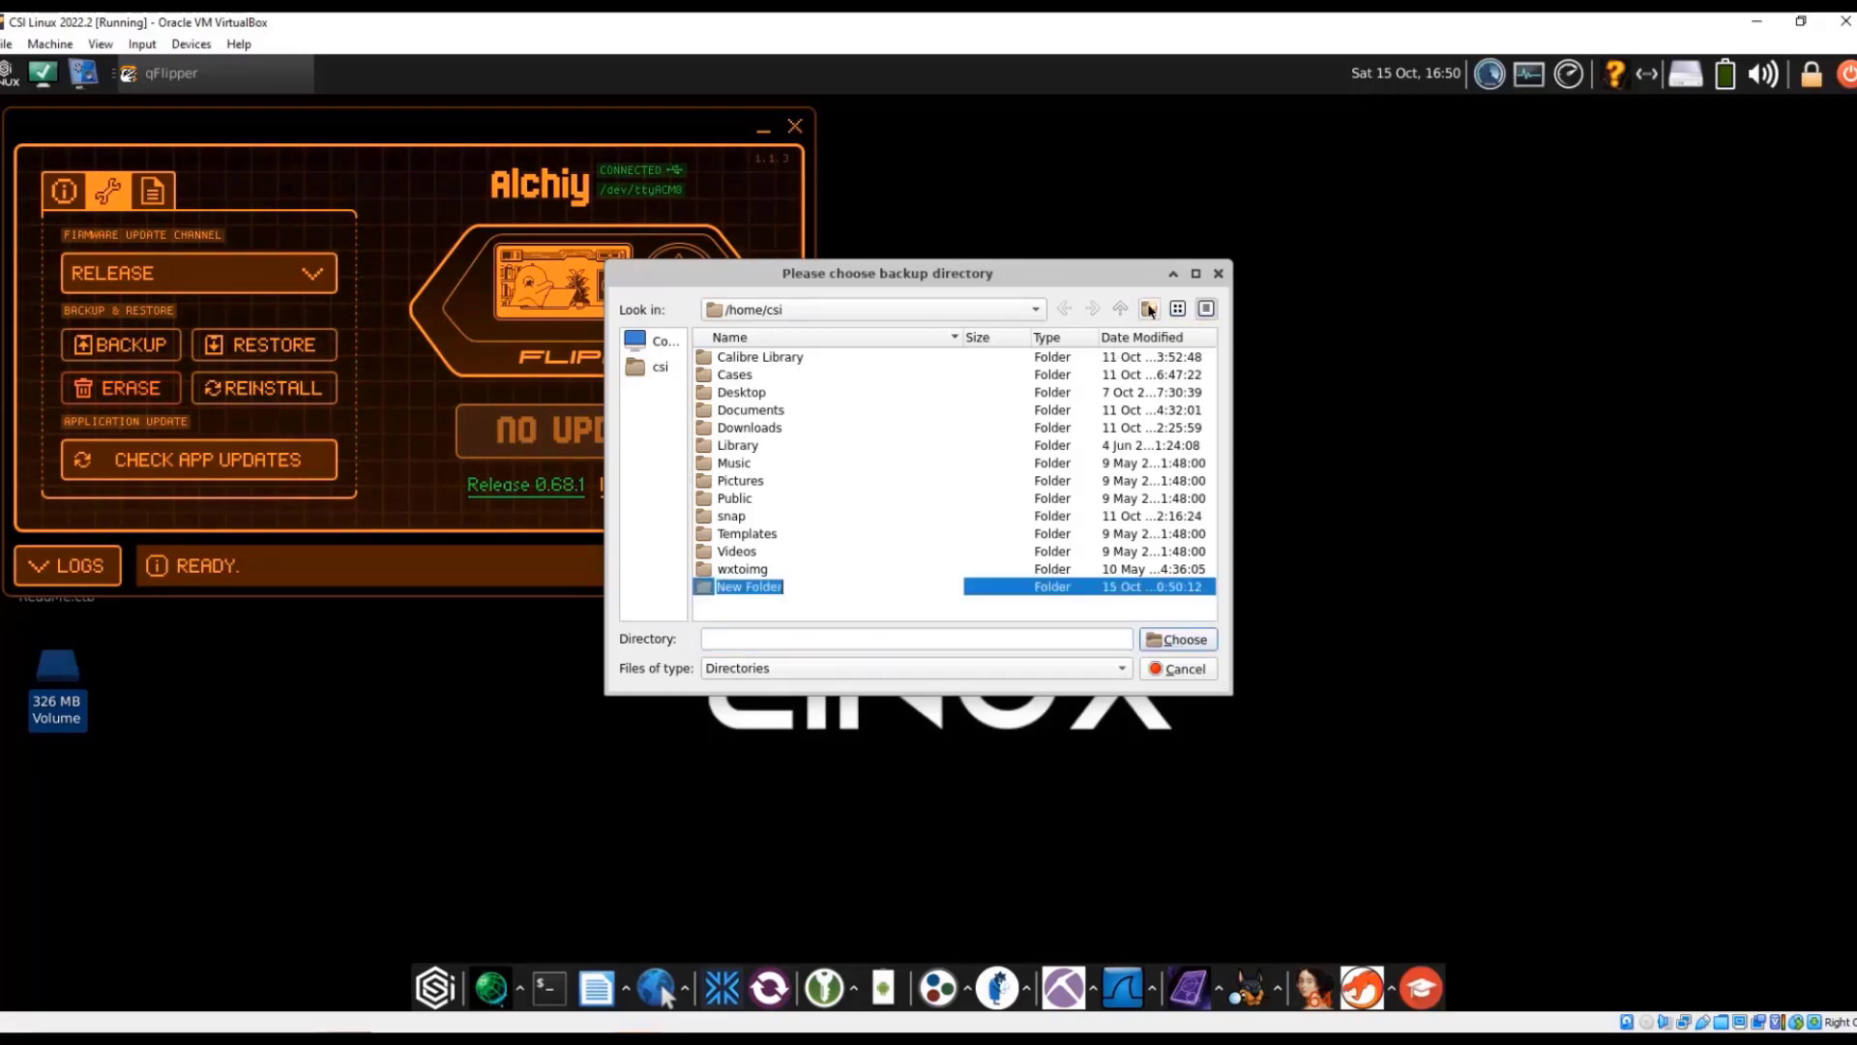
pyautogui.write('flipperzero-1')
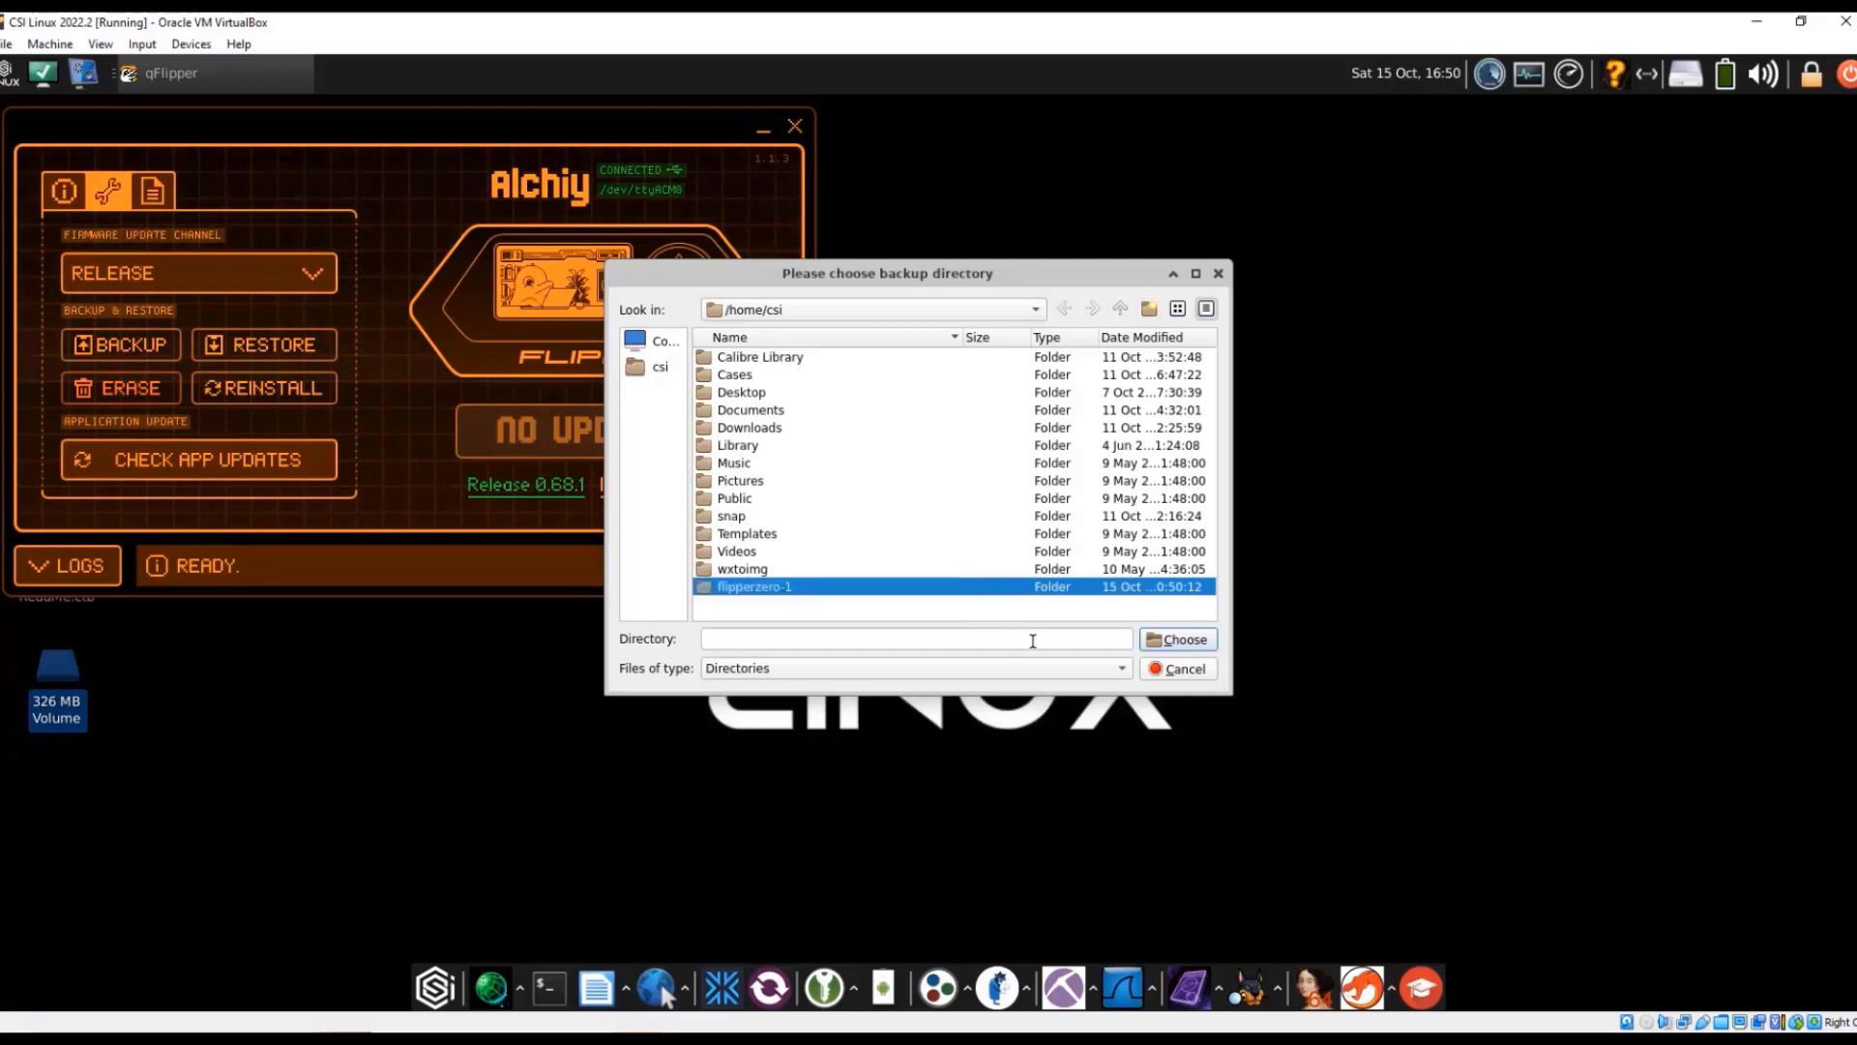
pyautogui.click(1174, 639)
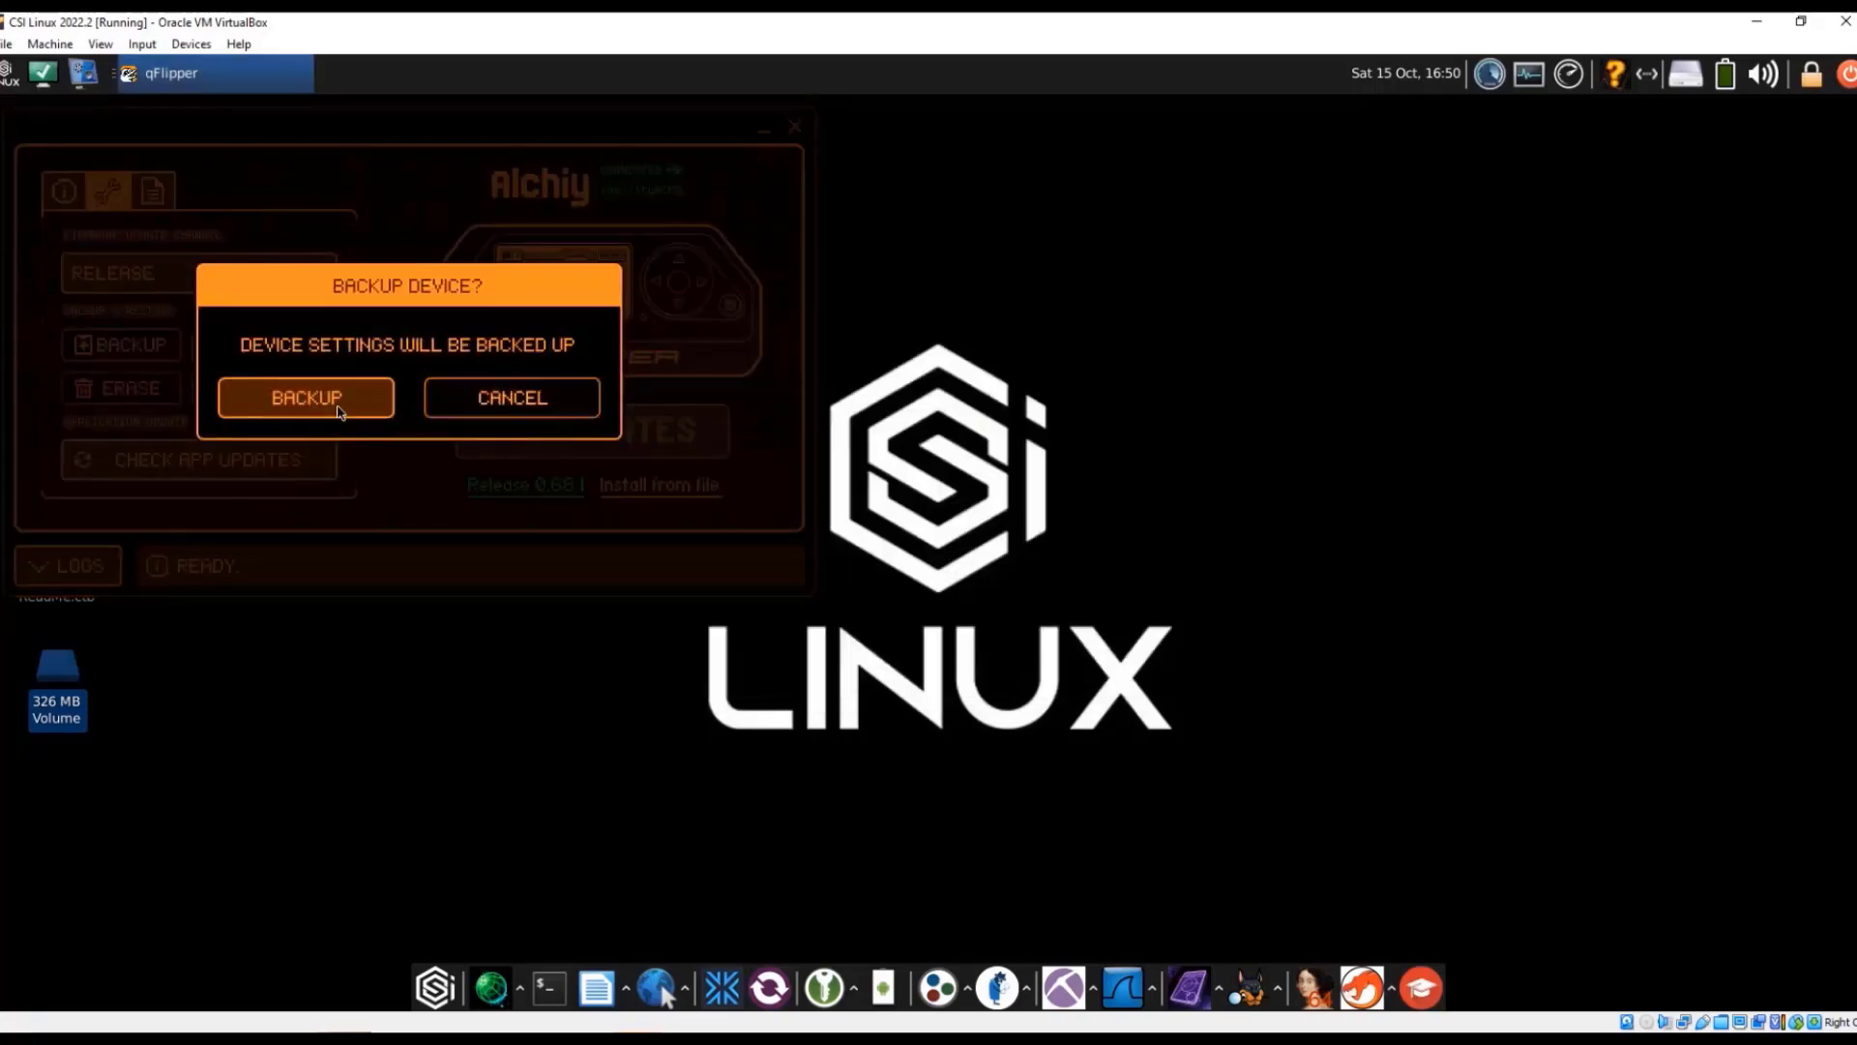
# Back up the device settings and dismiss the Success message
pyautogui.click(305, 397)
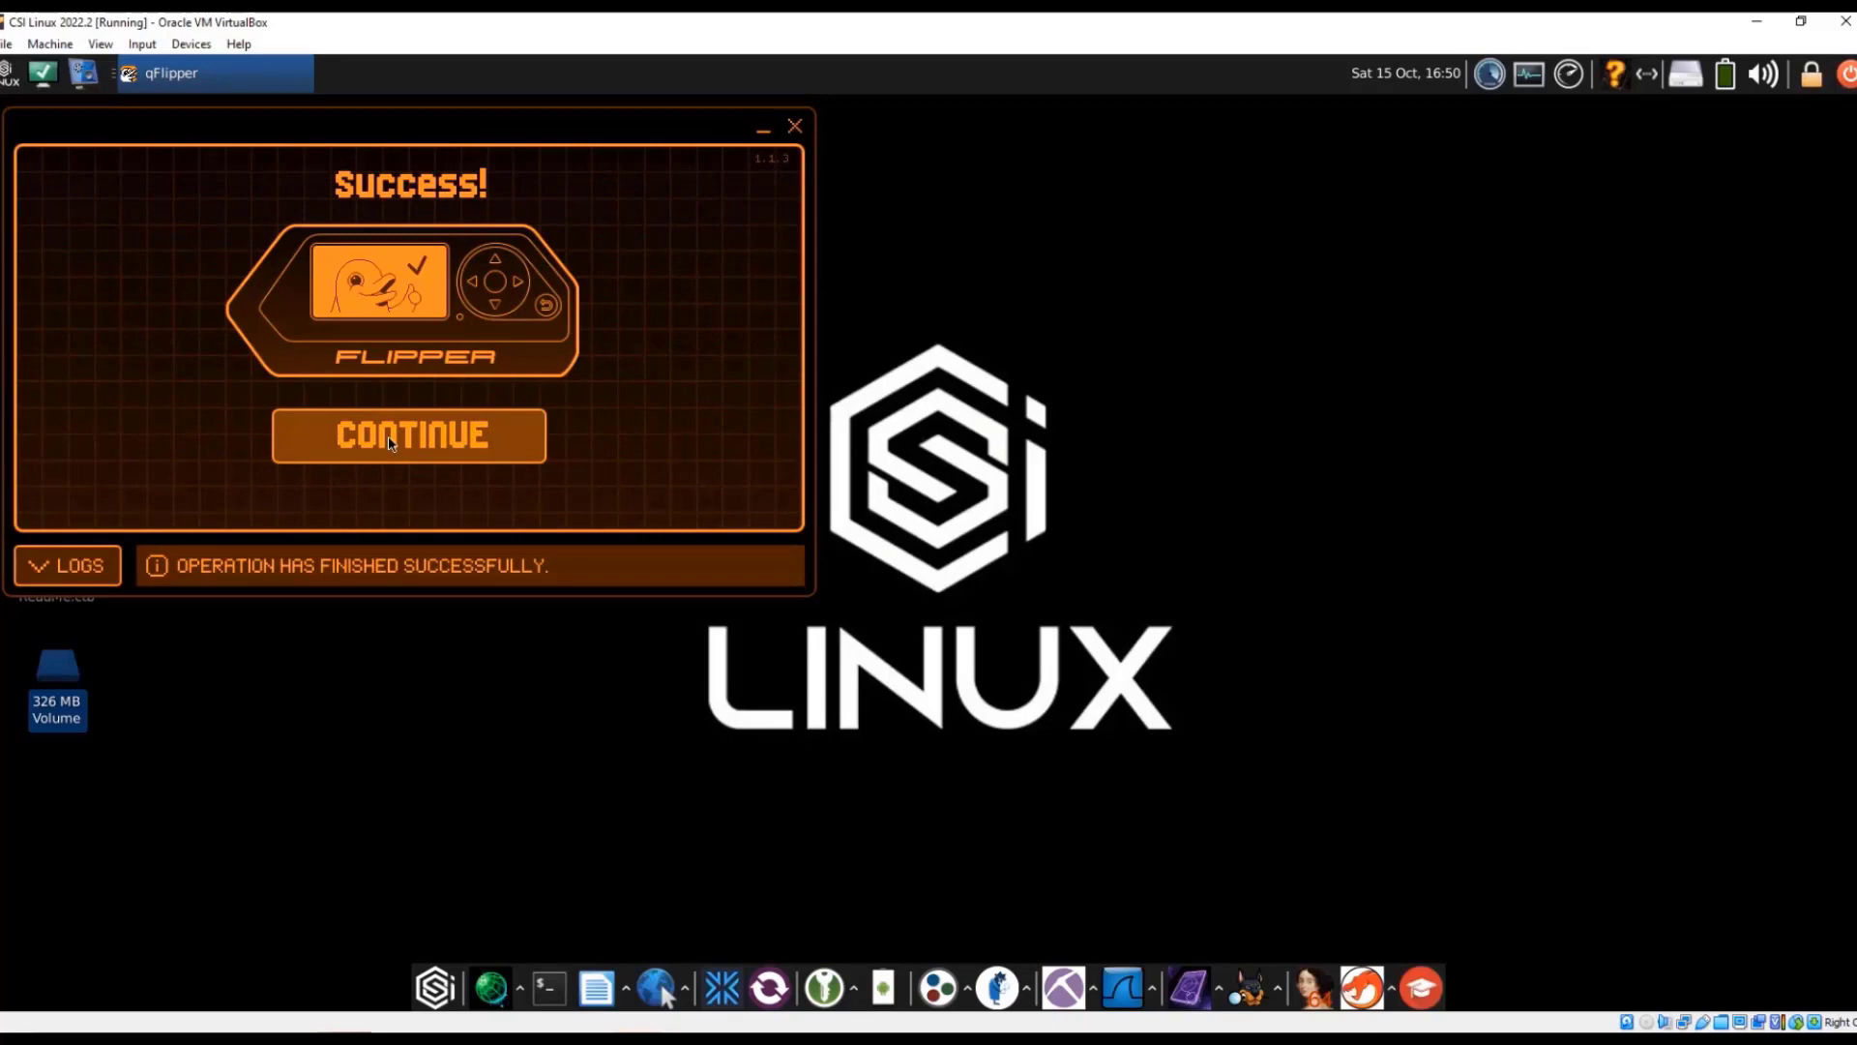
pyautogui.click(408, 434)
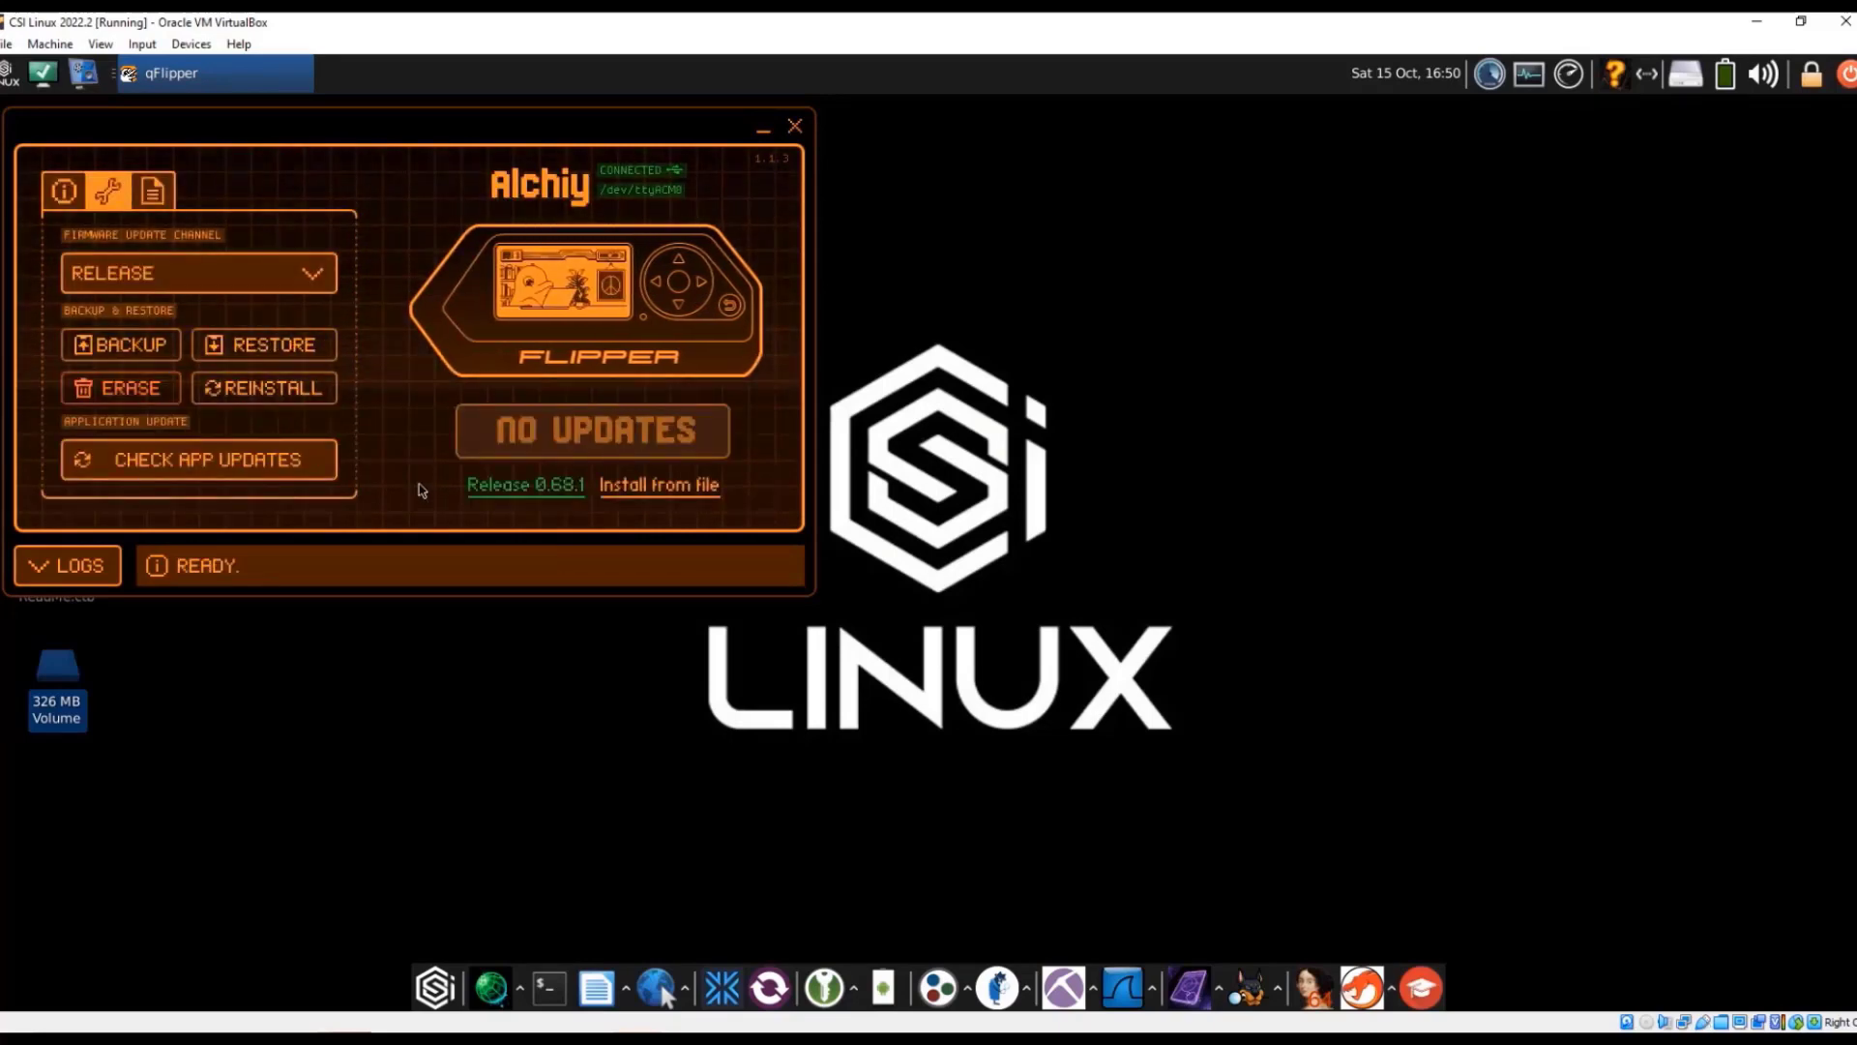
pyautogui.moveTo(352, 394)
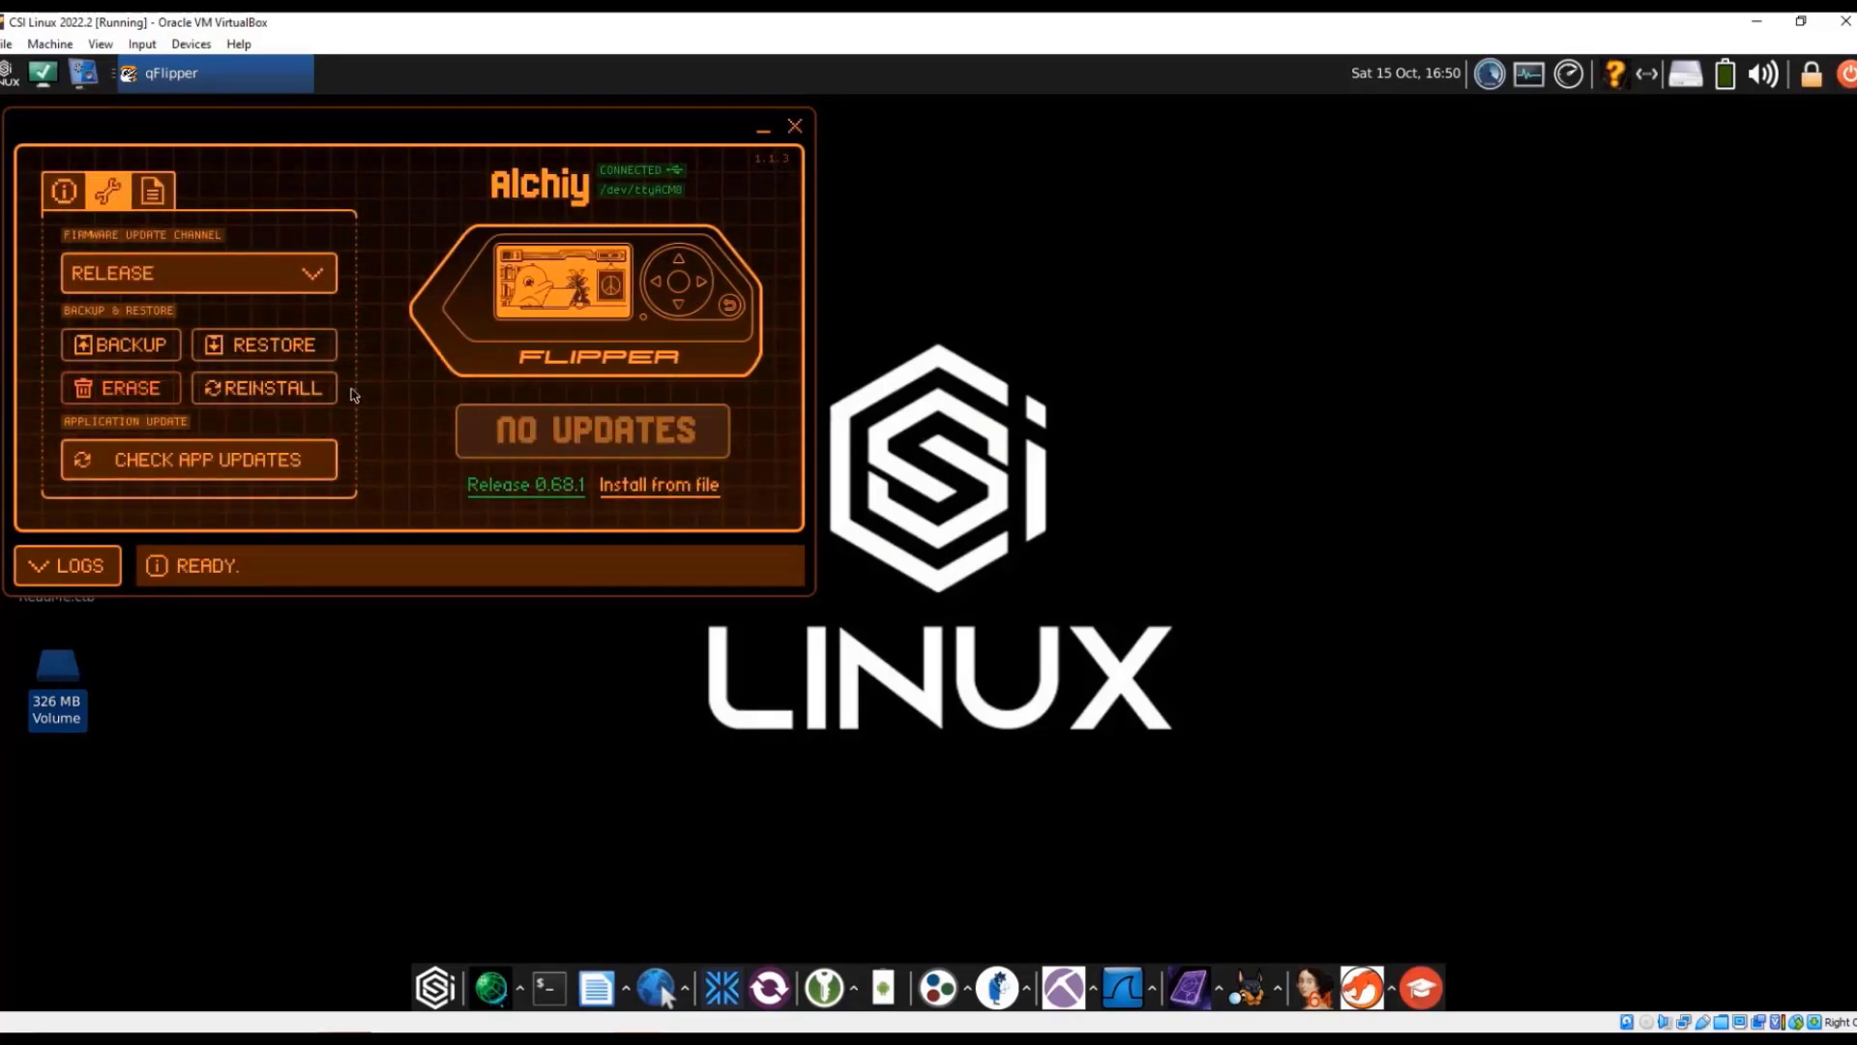
pyautogui.moveTo(403, 327)
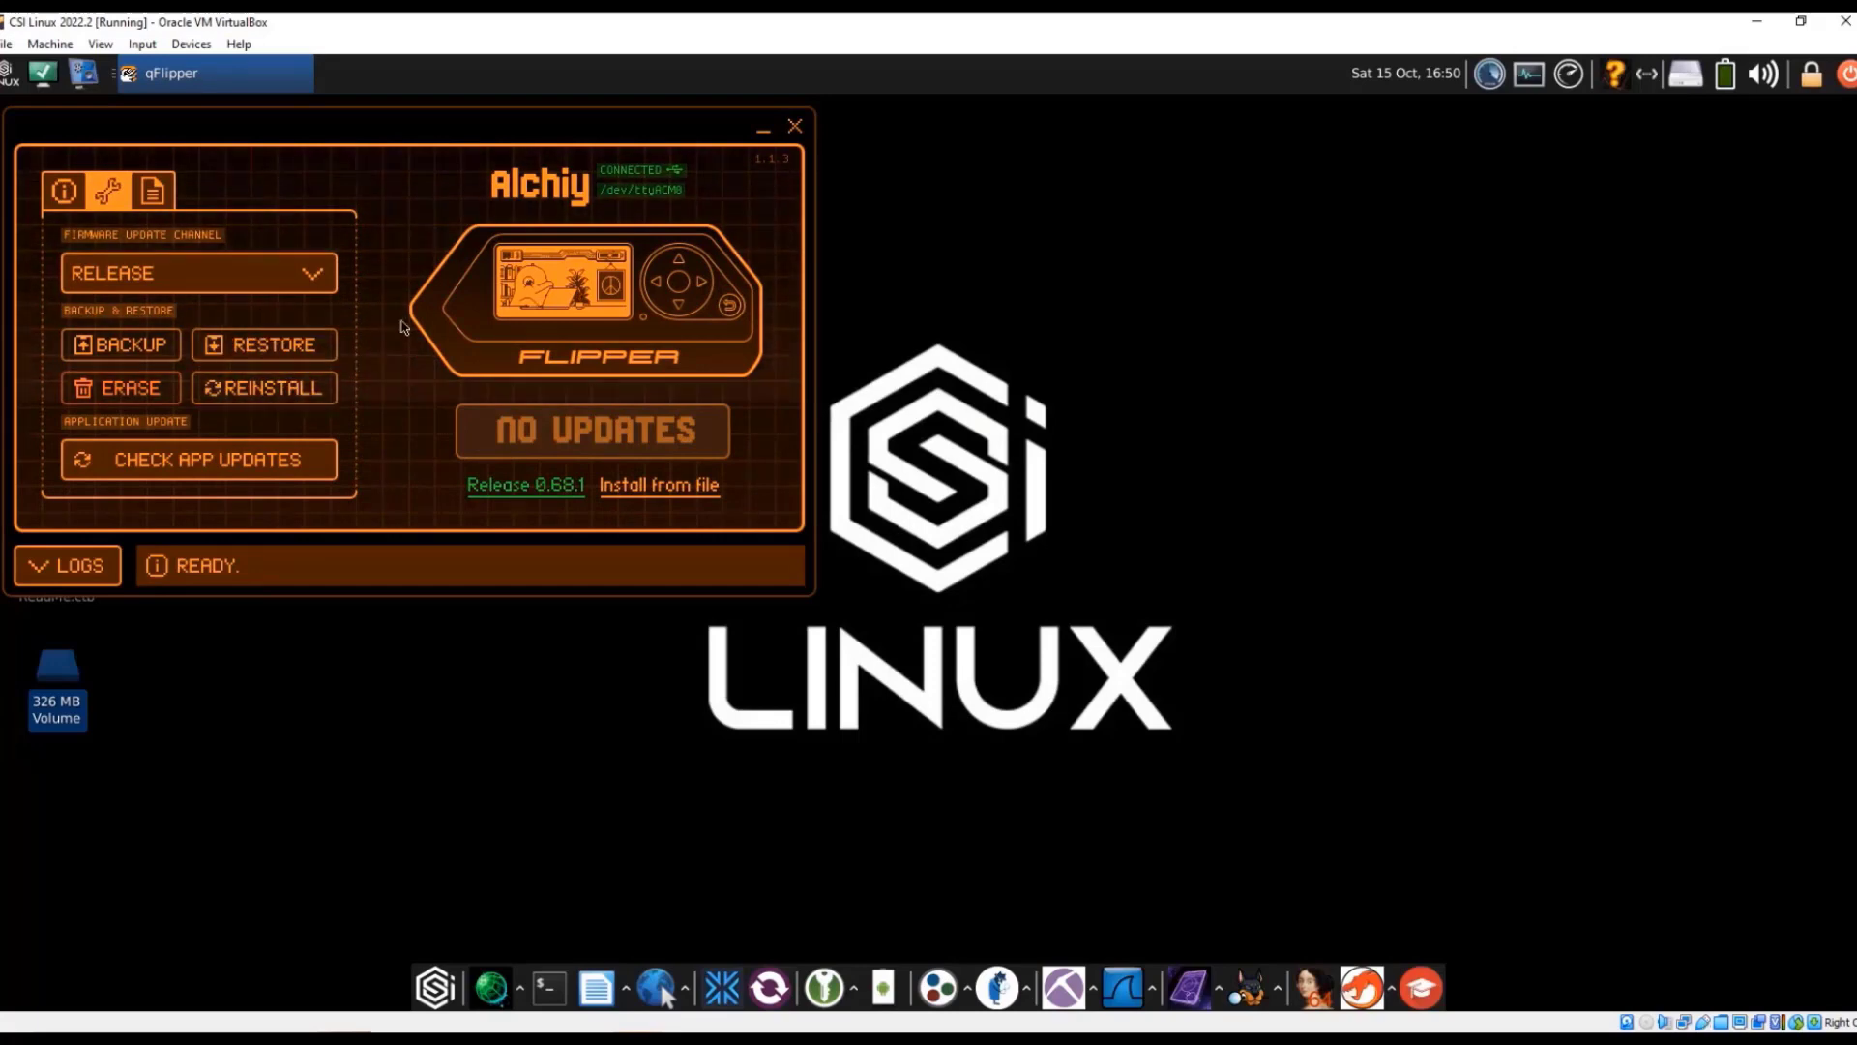
# Browse the SD card's infrared and nfc folders, returning to the card root
pyautogui.click(151, 192)
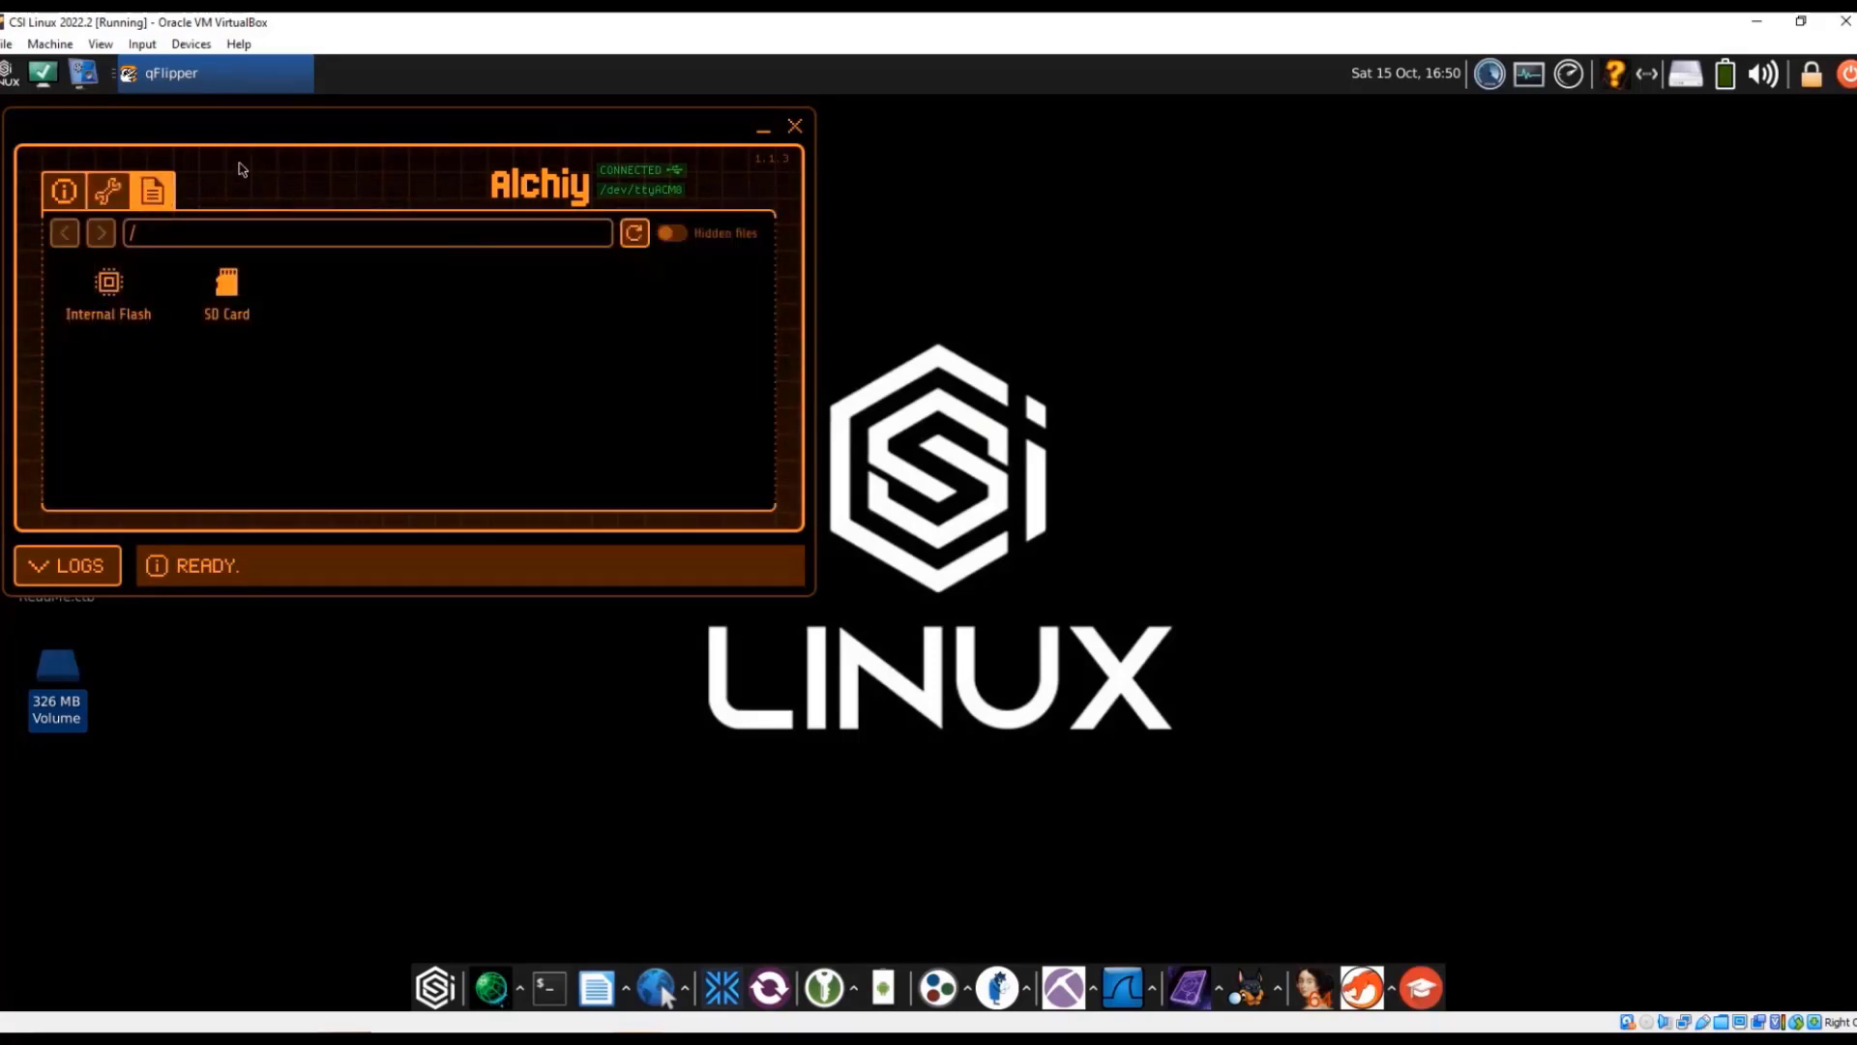
pyautogui.moveTo(265, 335)
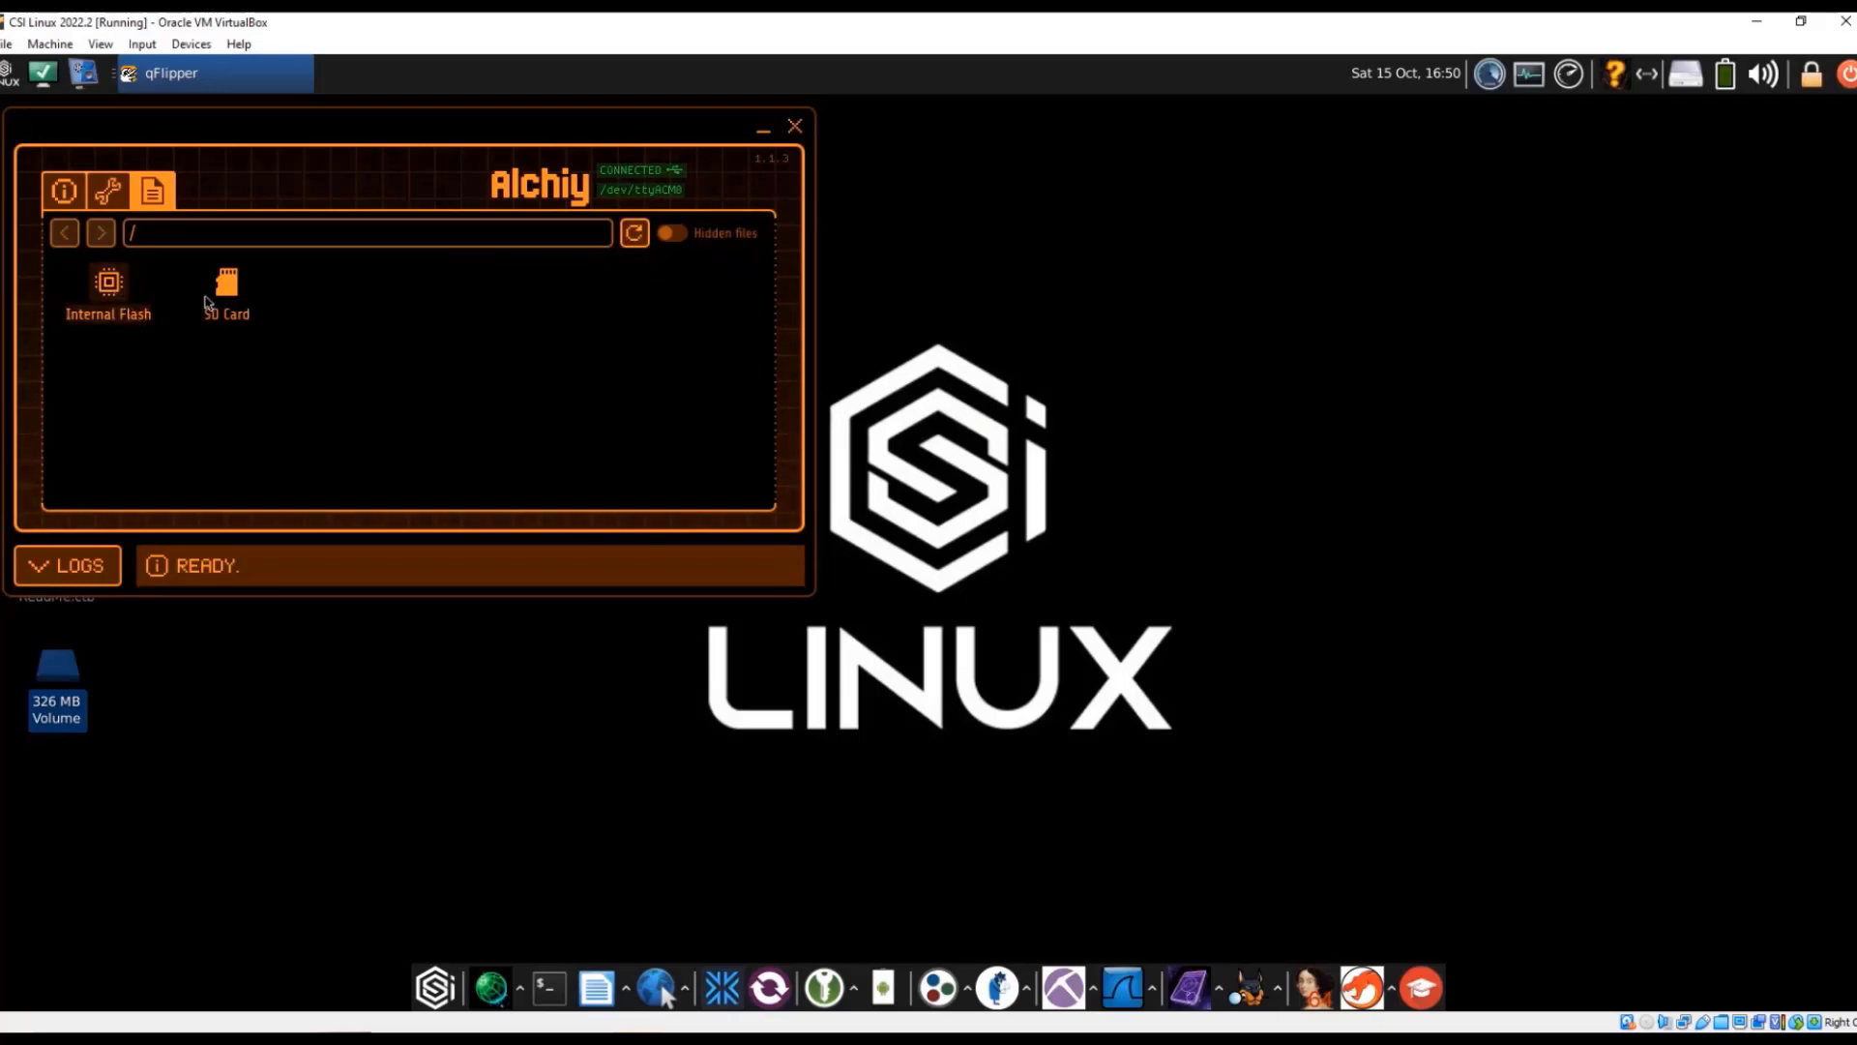
pyautogui.doubleClick(224, 290)
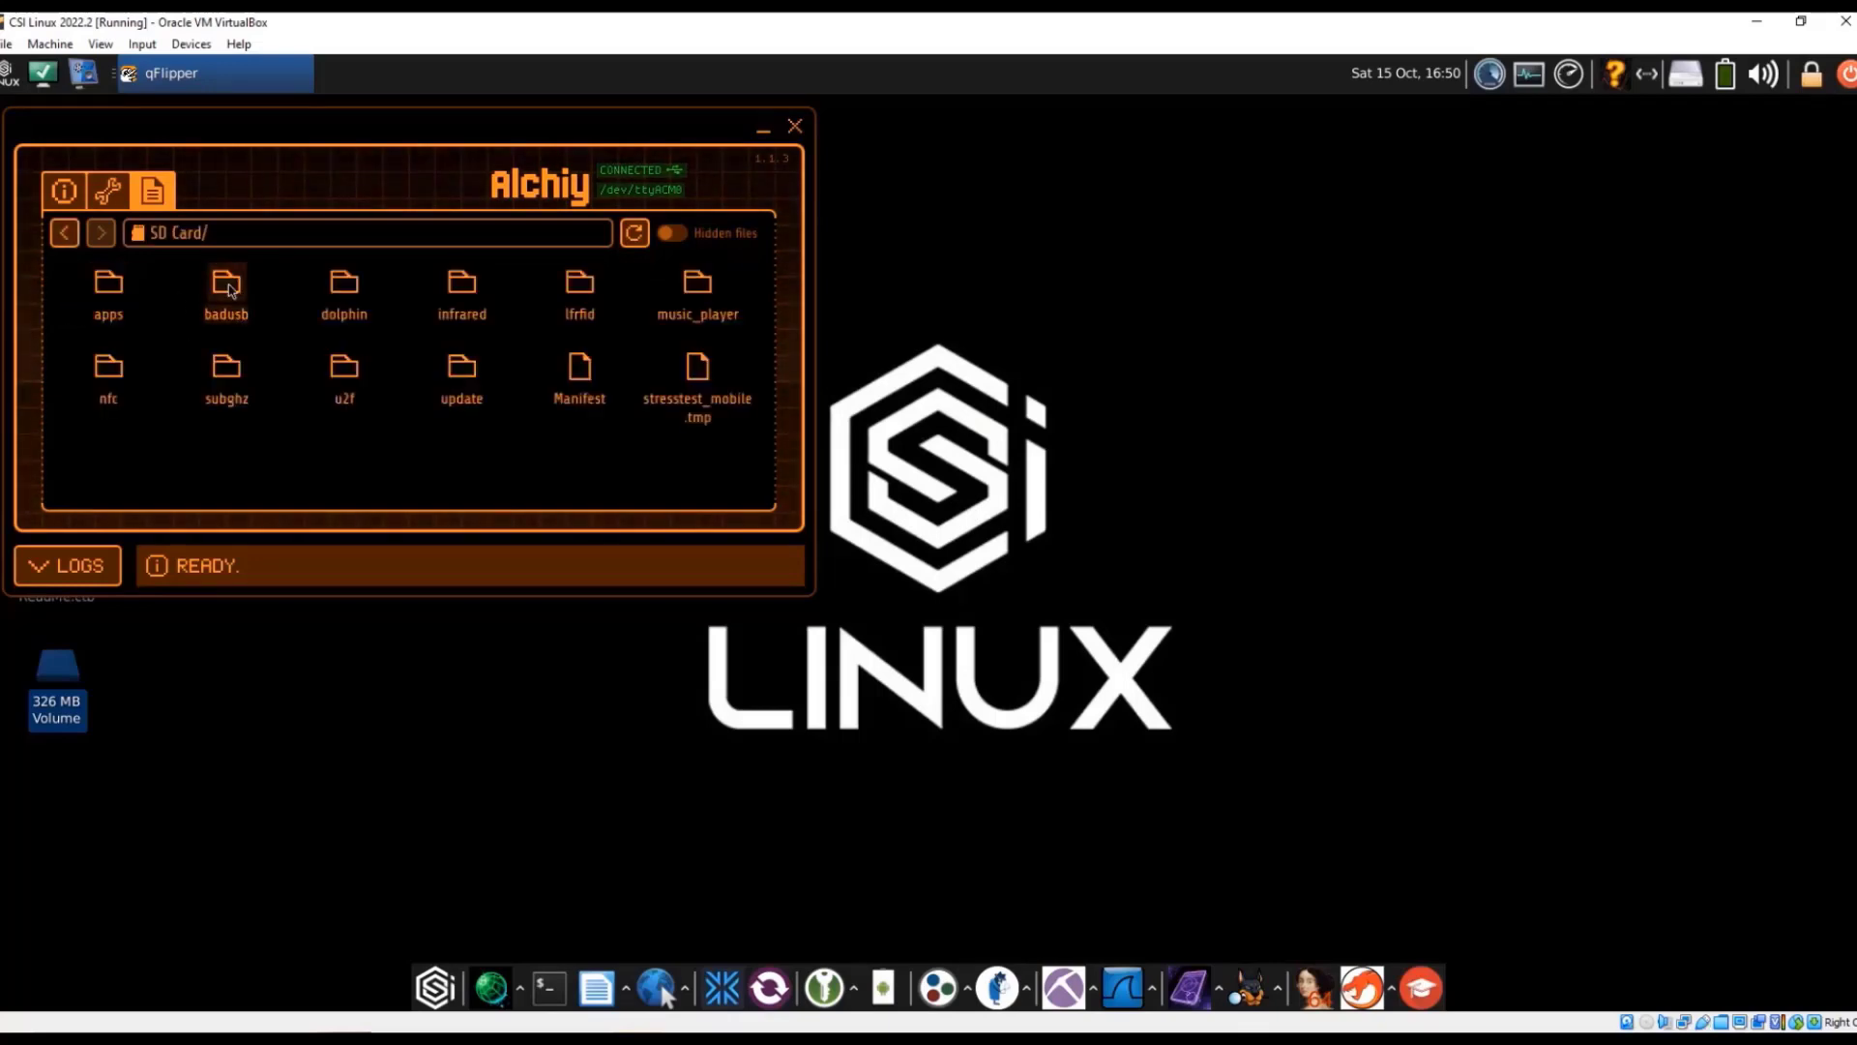
pyautogui.moveTo(545, 282)
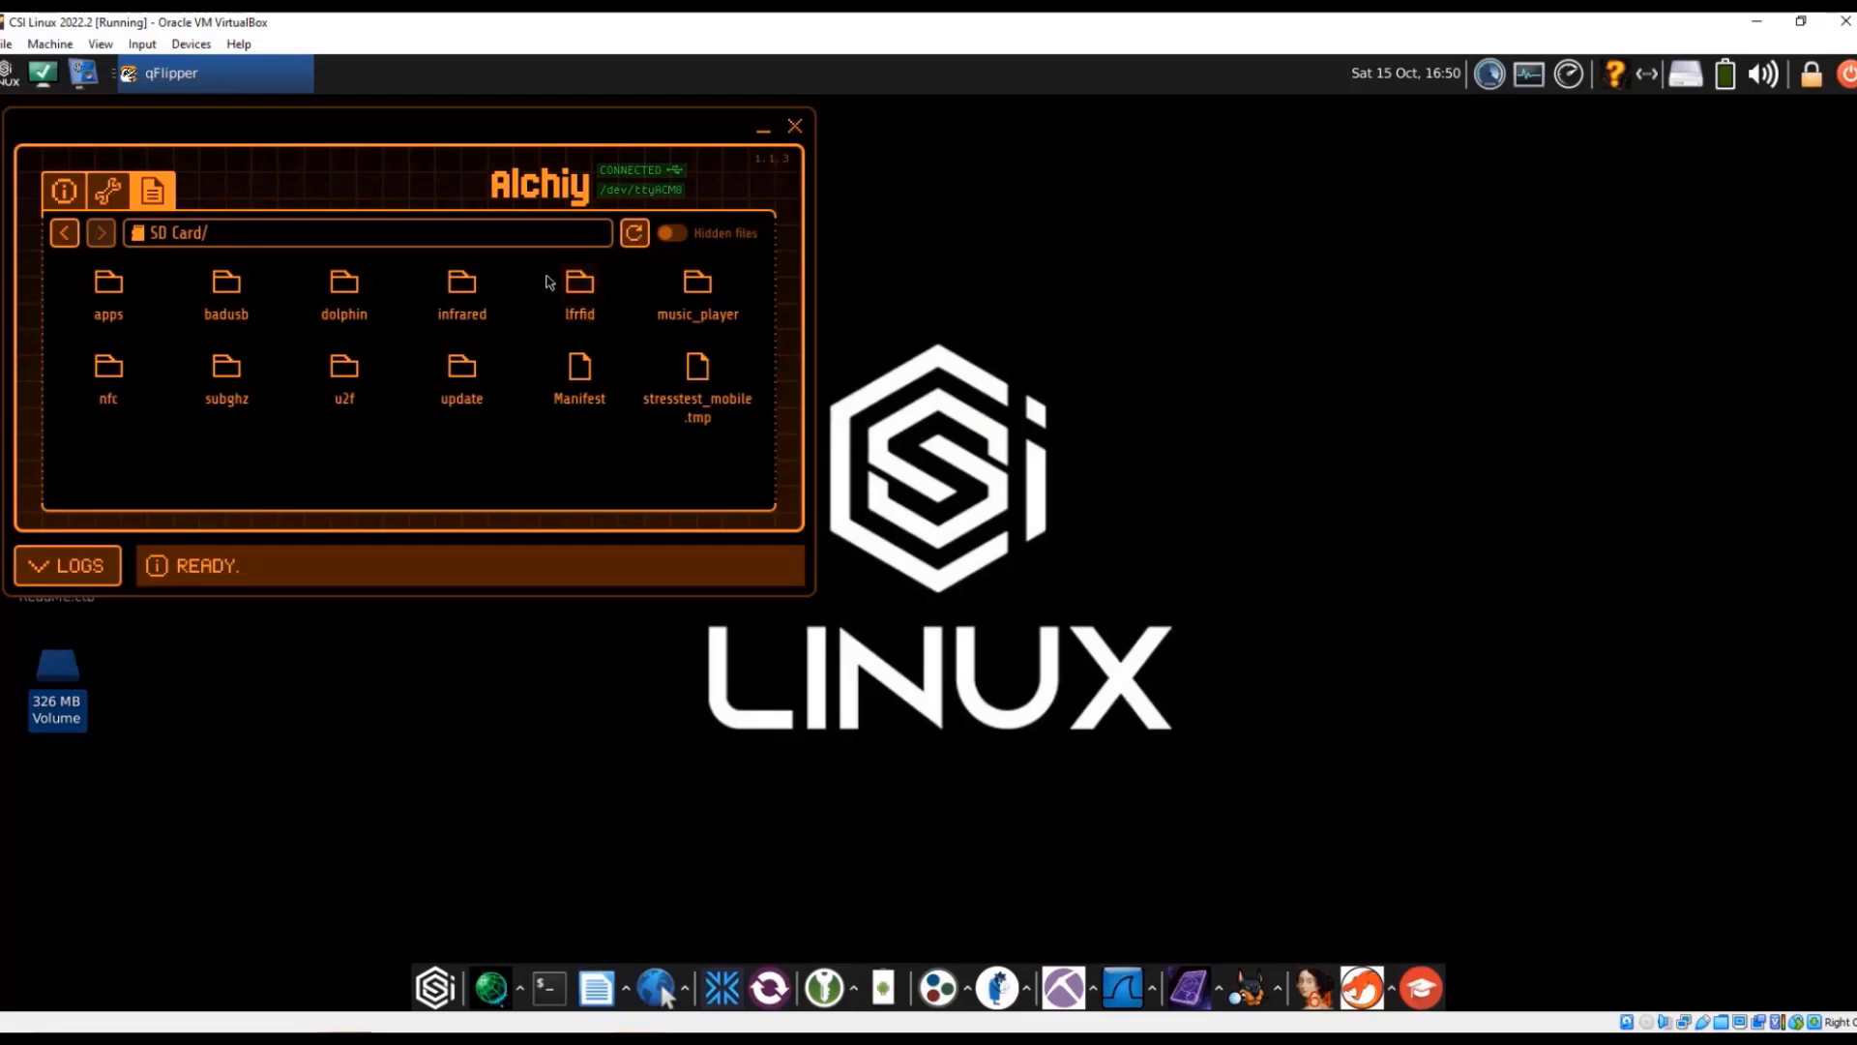
pyautogui.doubleClick(460, 290)
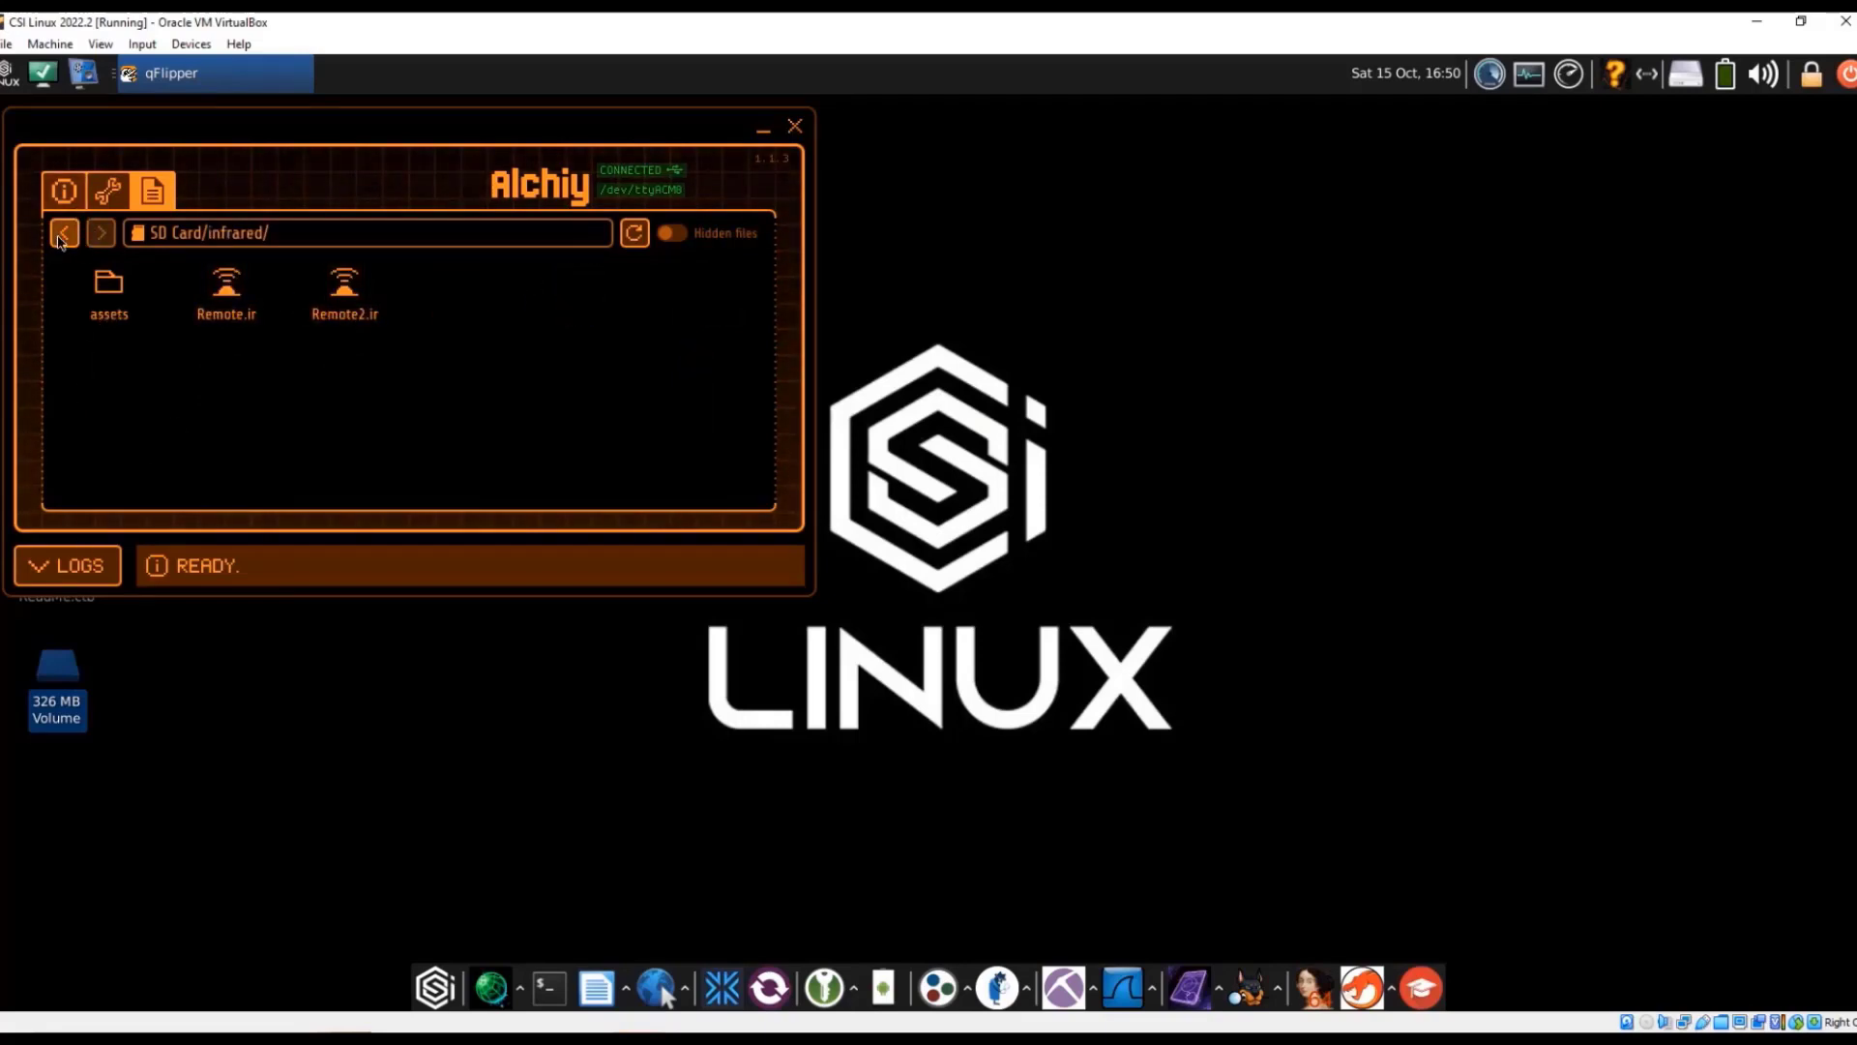
pyautogui.click(66, 233)
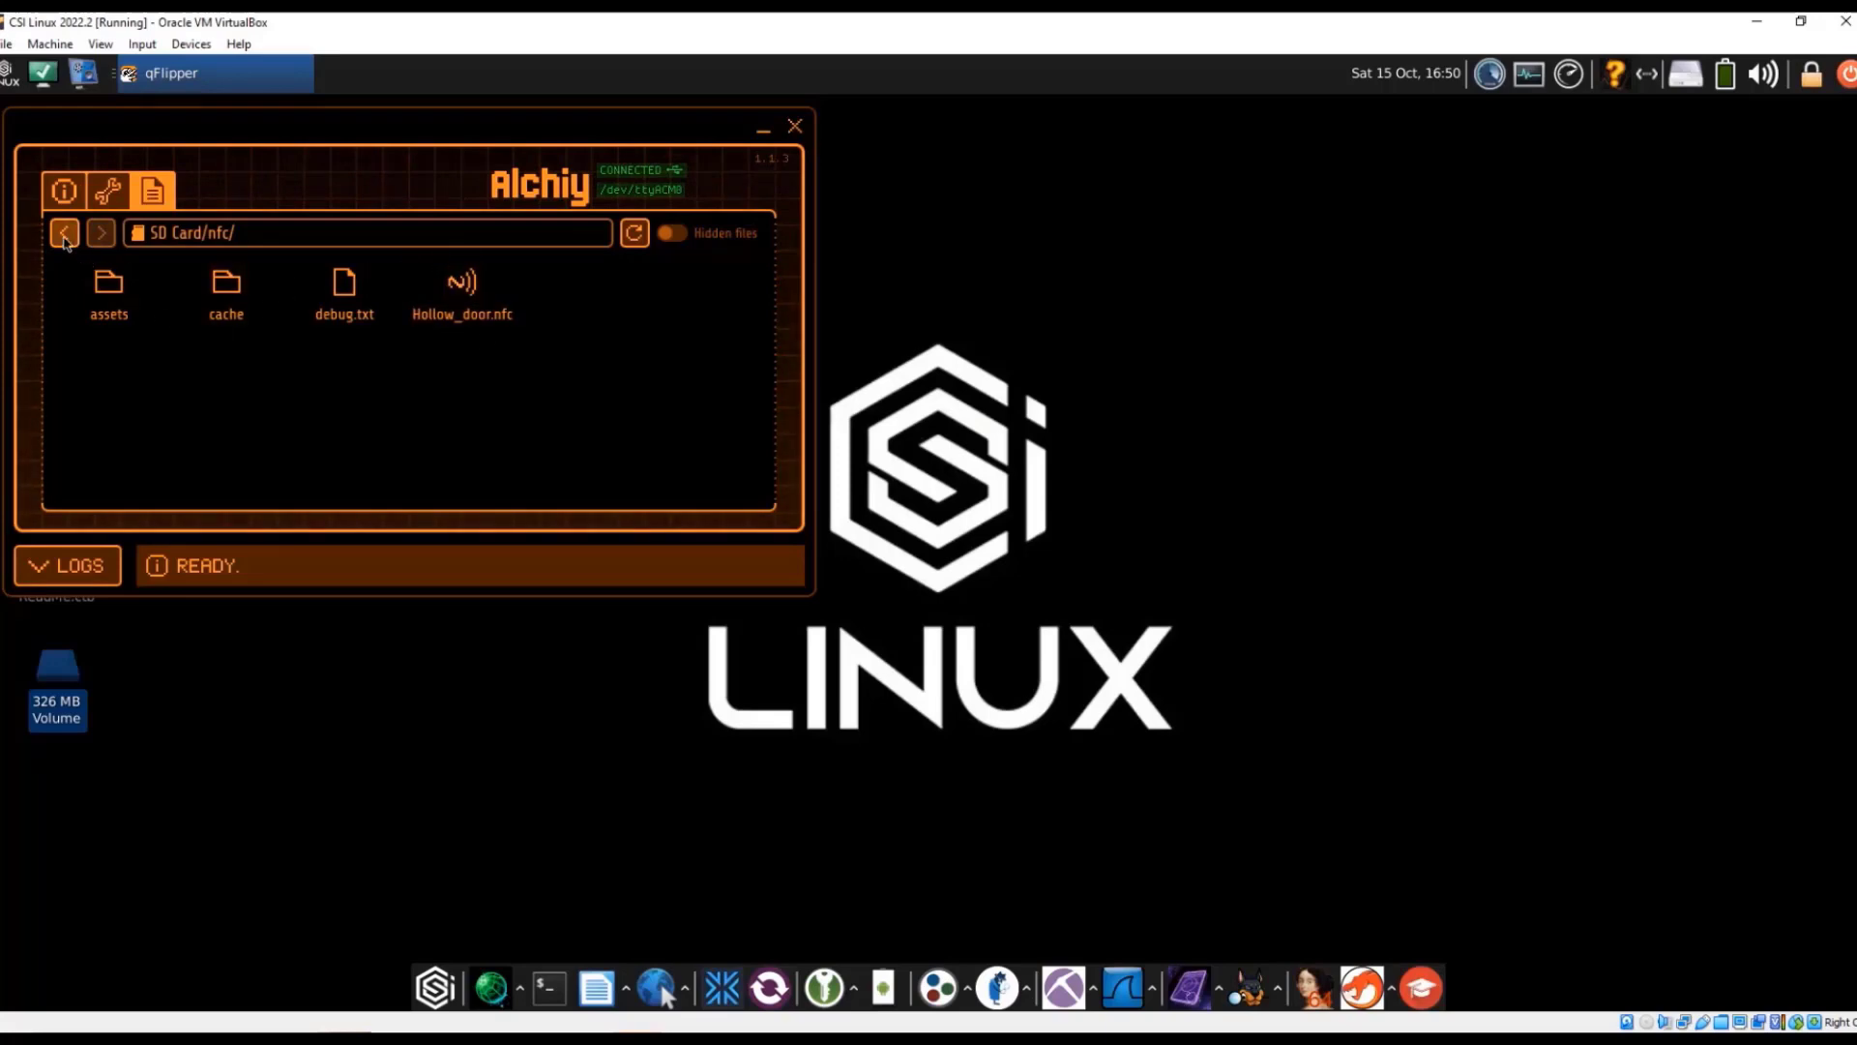
pyautogui.click(66, 232)
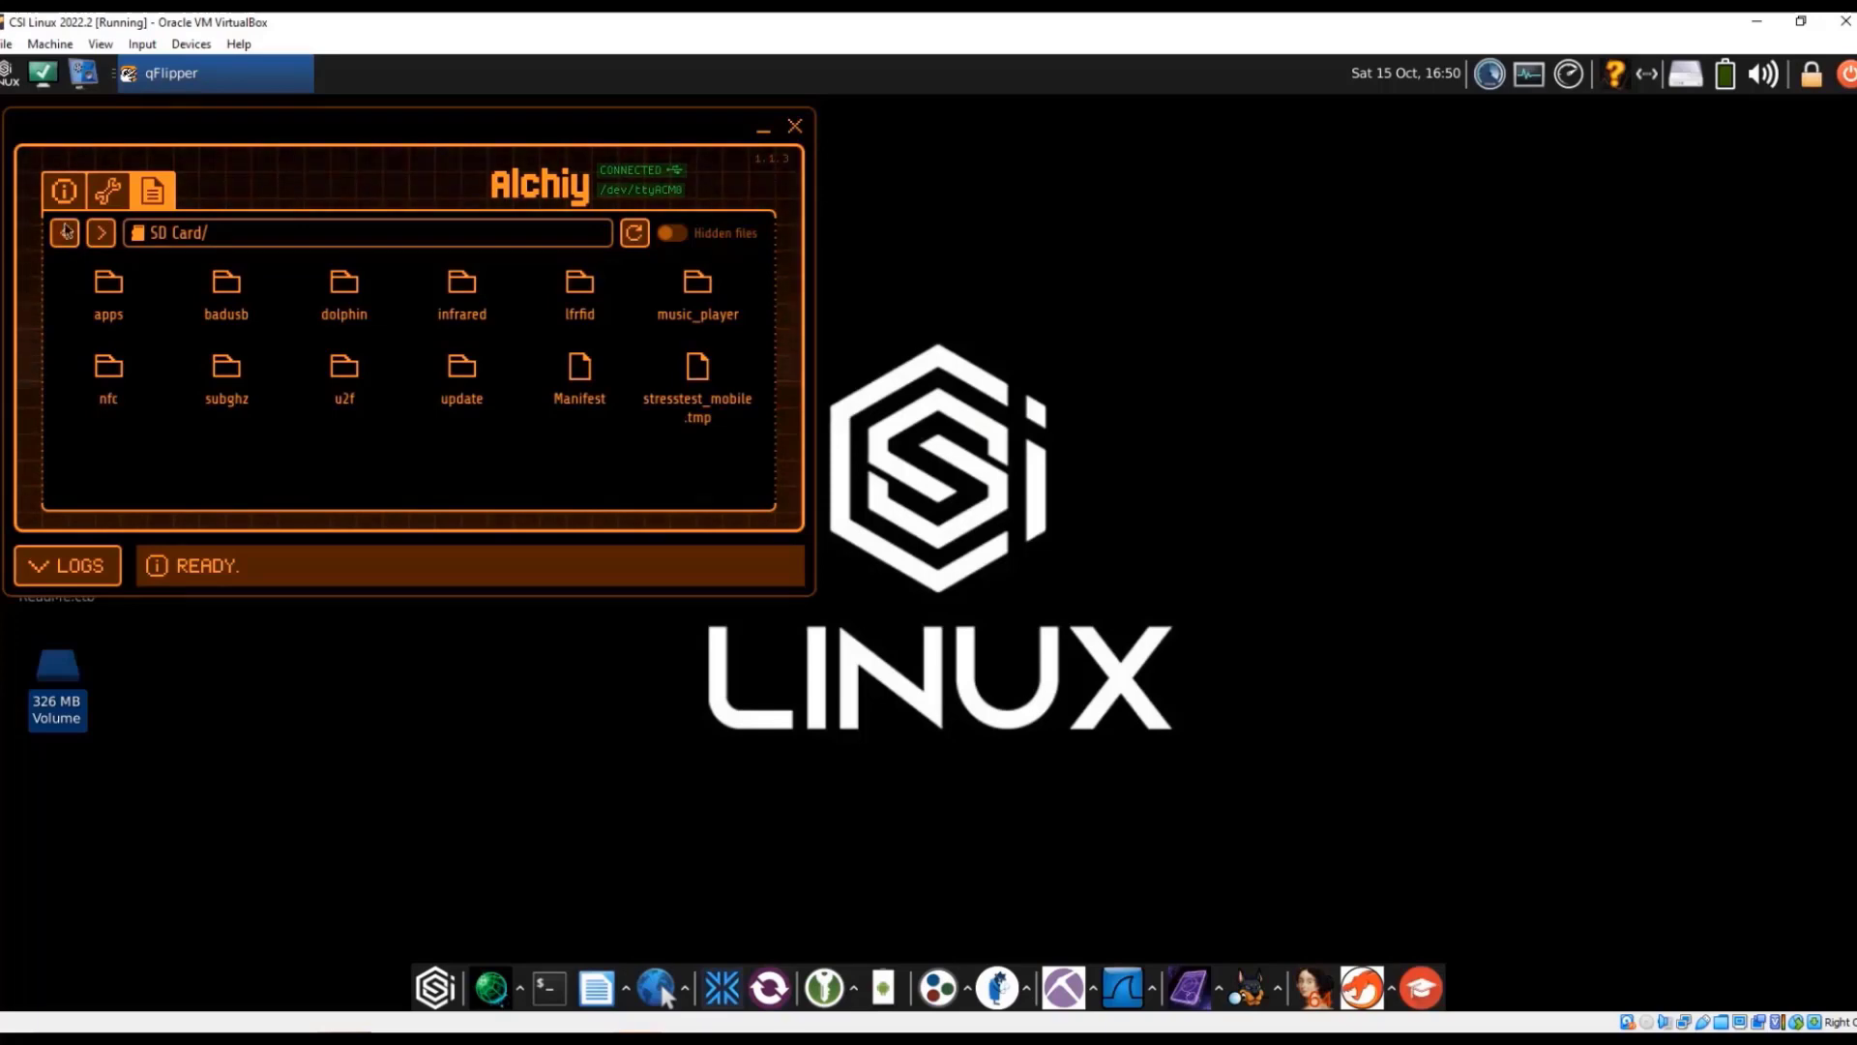
# Remote-control the Flipper through its main menu, then return to device information
pyautogui.click(61, 191)
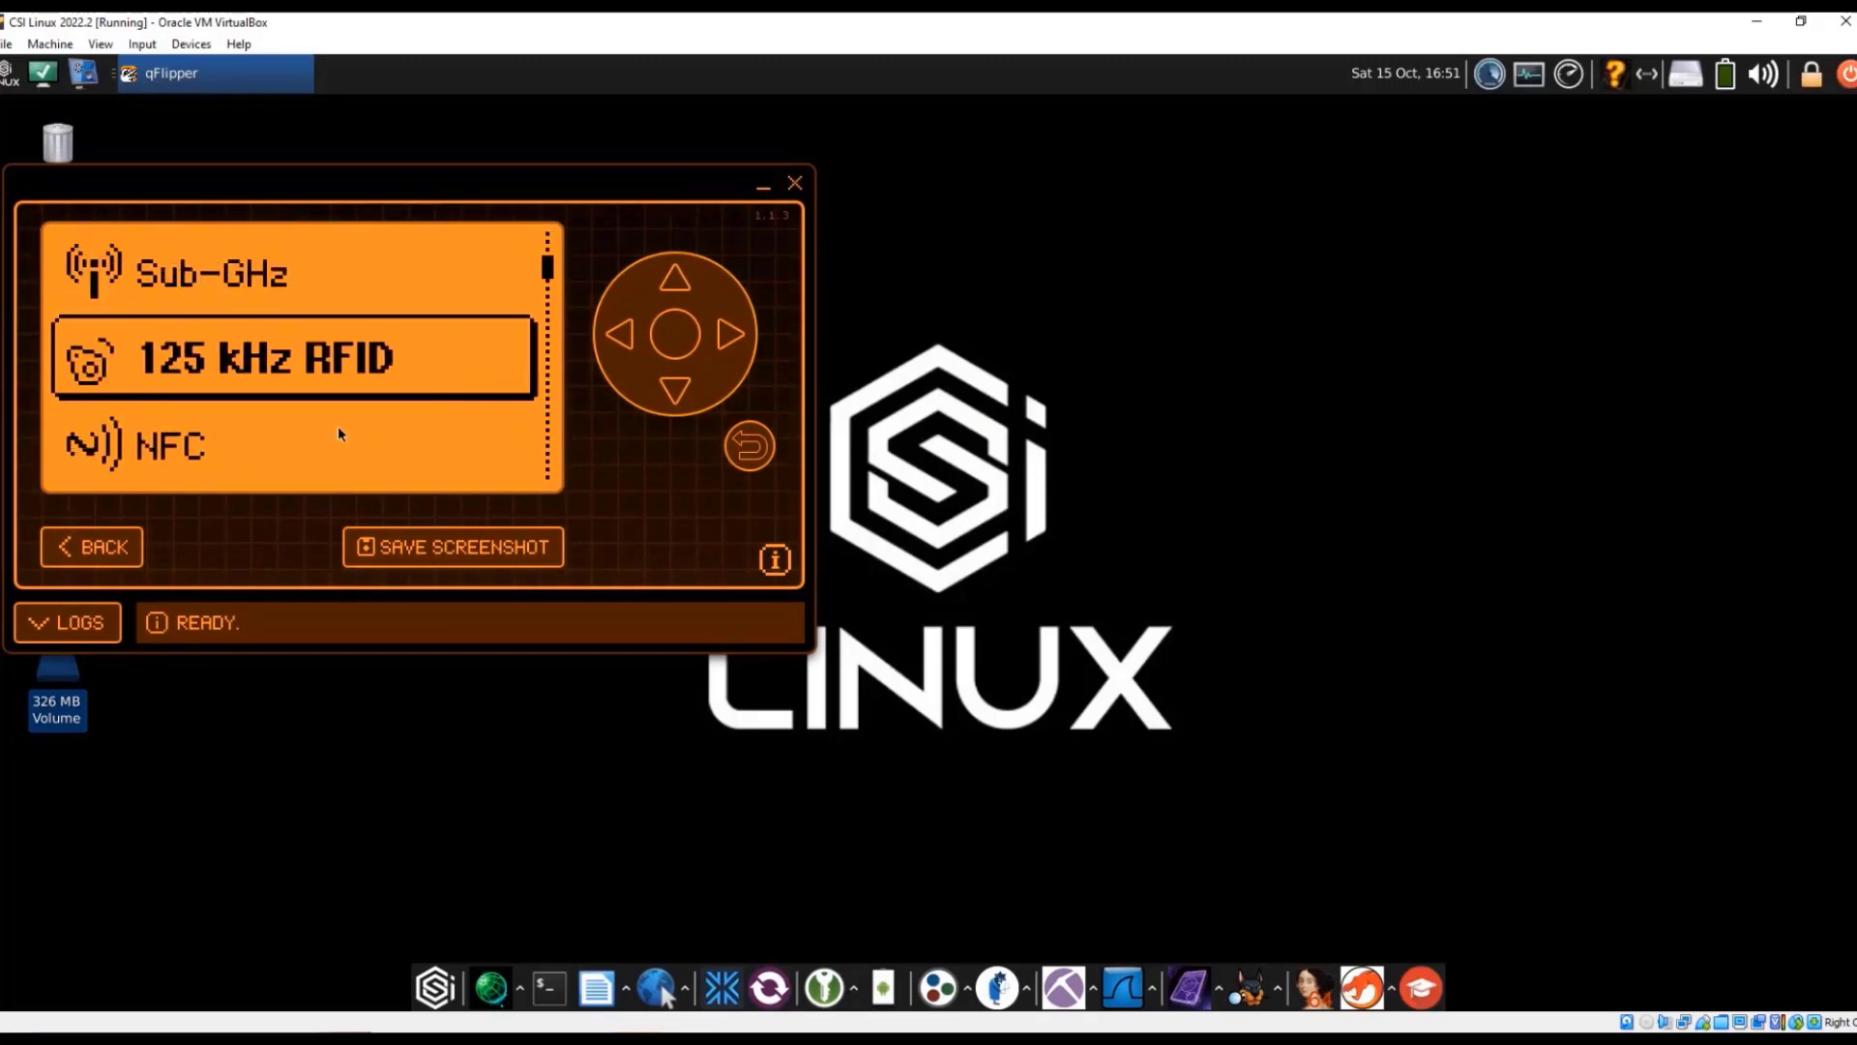
pyautogui.moveTo(225, 388)
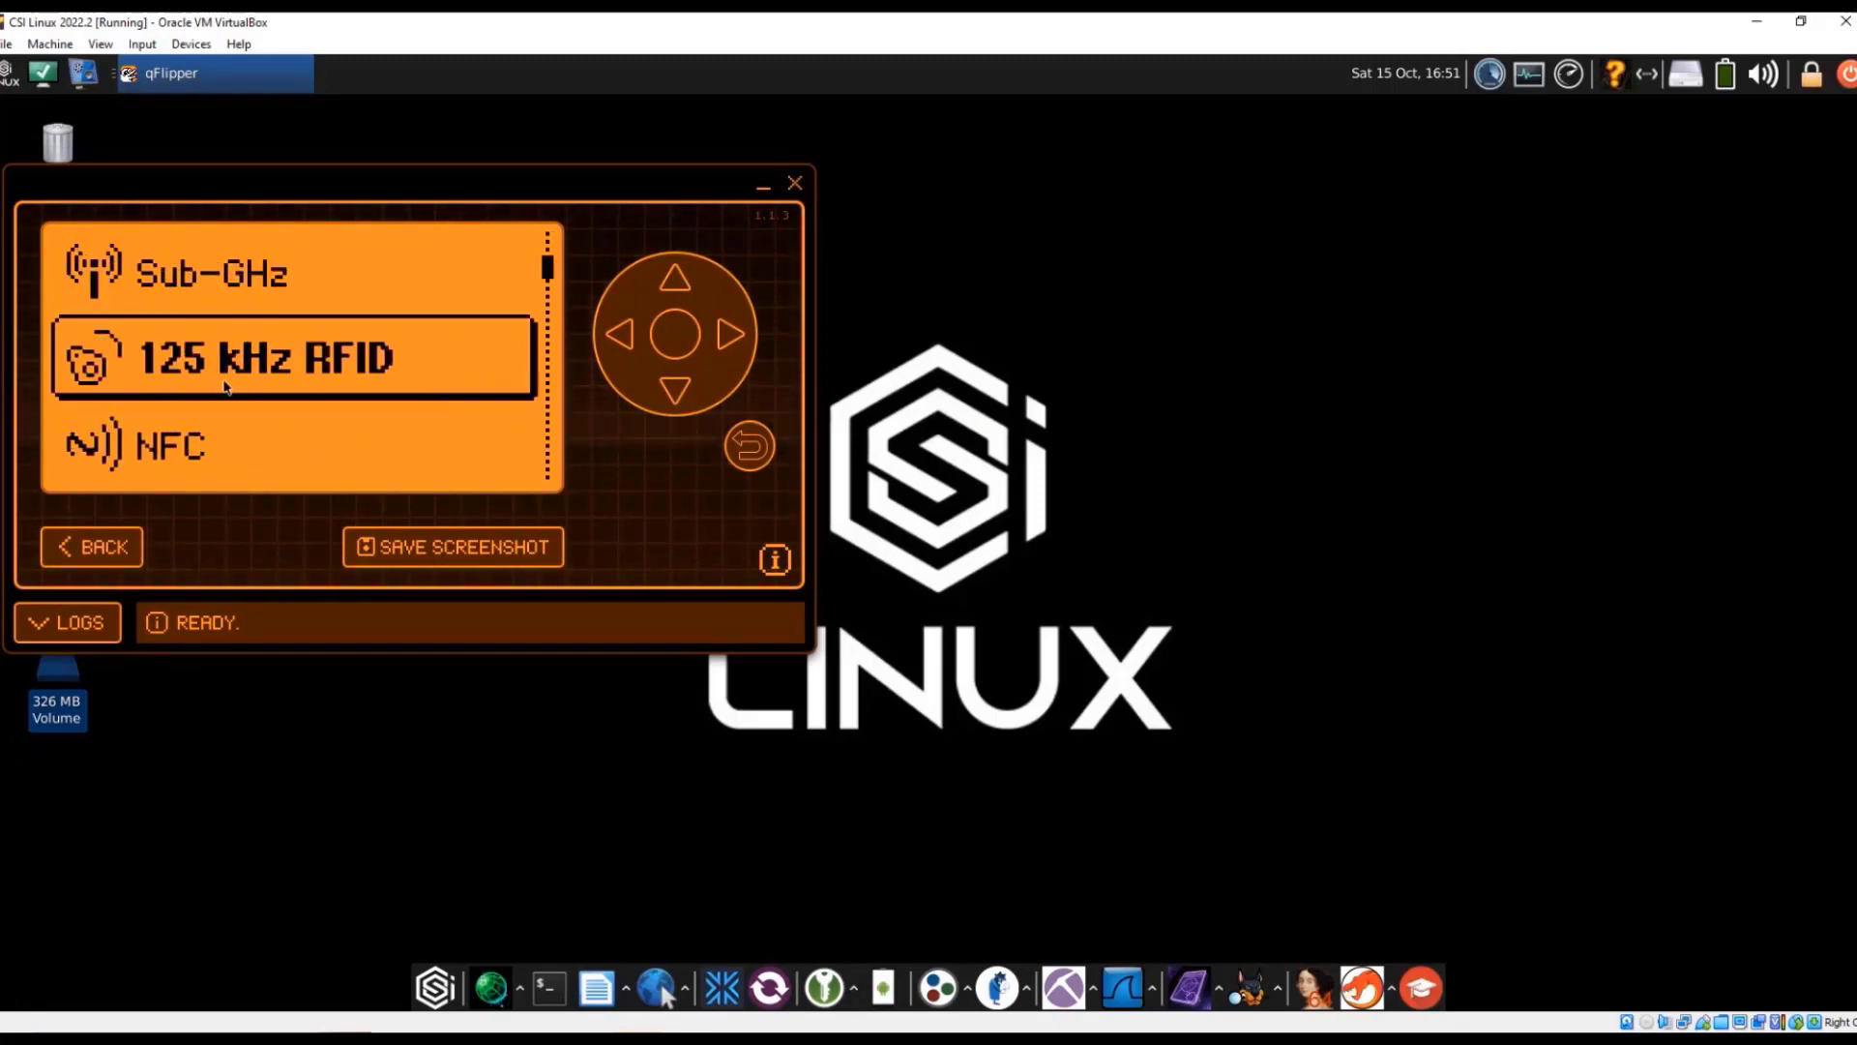
pyautogui.moveTo(193, 395)
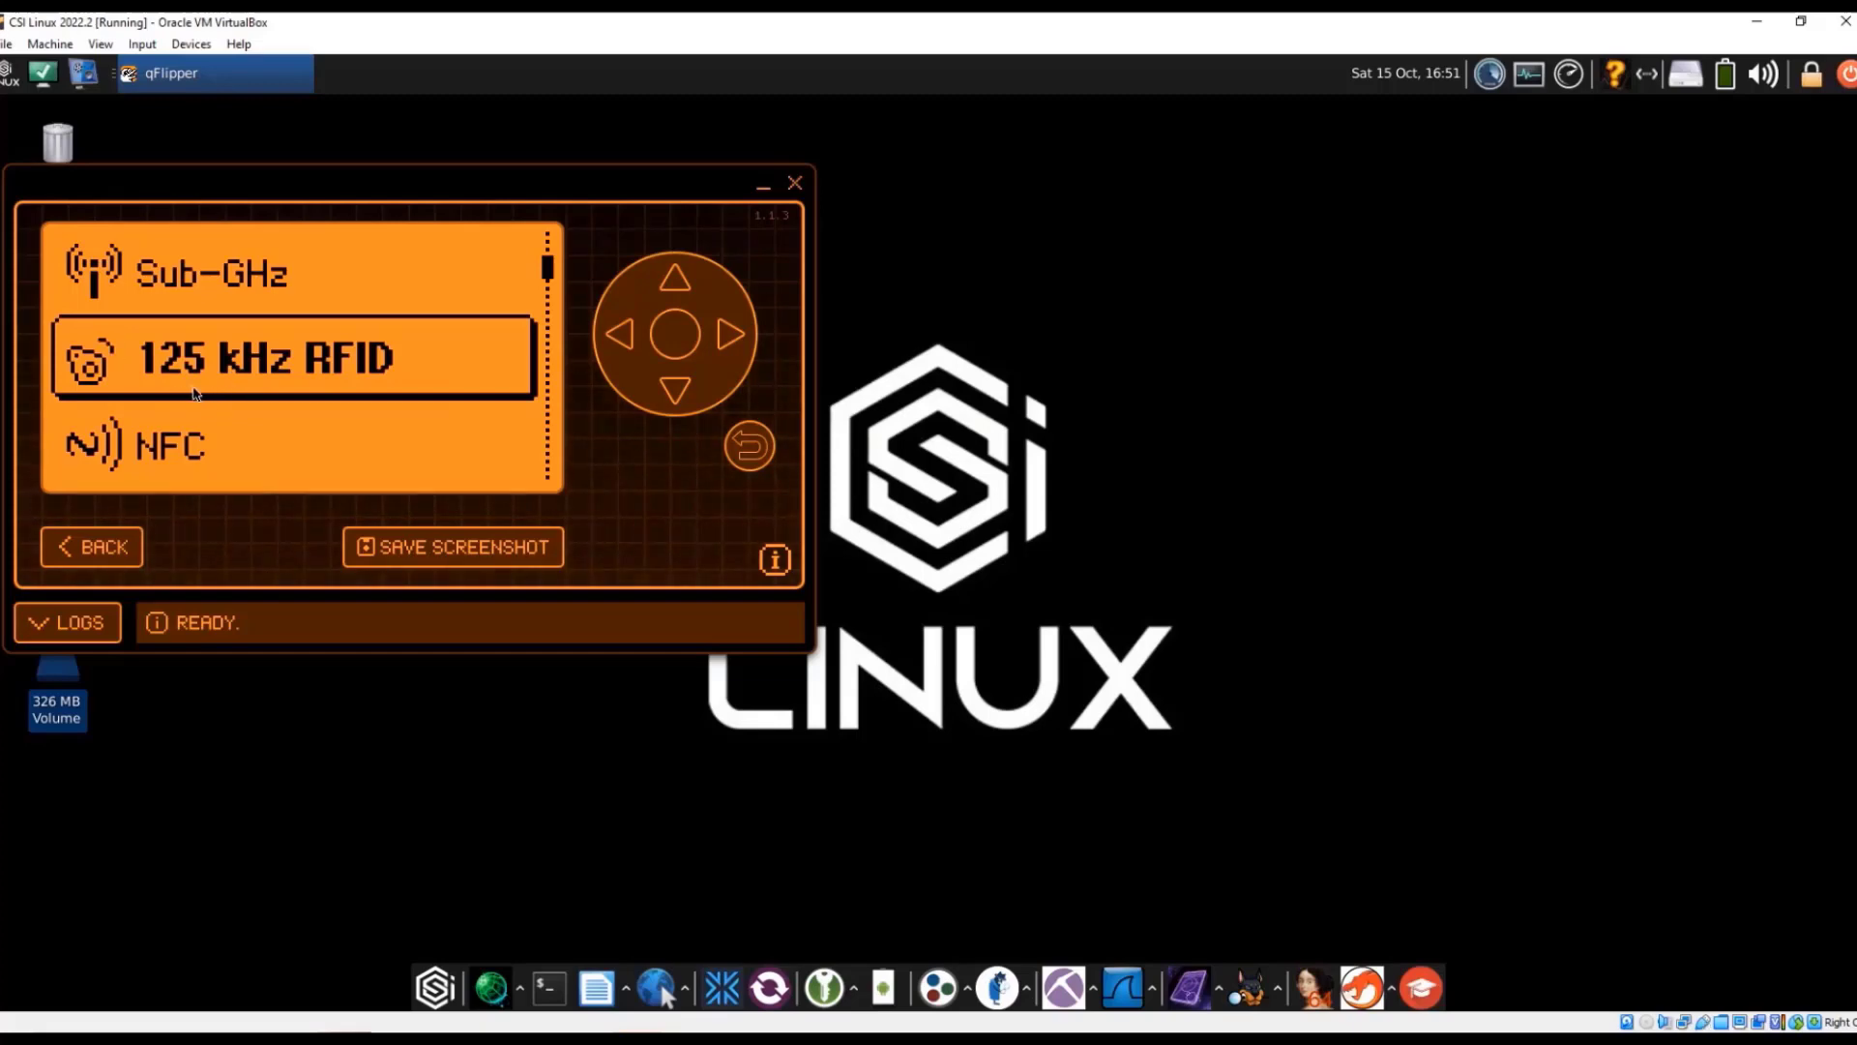
pyautogui.moveTo(211, 410)
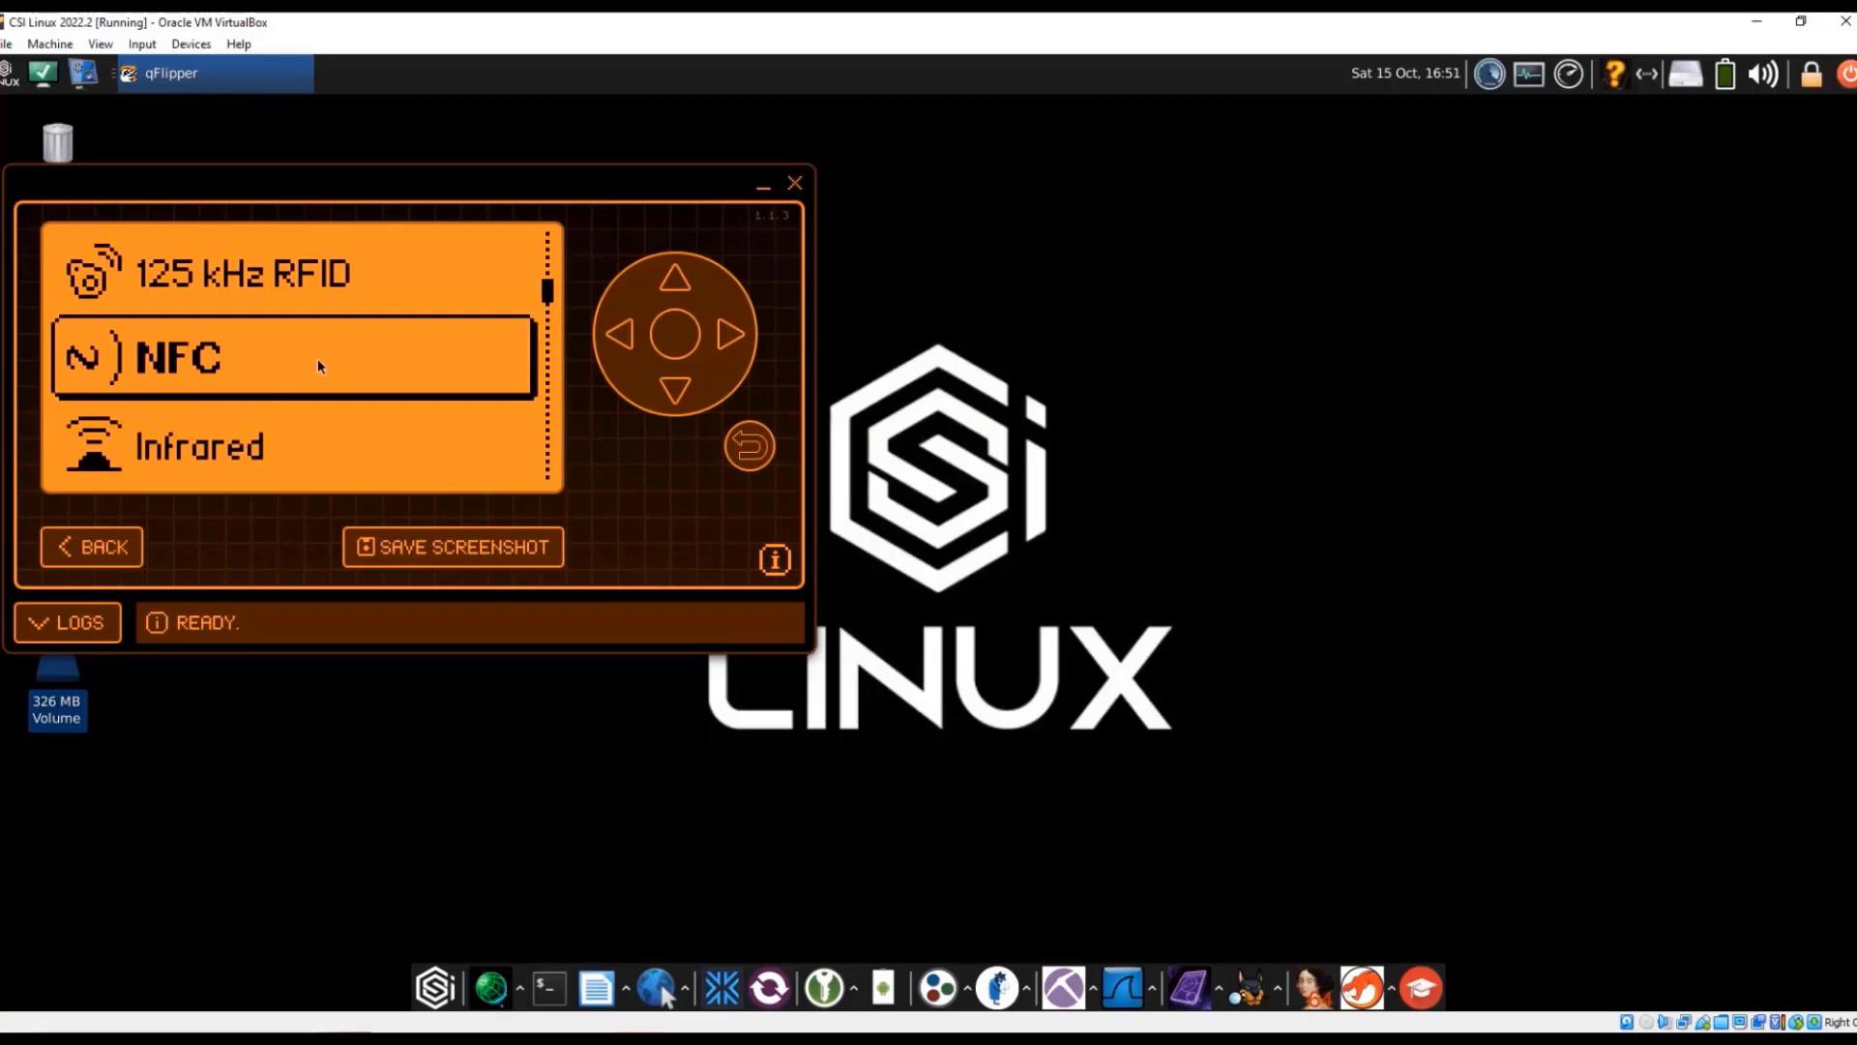
pyautogui.moveTo(621, 391)
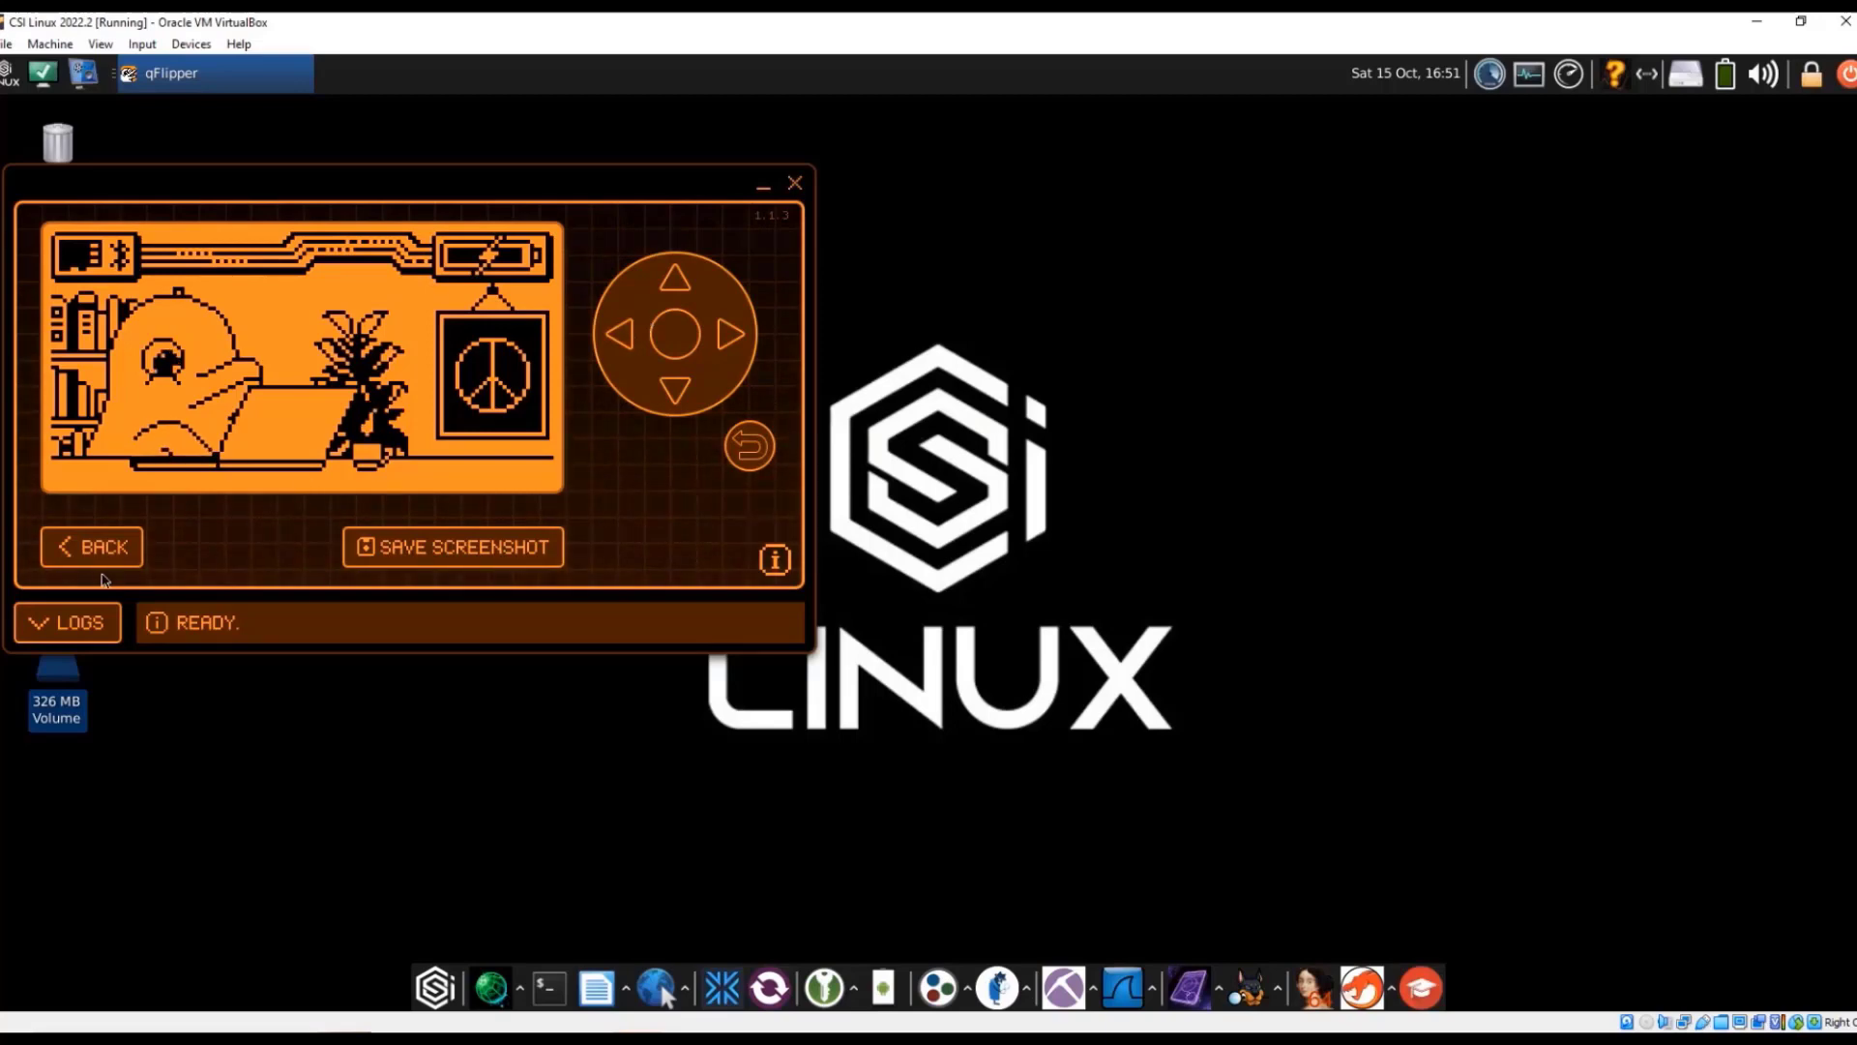
pyautogui.click(90, 545)
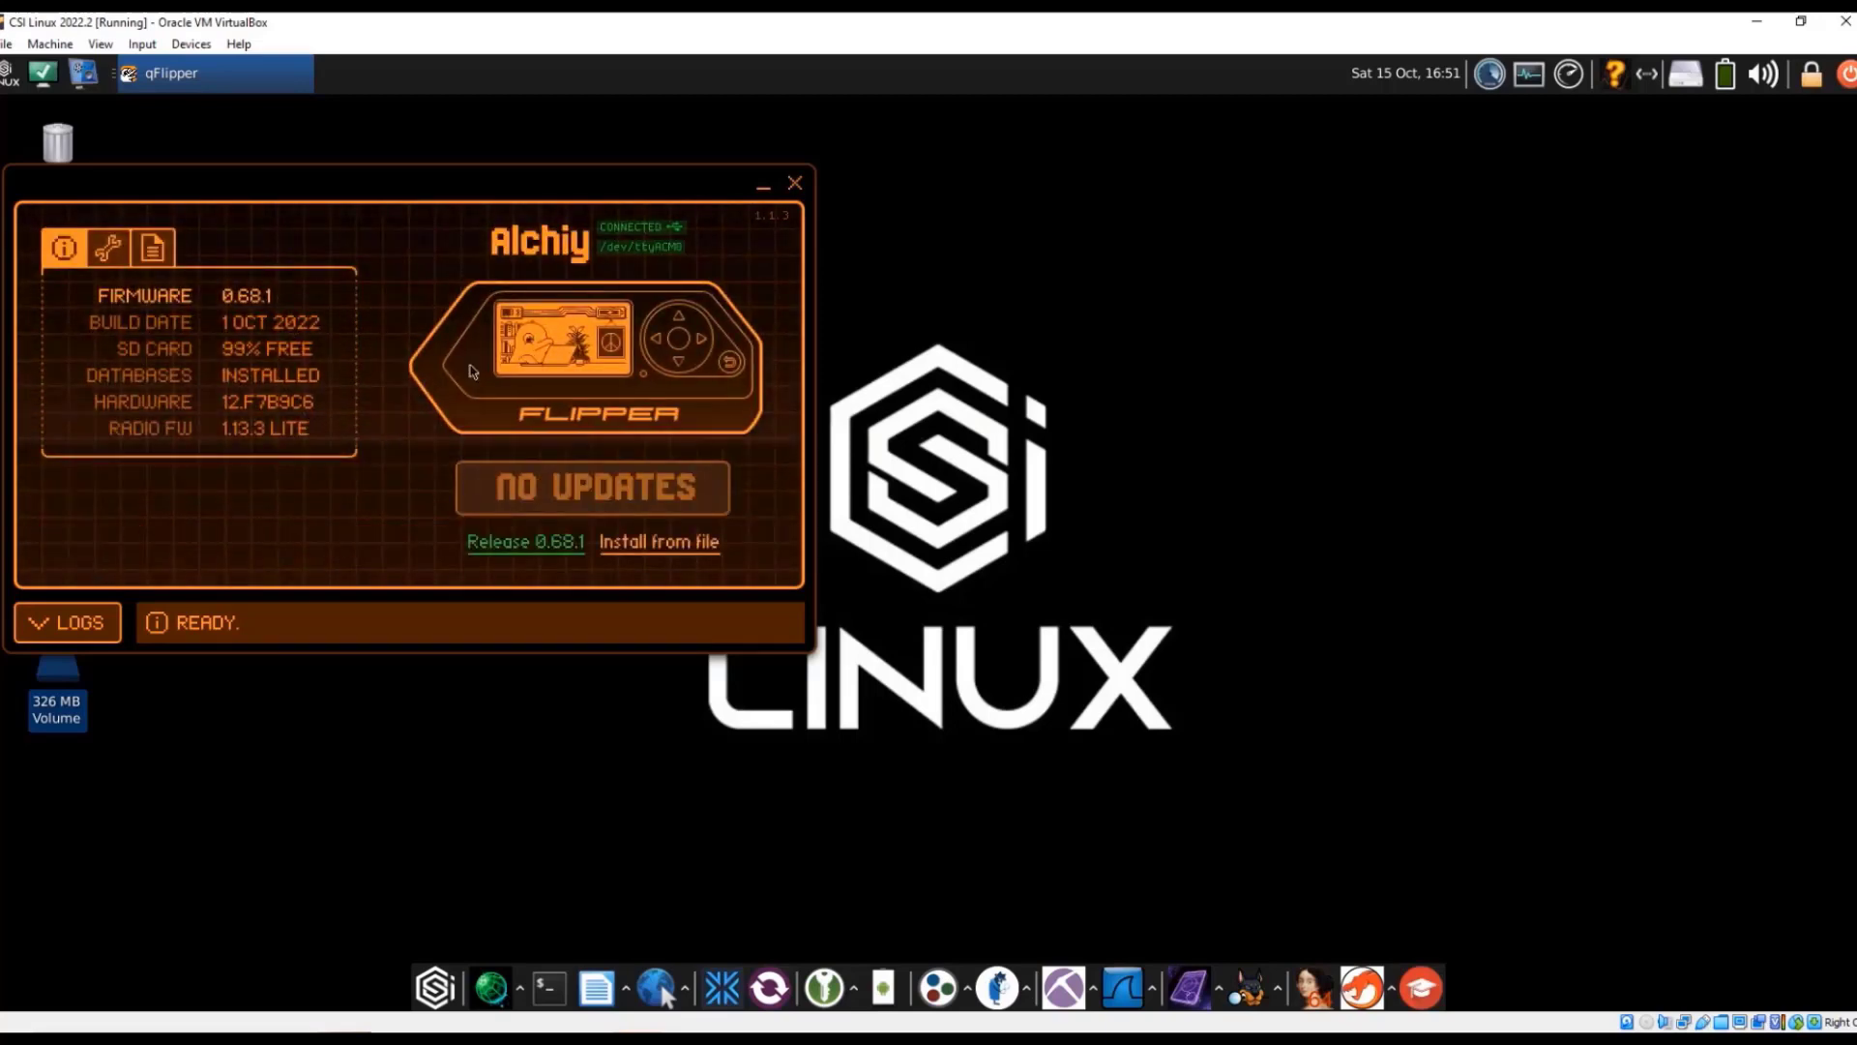
pyautogui.moveTo(347, 344)
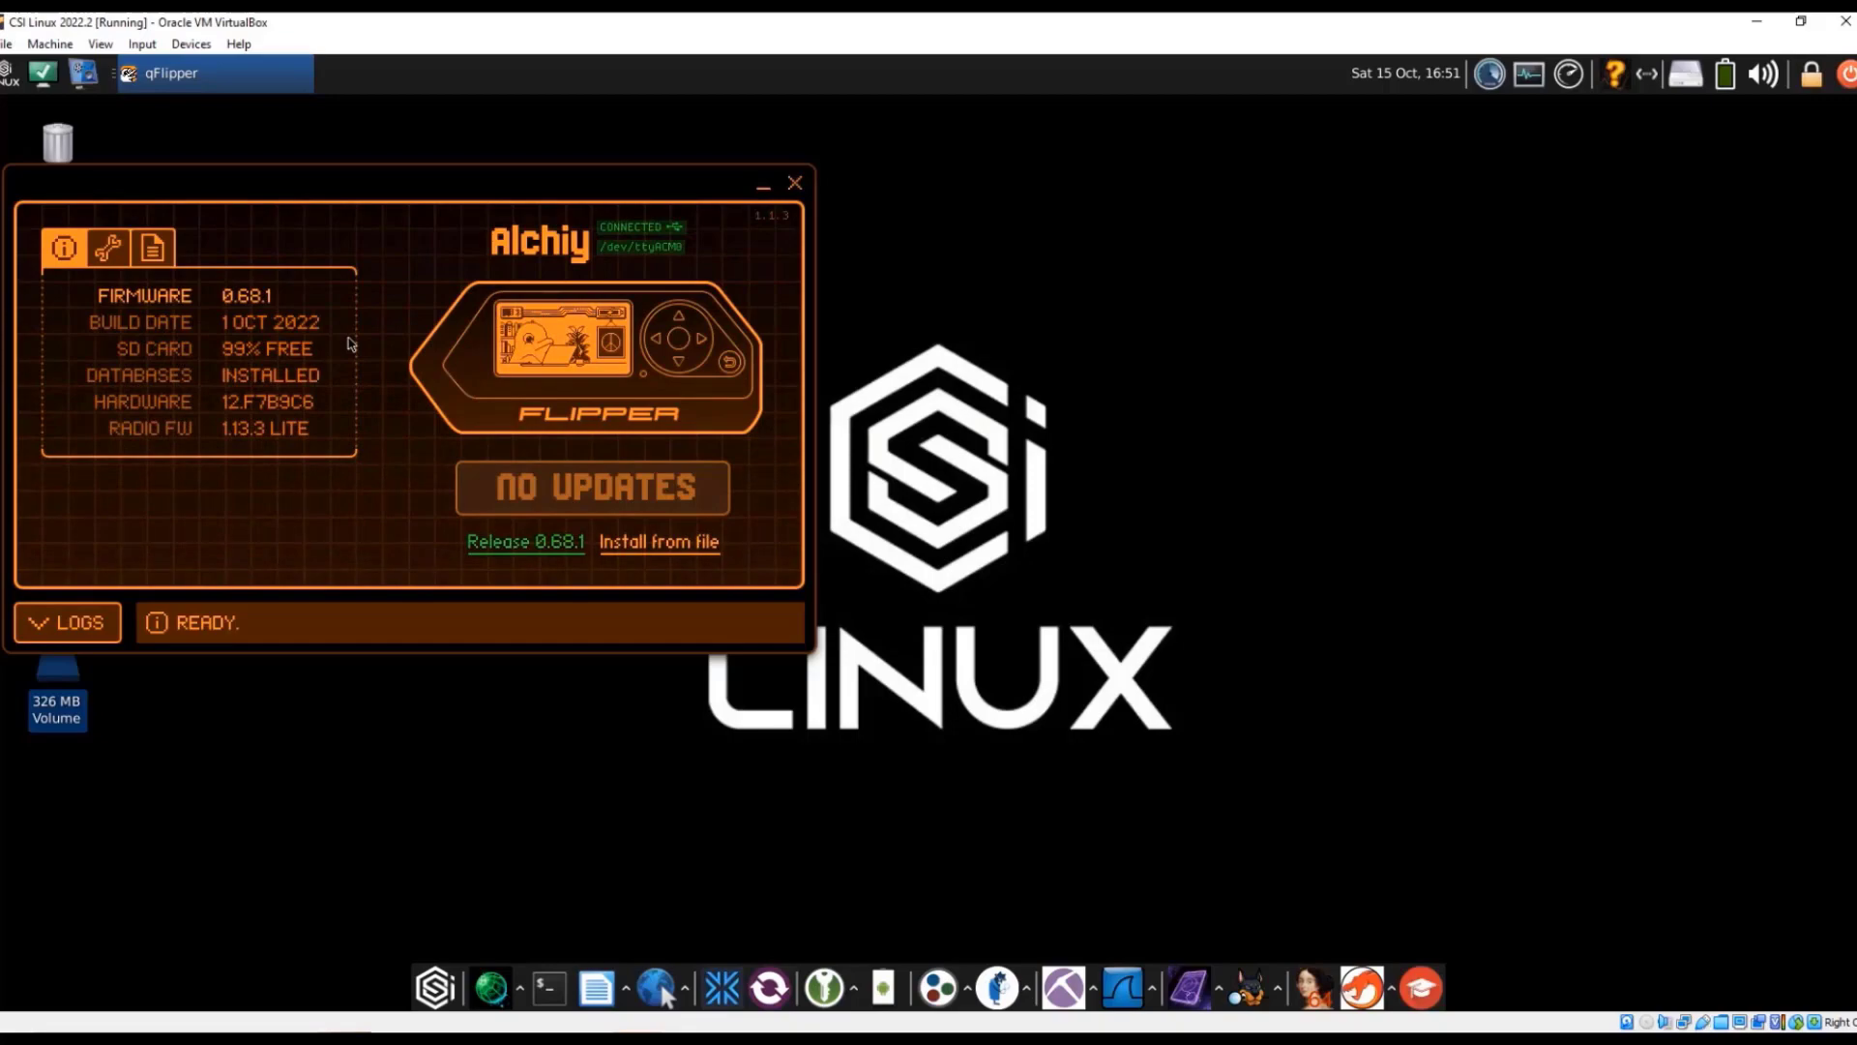